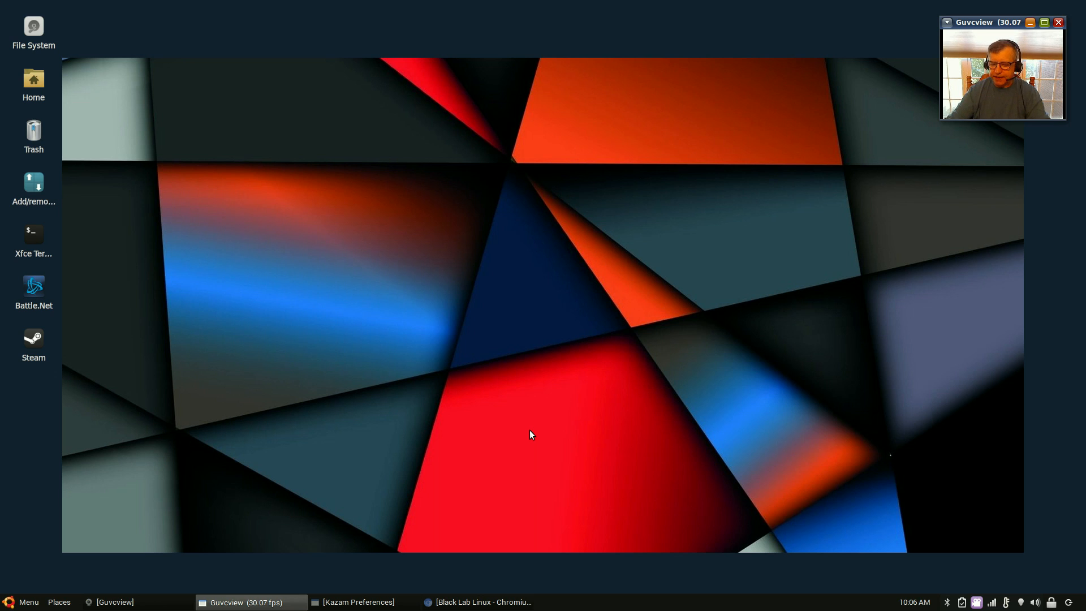
mouse_move(303, 525)
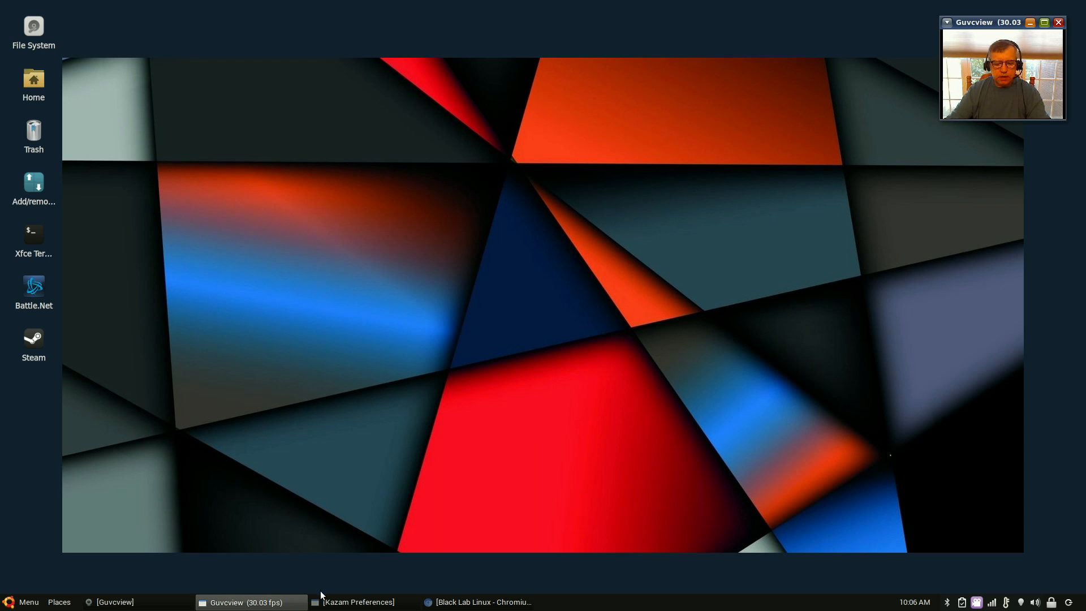
- Bring the blacklablinux.org window forward and move down to the Beta 1 Released post
left_click(478, 601)
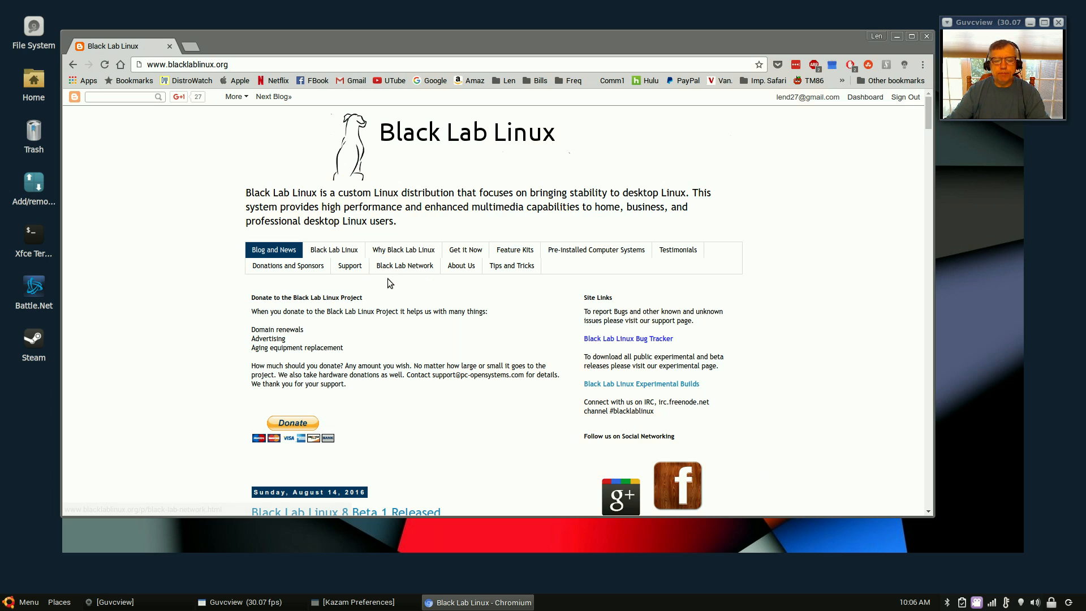
mouse_move(435, 418)
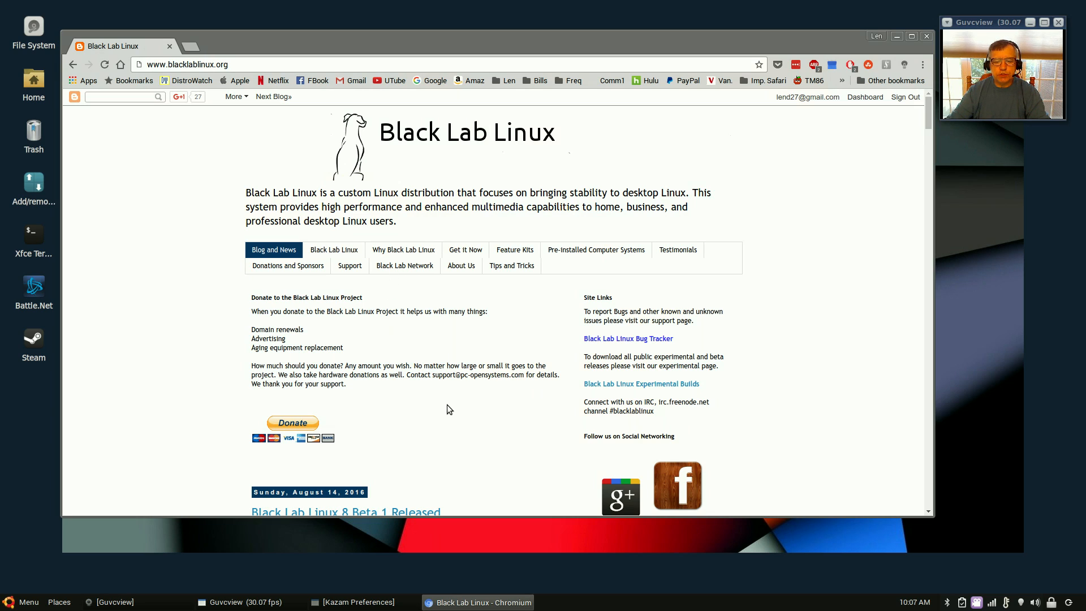
scroll("down", 3)
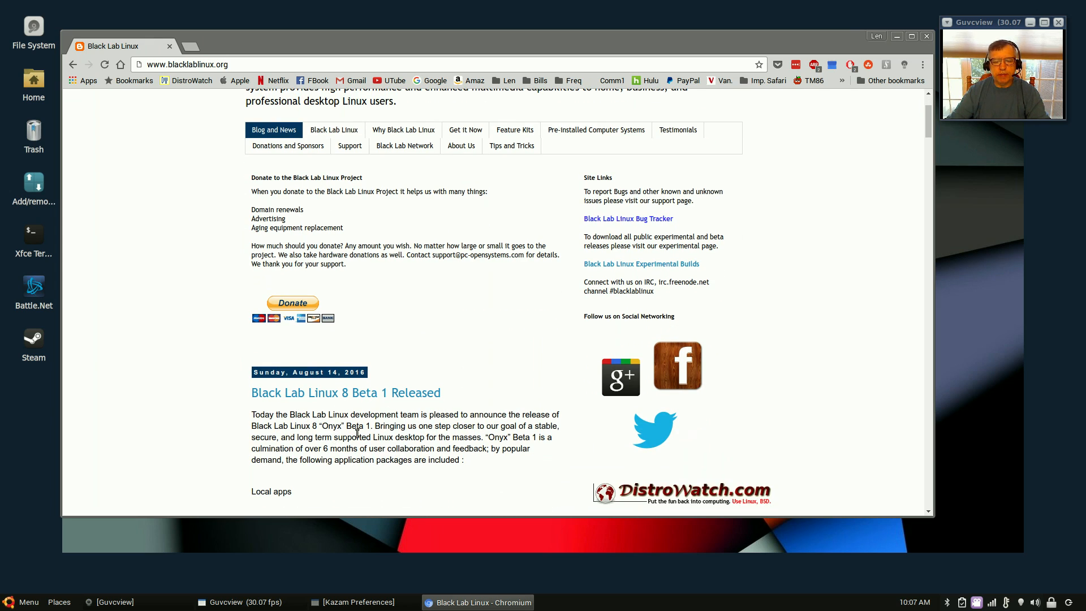
mouse_move(452, 416)
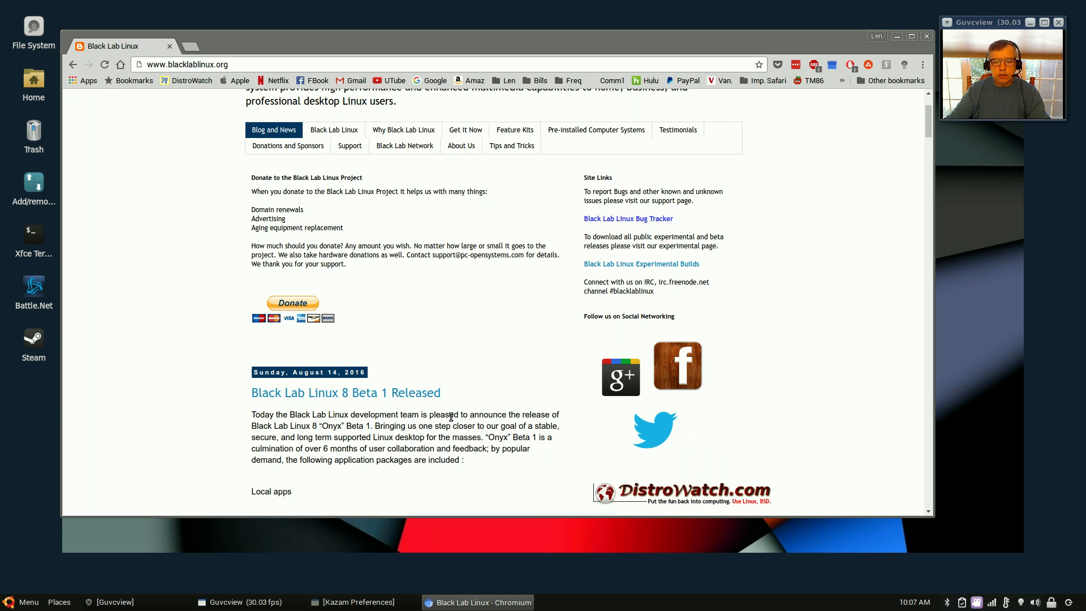
mouse_move(447, 319)
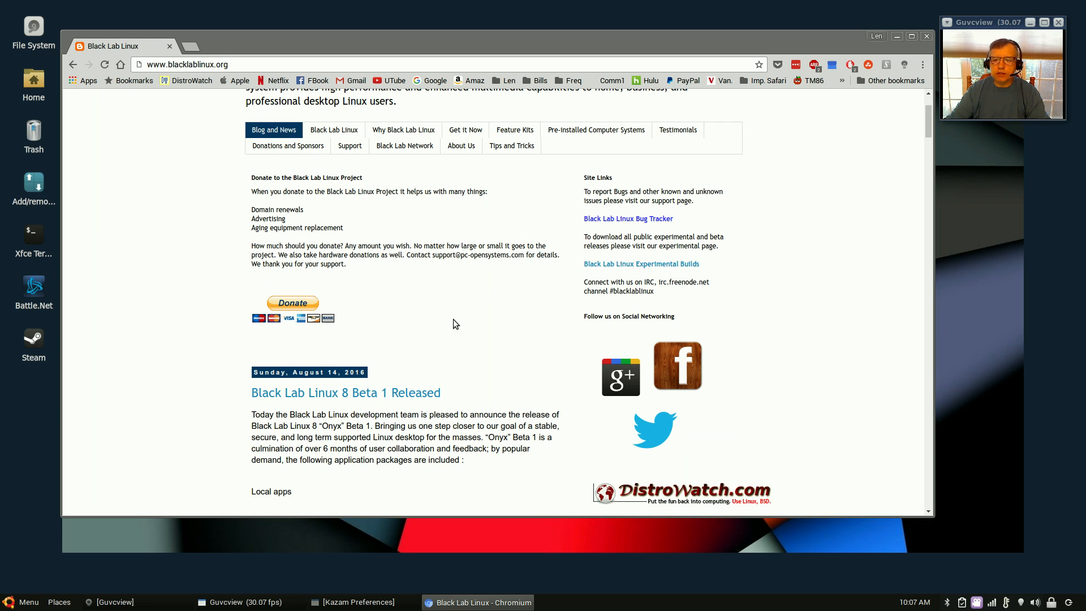
scroll("down", 3)
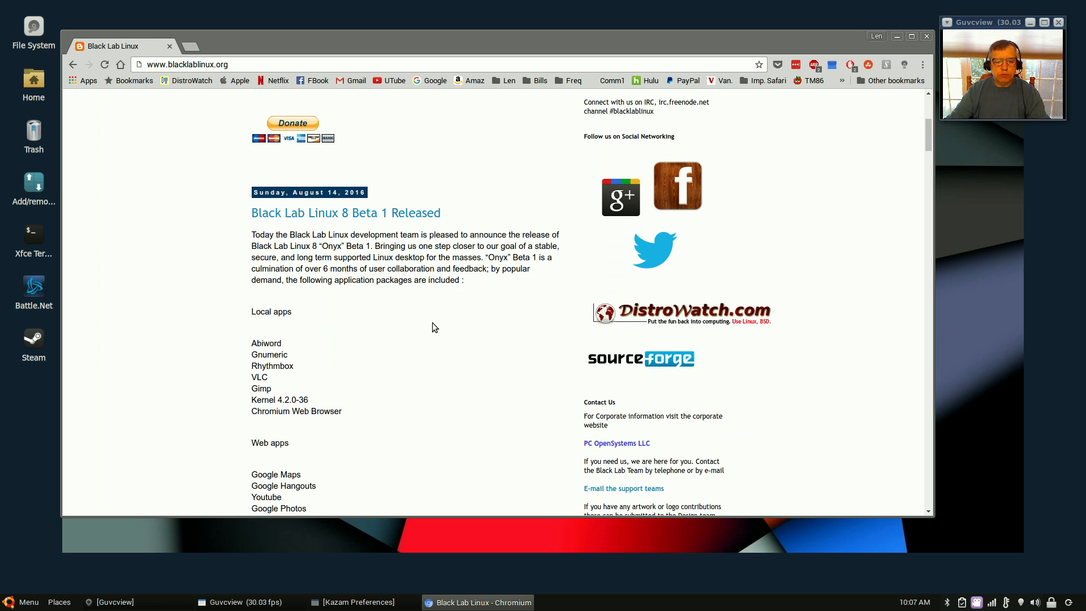
- Move further down the Beta 1 post to read the Local apps and Web apps lists
scroll("down", 3)
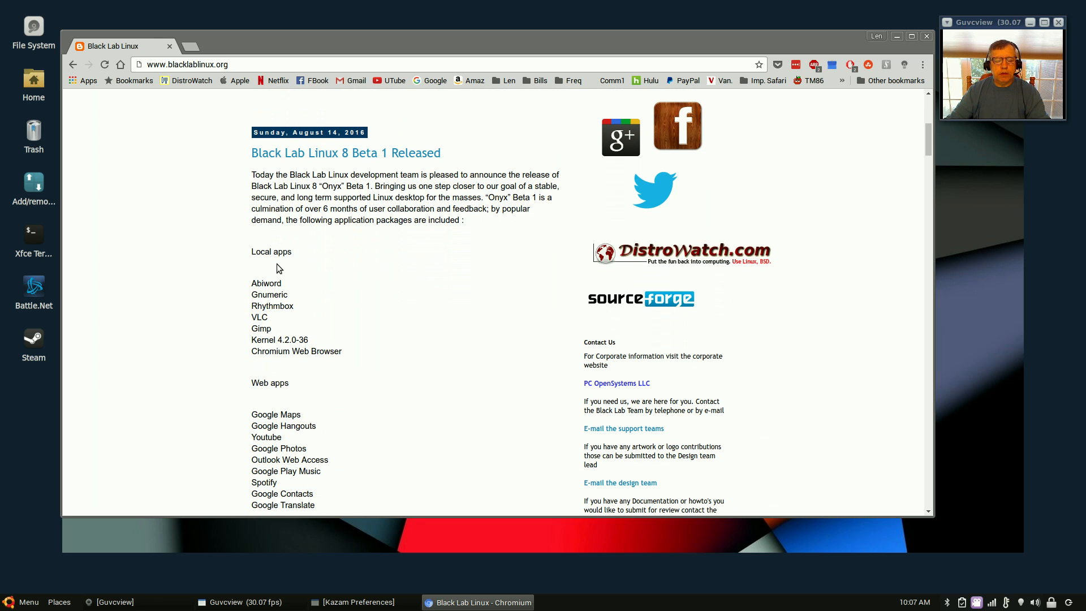
mouse_move(283, 334)
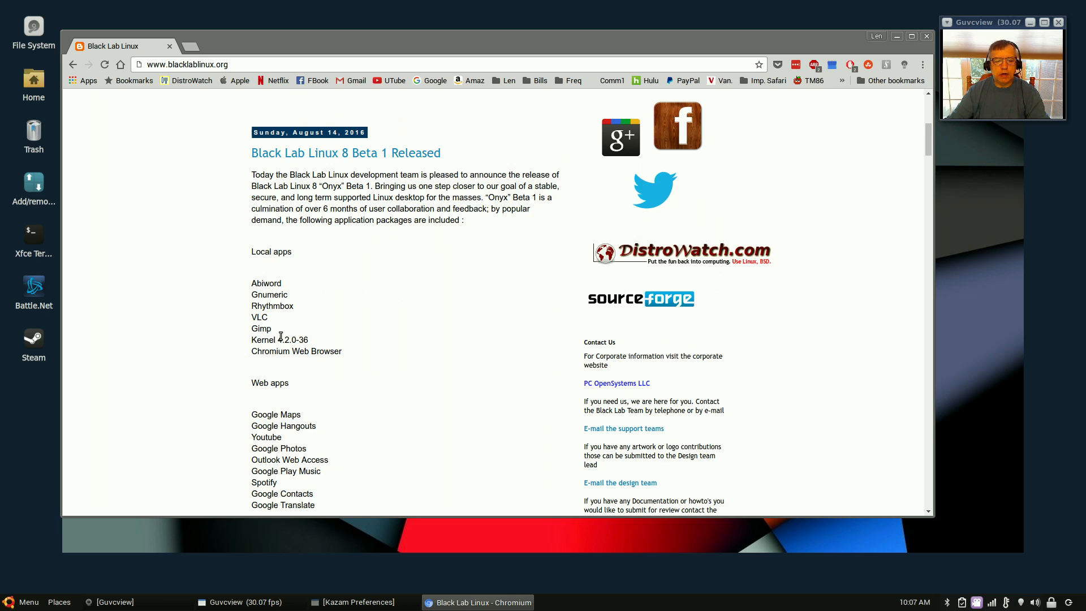
mouse_move(265, 373)
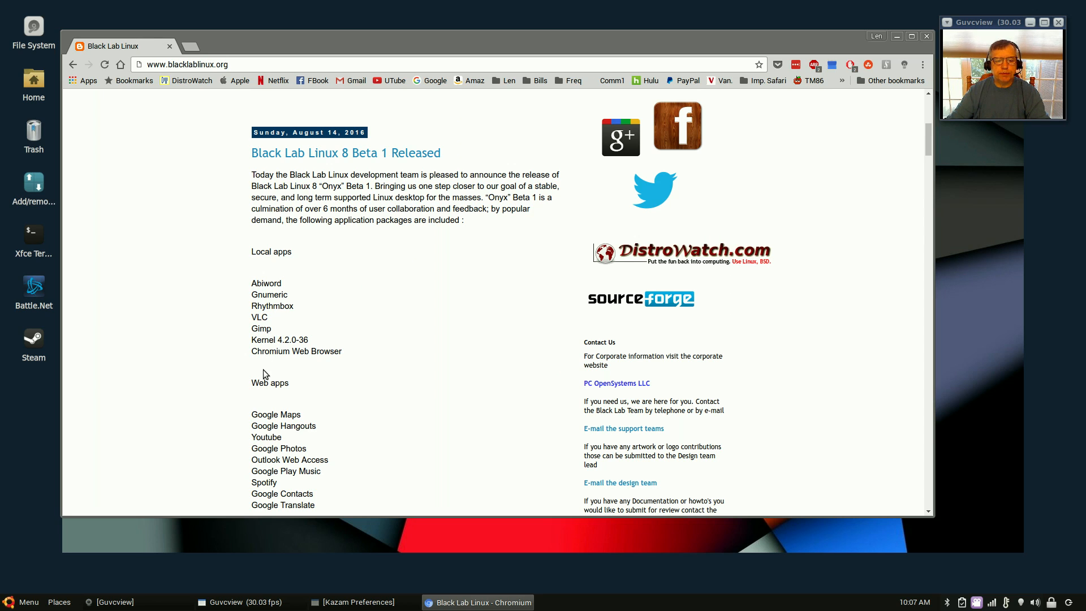
mouse_move(284, 351)
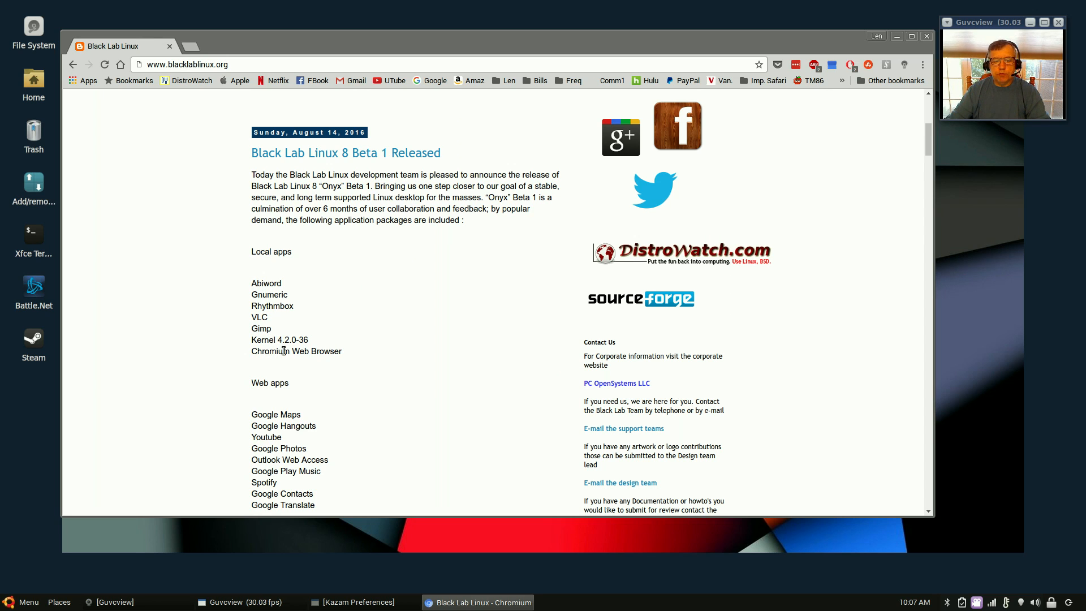
mouse_move(298, 350)
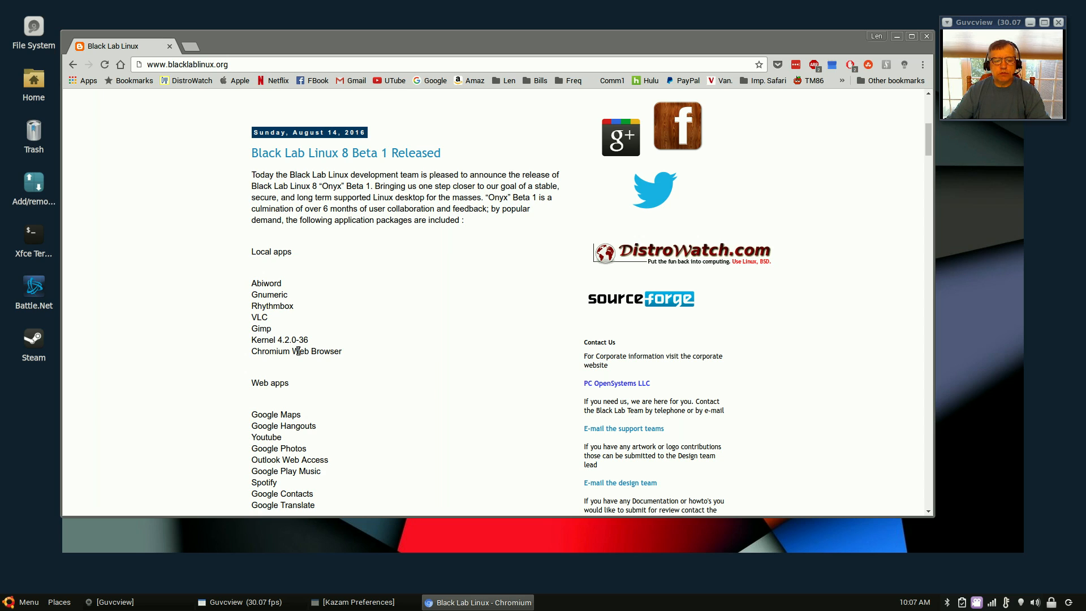
mouse_move(327, 363)
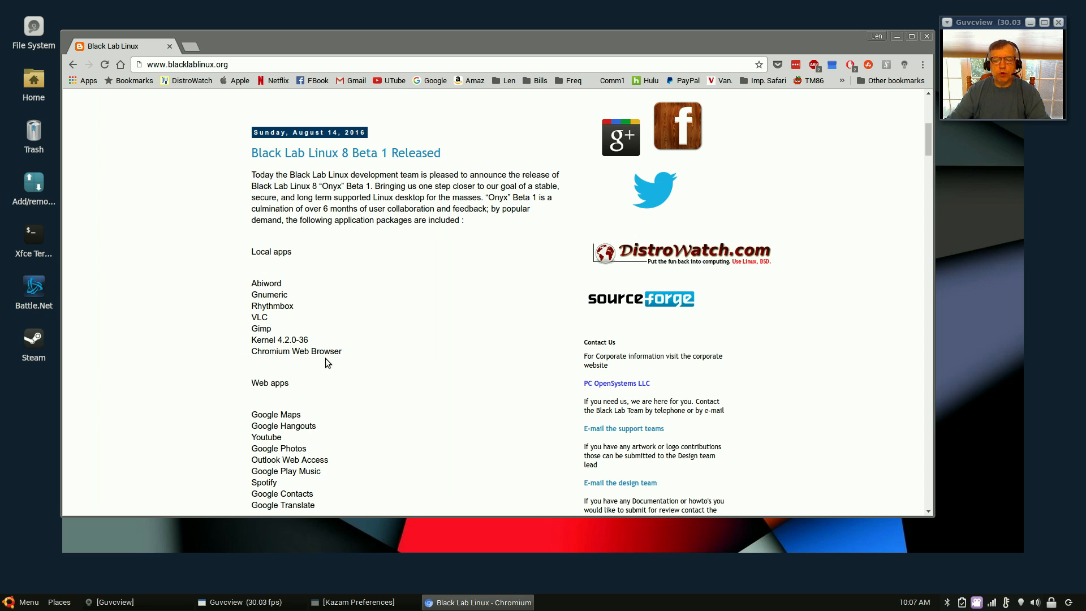
mouse_move(291, 319)
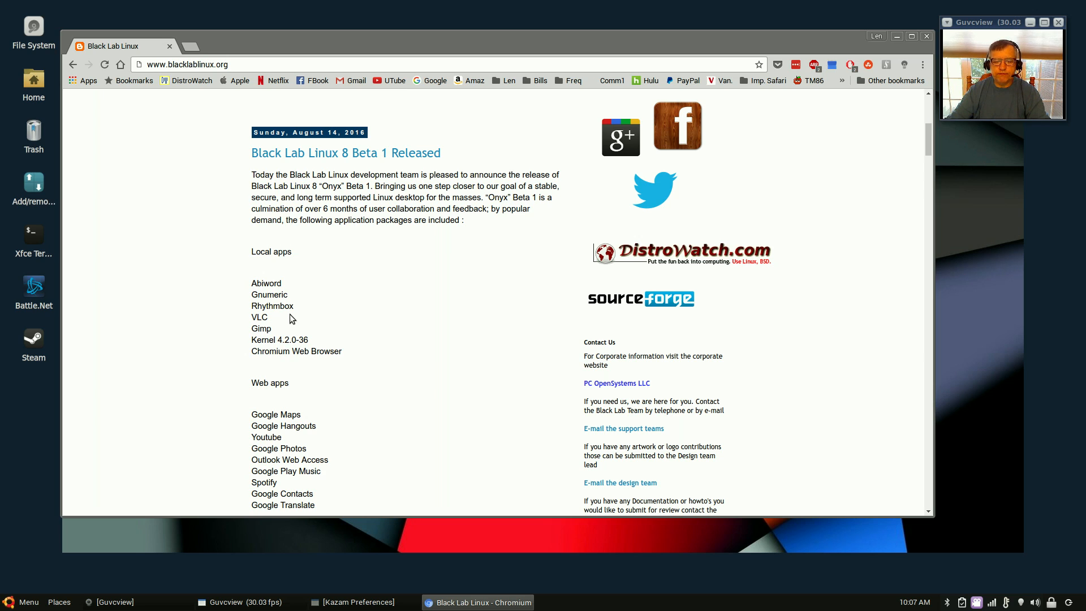
mouse_move(294, 331)
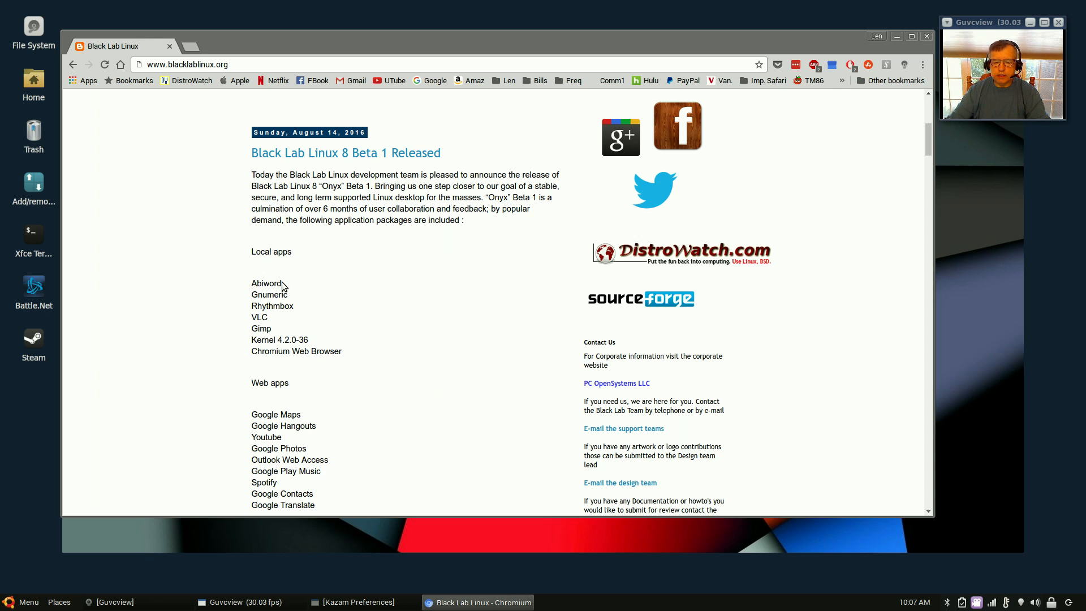
mouse_move(257, 294)
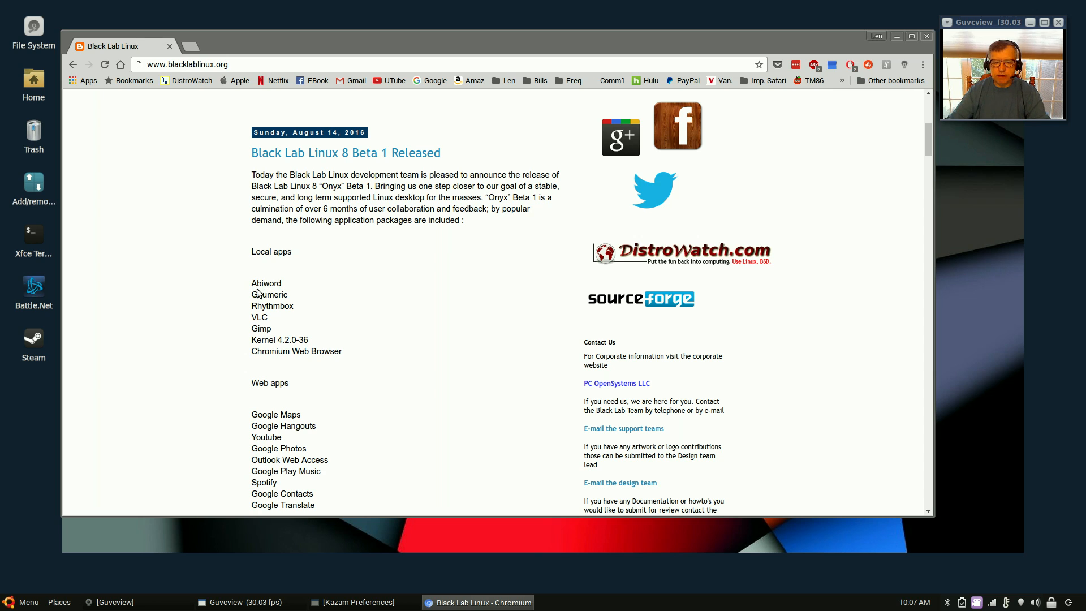
mouse_move(310, 308)
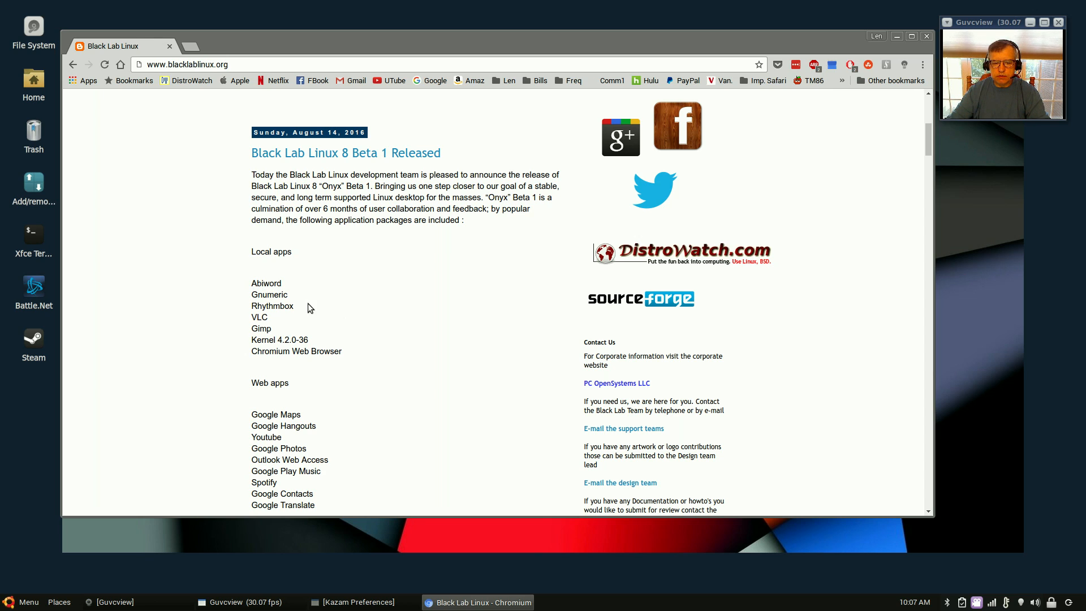
mouse_move(296, 303)
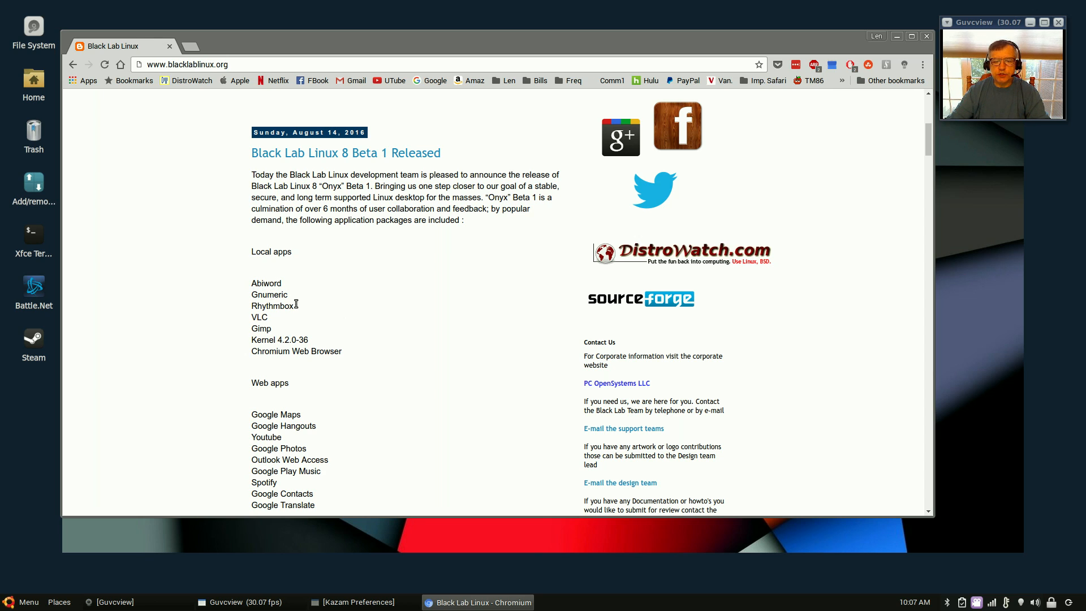
mouse_move(366, 389)
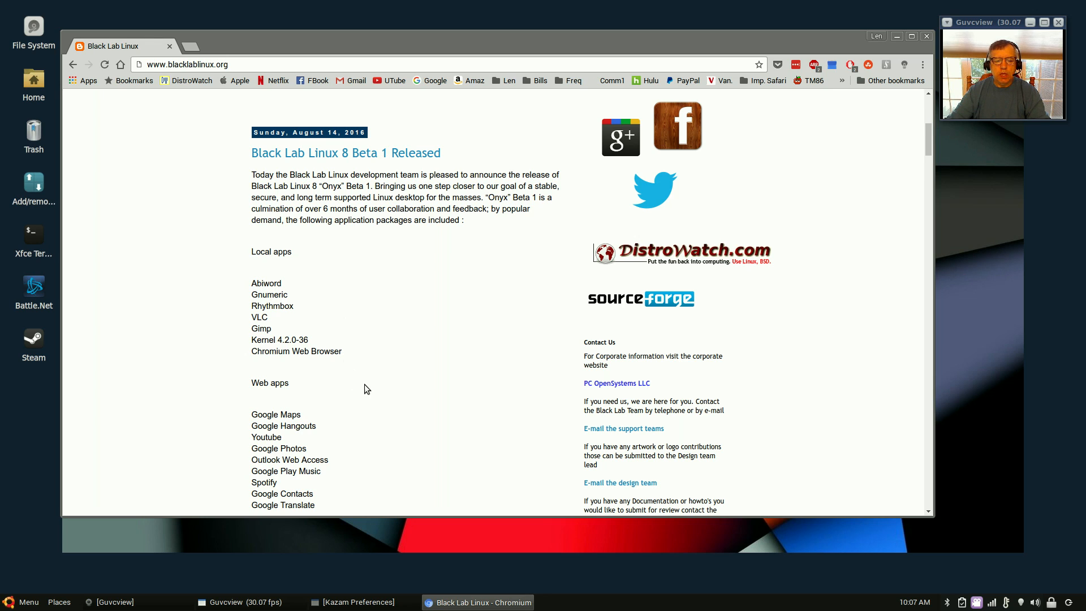
- Move down to the Onyx Beta 1 download links, then back up to the announcement heading
scroll("down", 3)
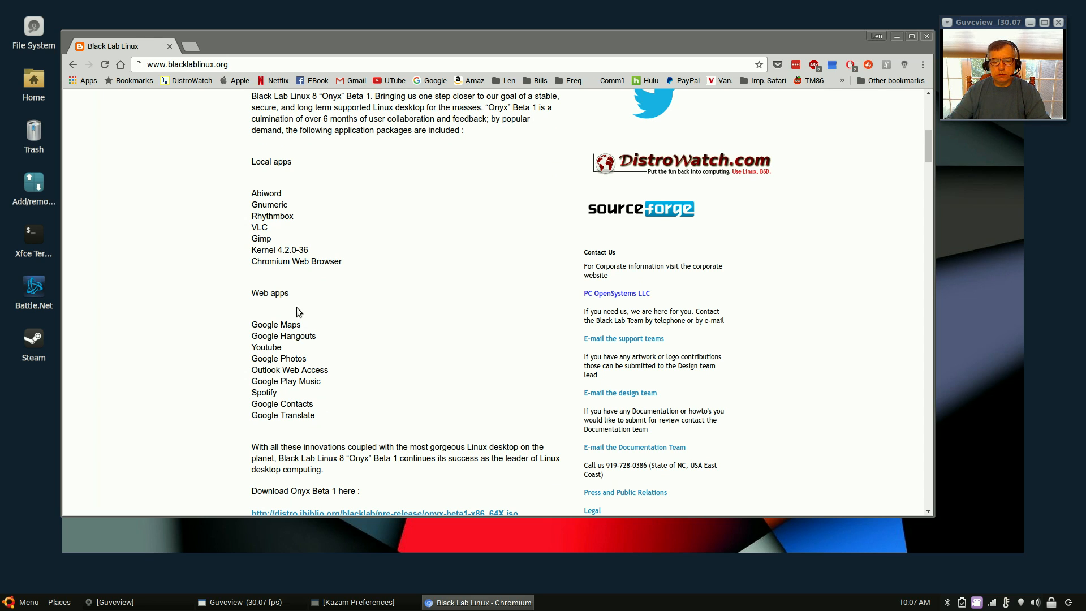
mouse_move(273, 321)
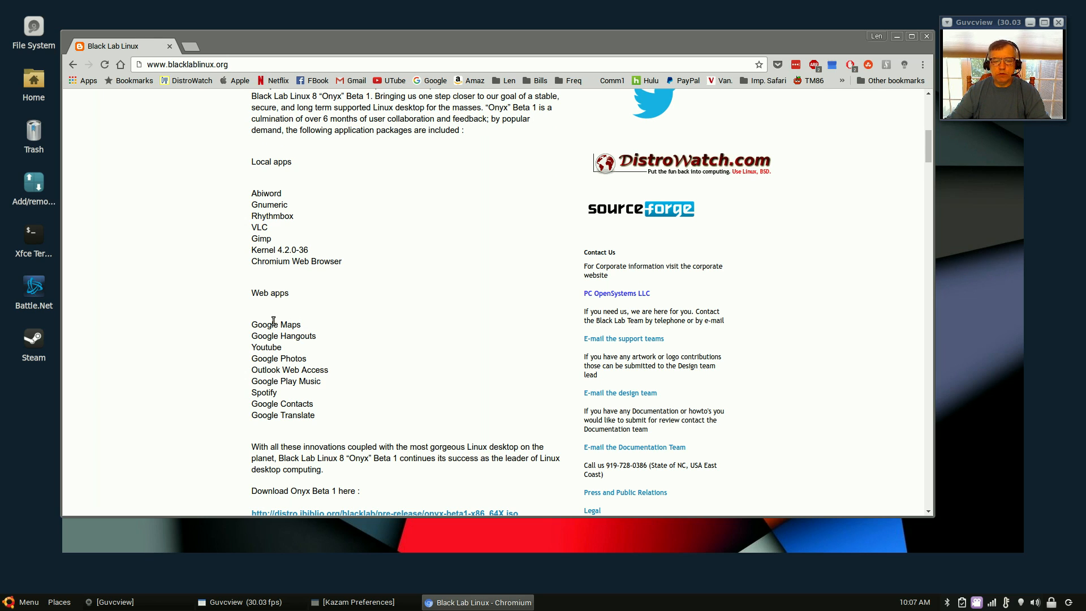
mouse_move(286, 336)
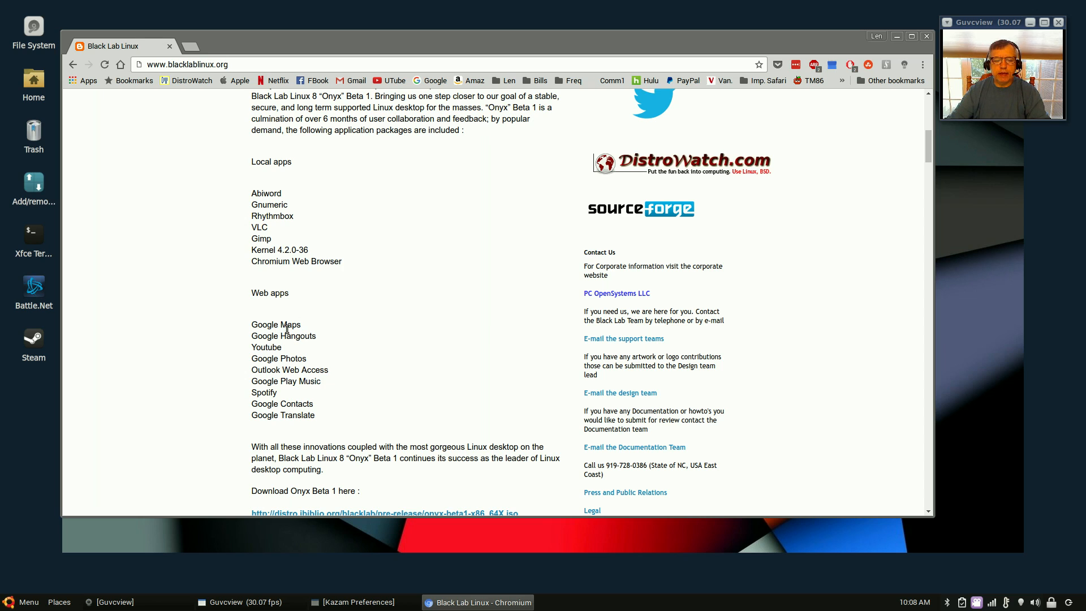
mouse_move(280, 348)
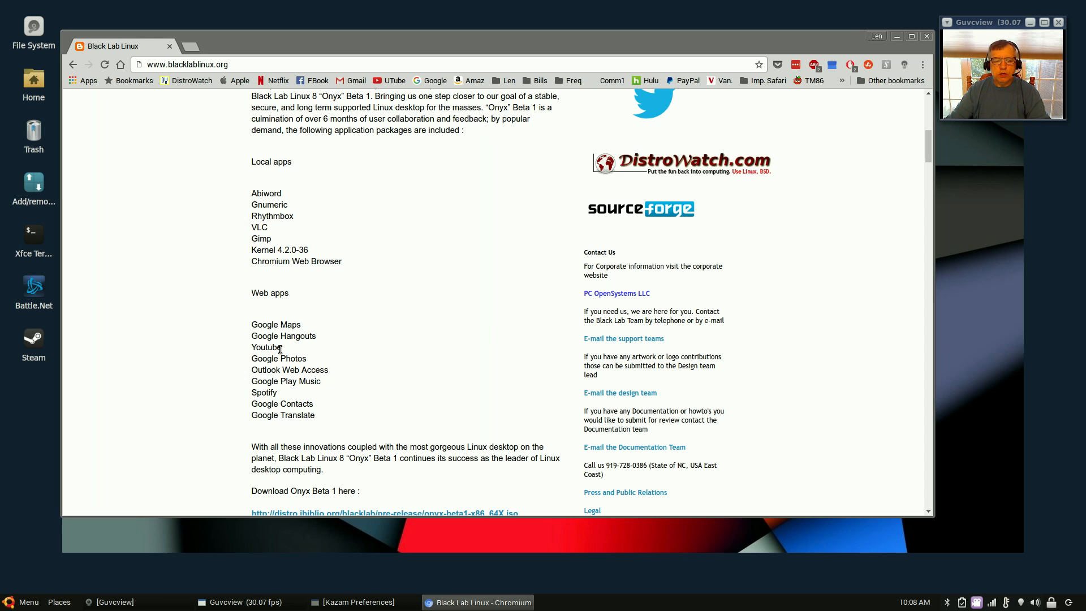
mouse_move(310, 376)
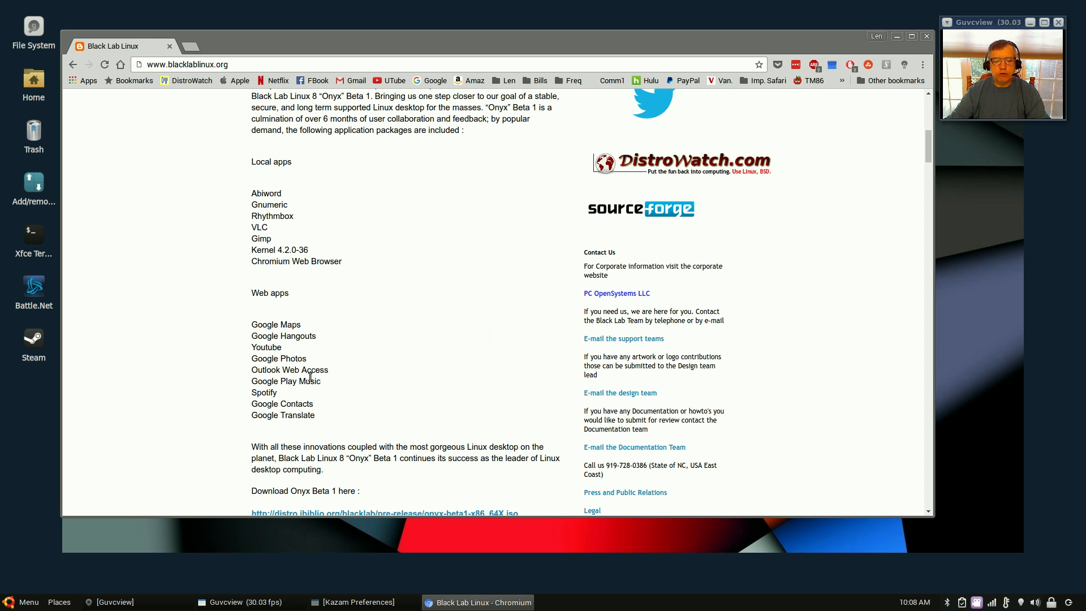
mouse_move(306, 383)
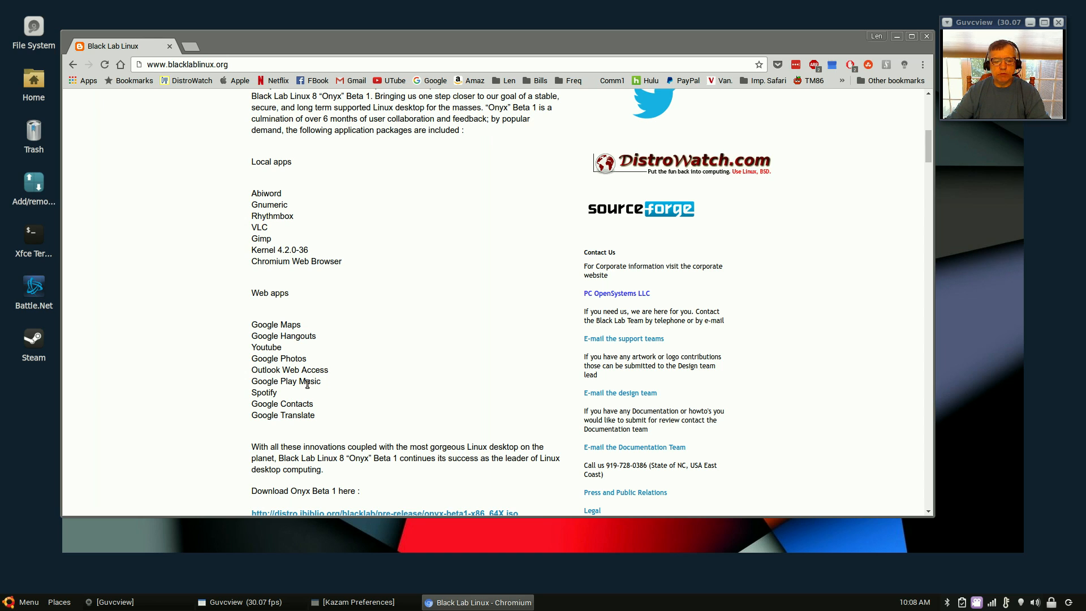
mouse_move(318, 418)
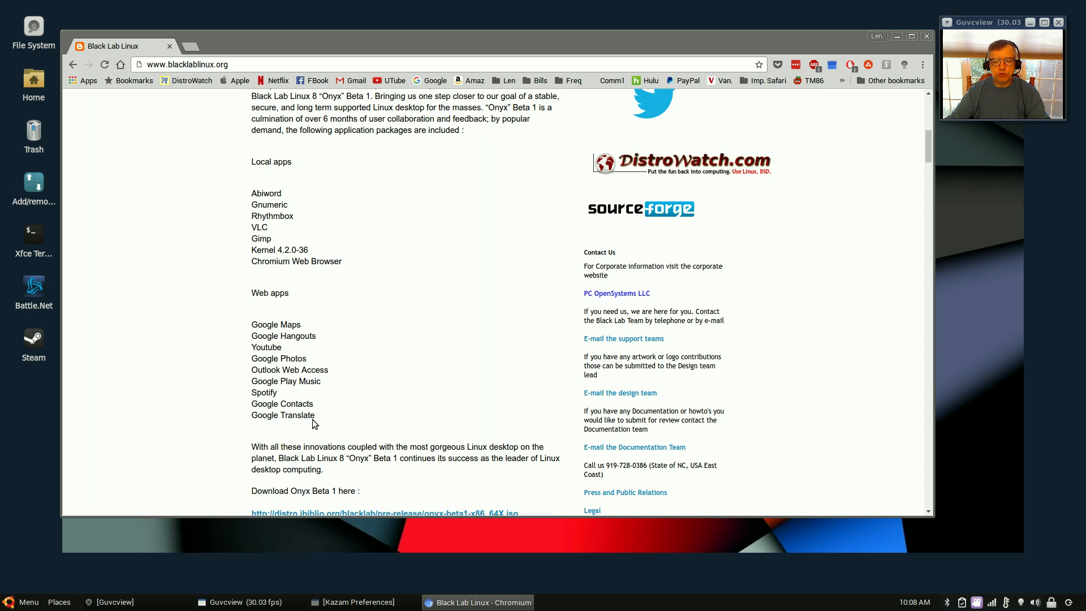
scroll("down", 3)
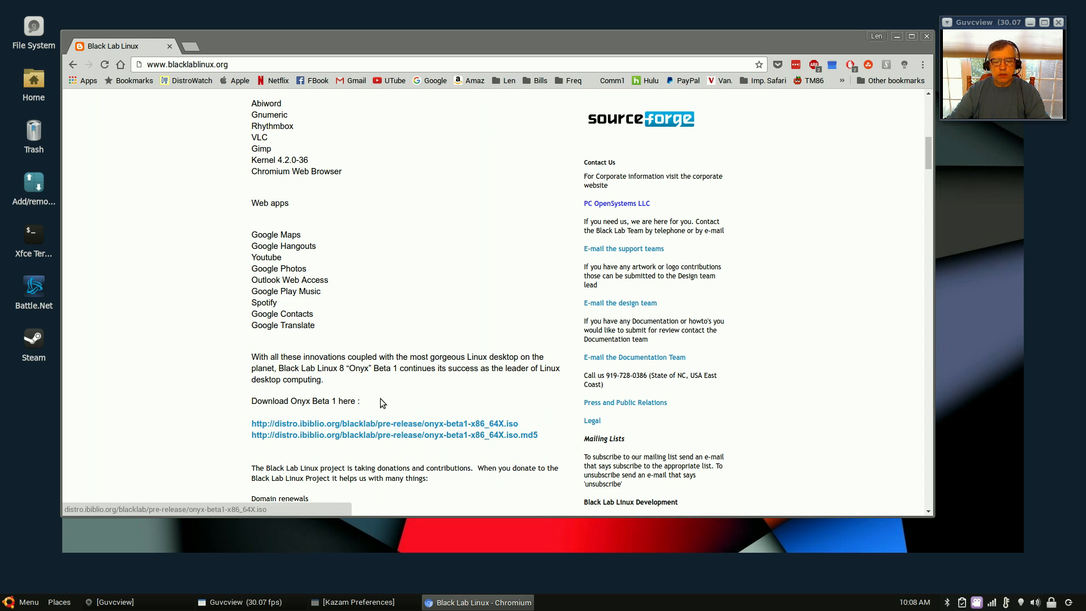
scroll("down", 3)
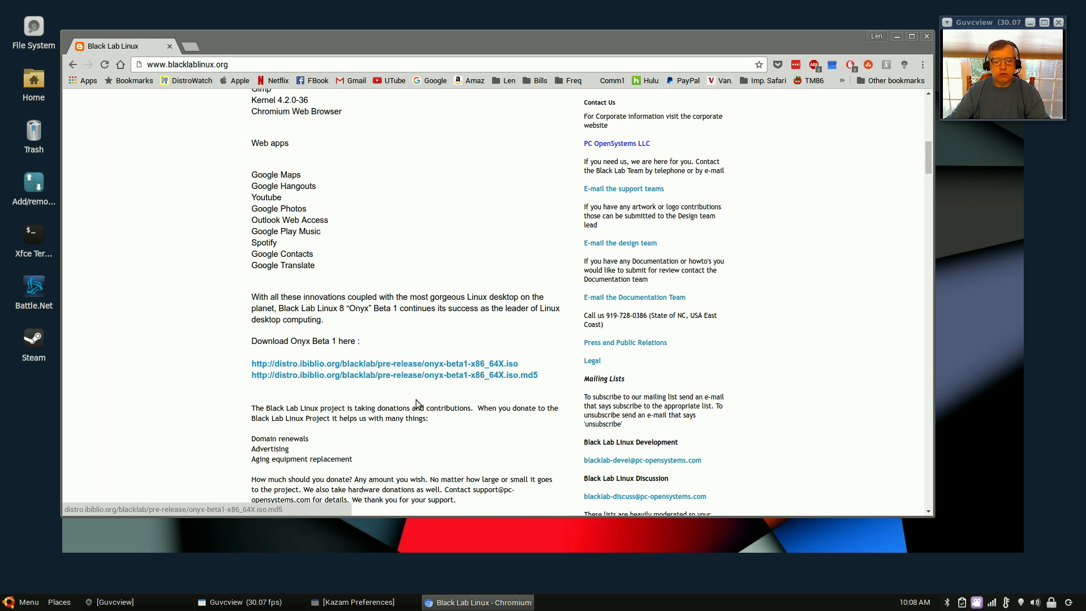
scroll("up", 3)
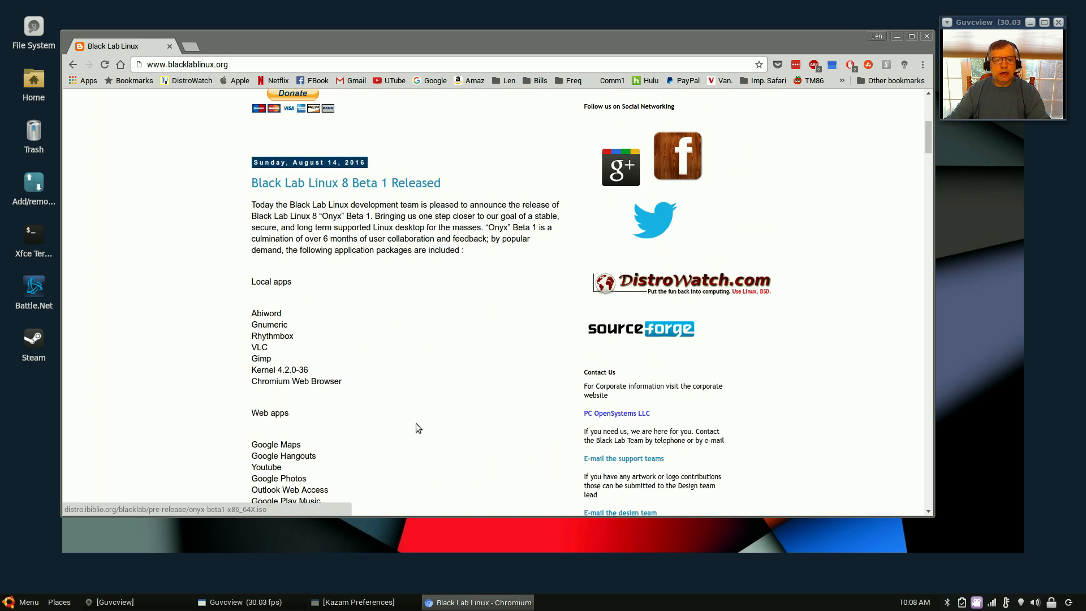
scroll("up", 3)
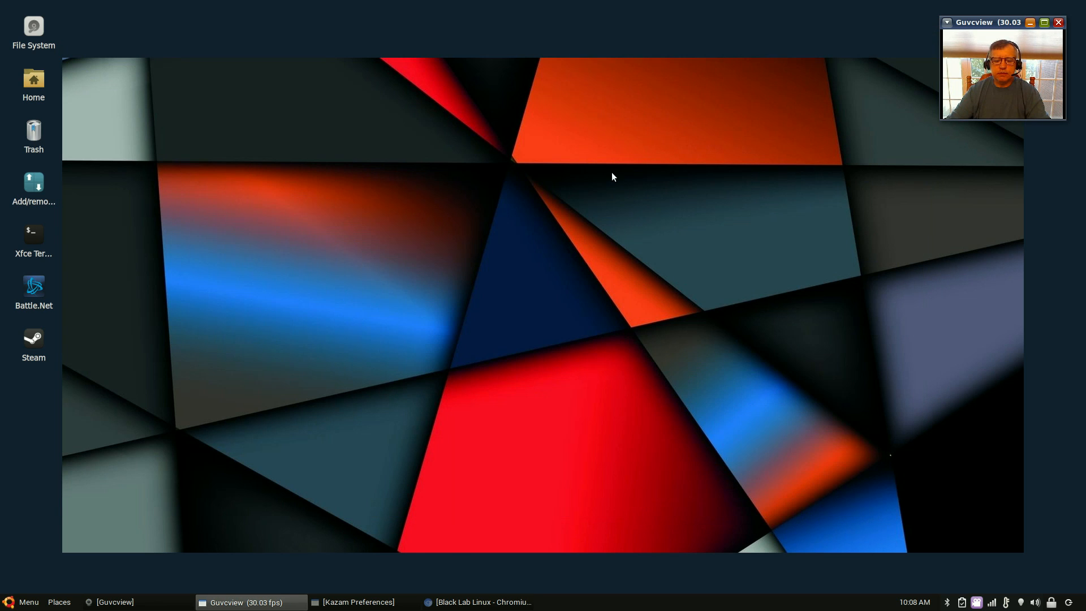
mouse_move(272, 349)
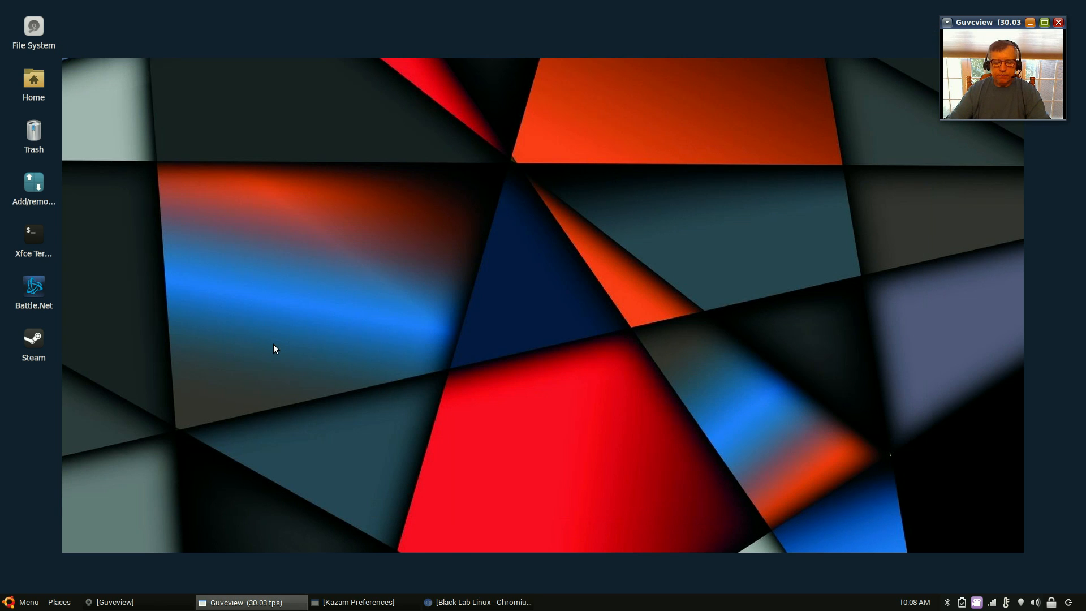
mouse_move(57, 288)
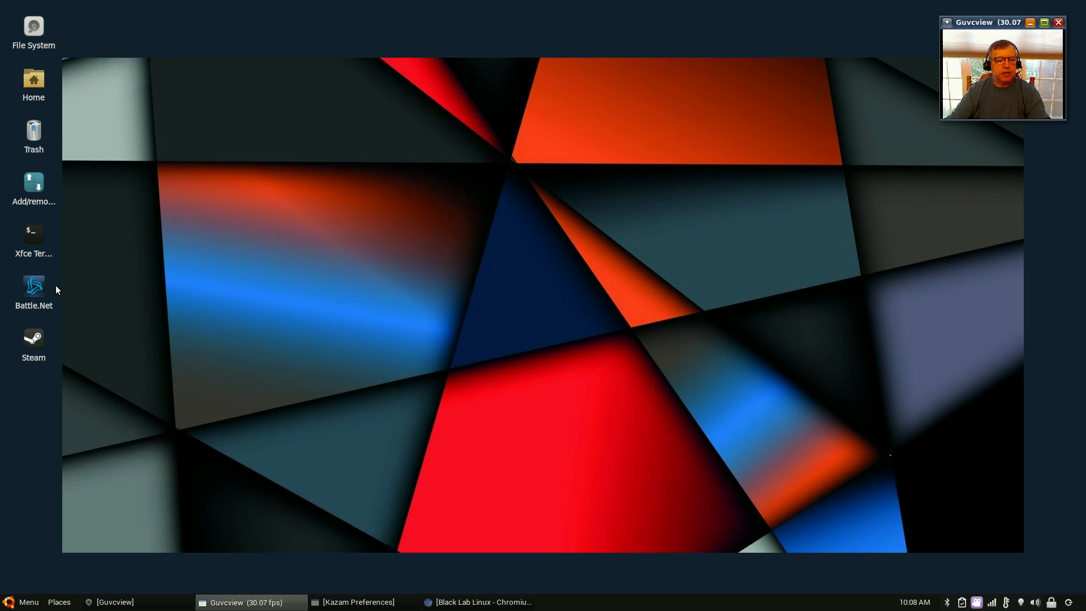
mouse_move(35, 287)
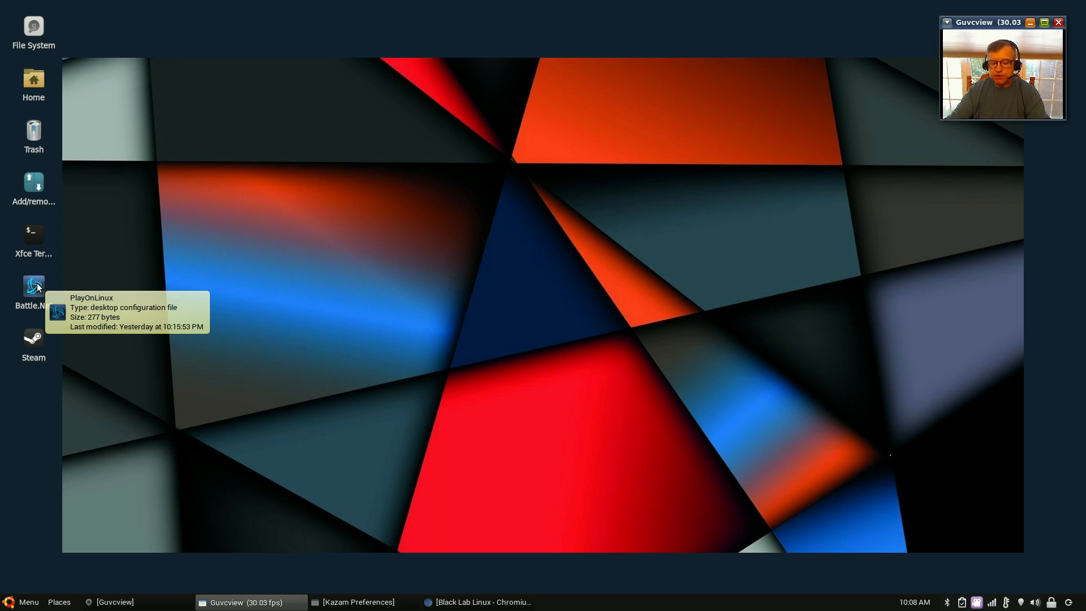
mouse_move(55, 279)
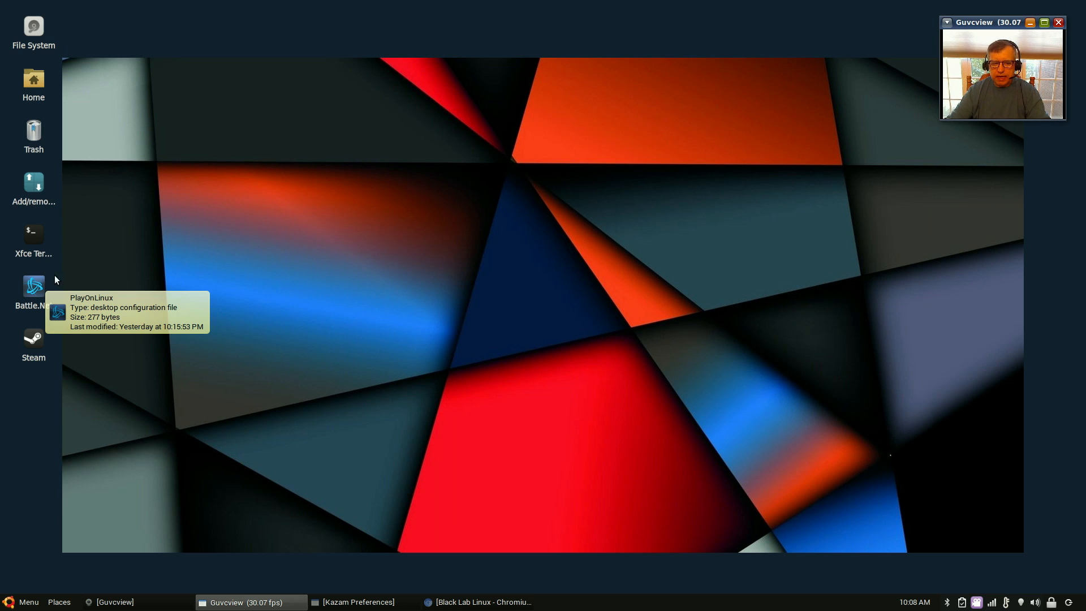
mouse_move(61, 287)
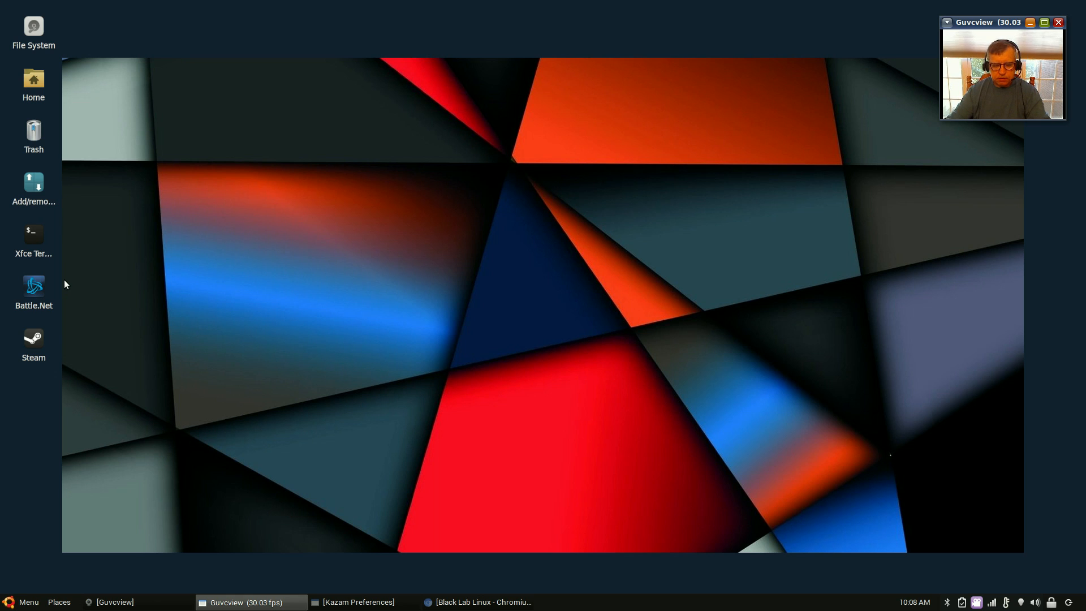
mouse_move(57, 284)
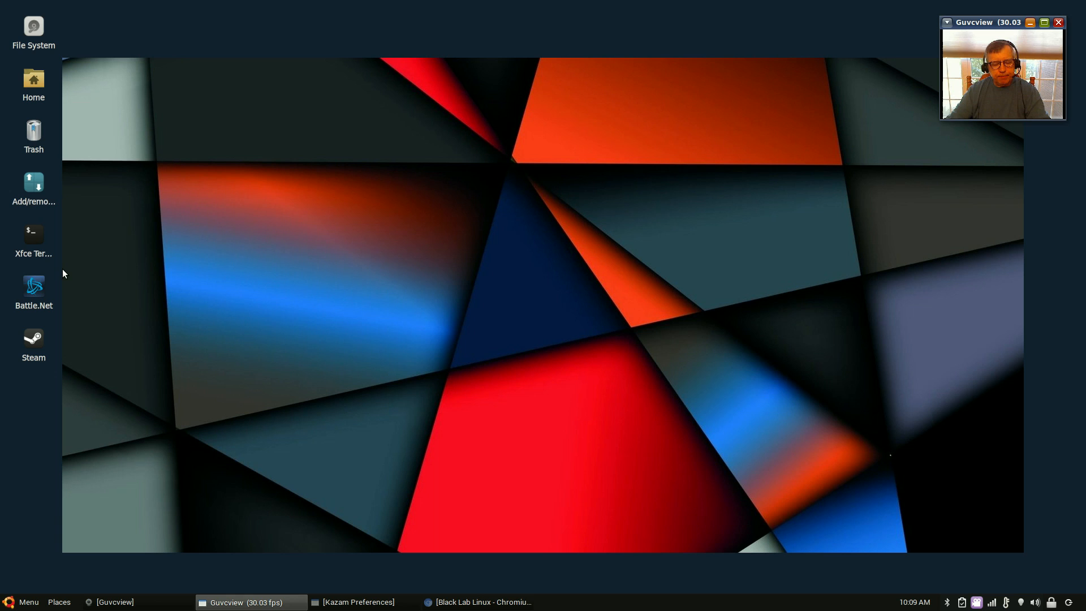
mouse_move(73, 364)
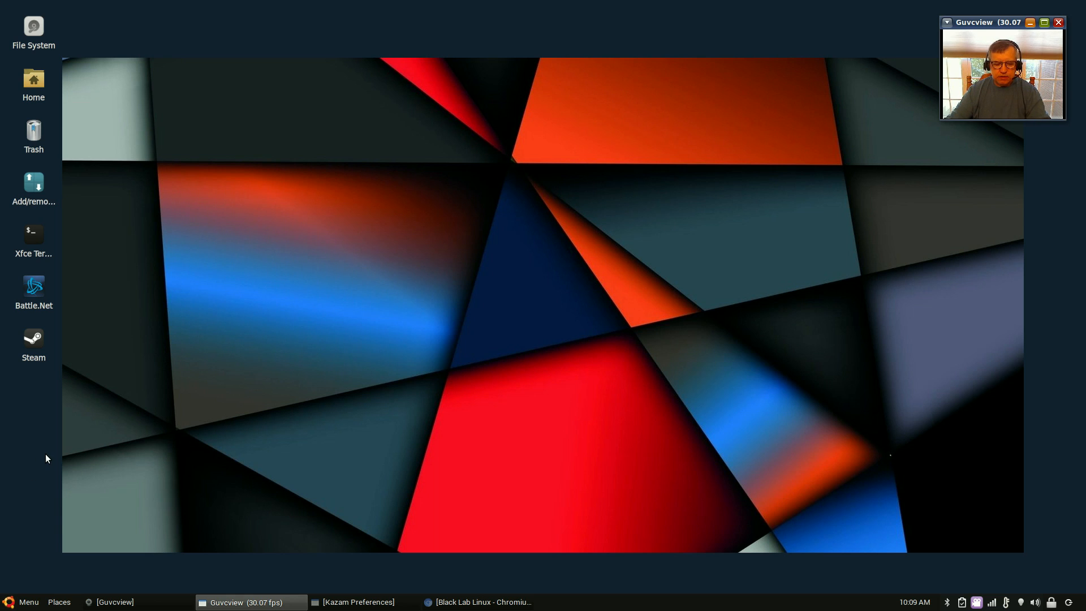
mouse_move(62, 412)
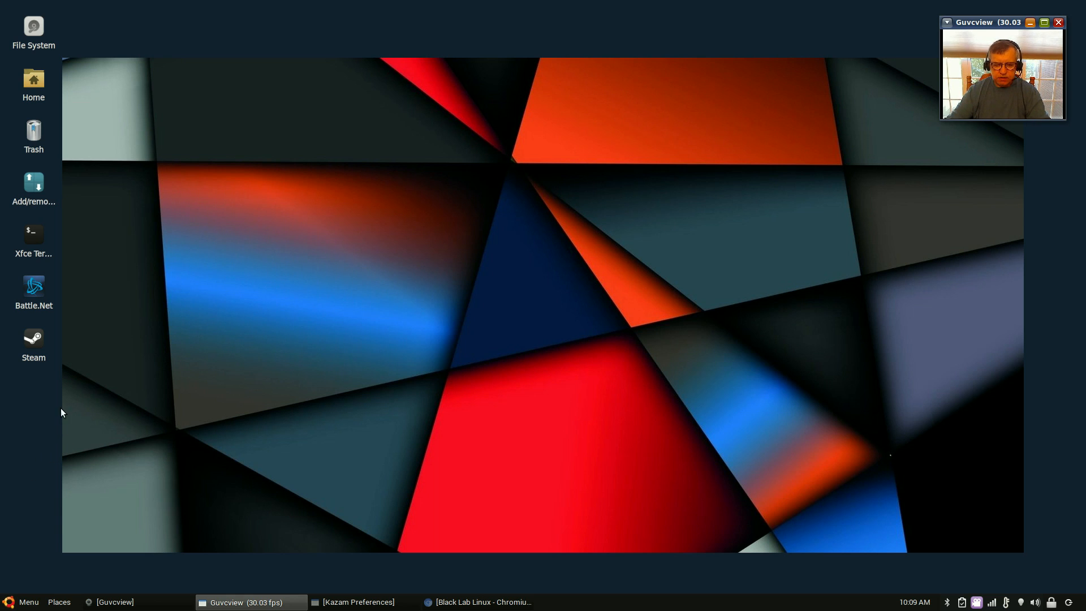
mouse_move(45, 402)
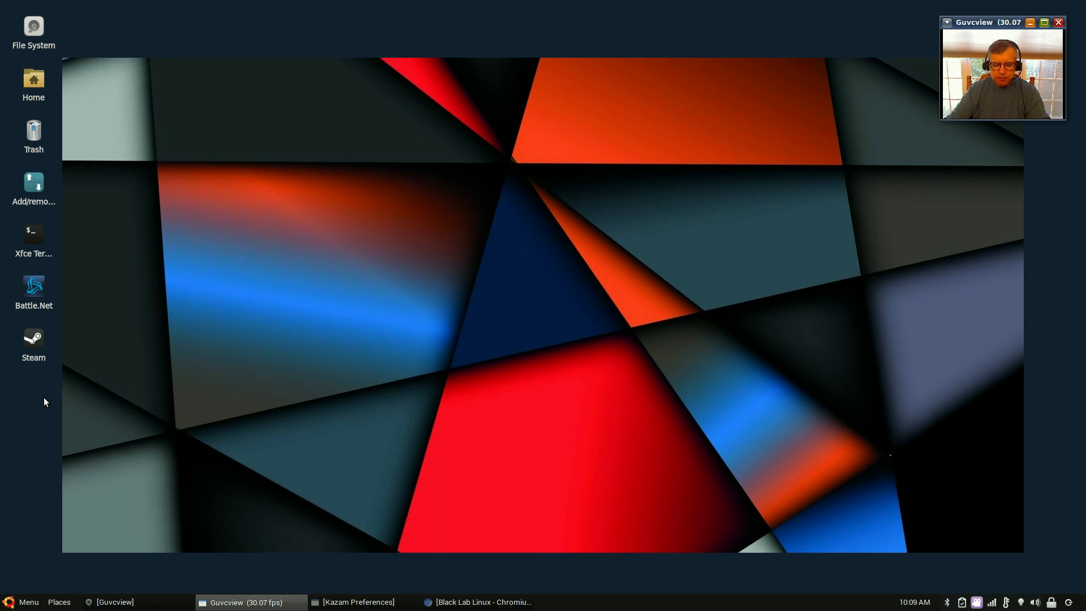
- Start PlayOnLinux and show the Install components list for the Battle.Net drive
left_click(29, 602)
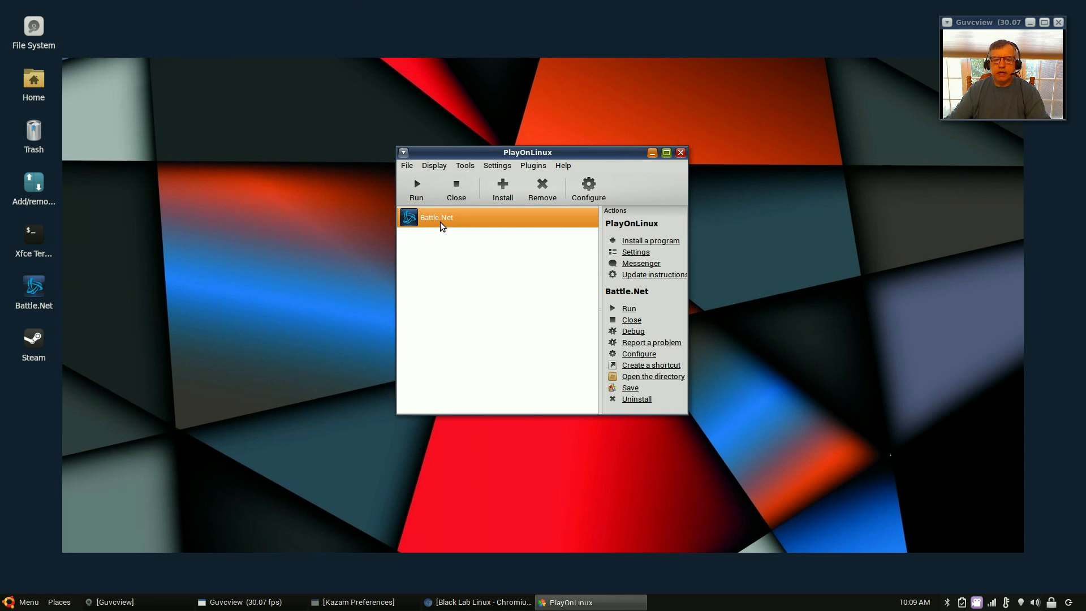
mouse_move(417, 221)
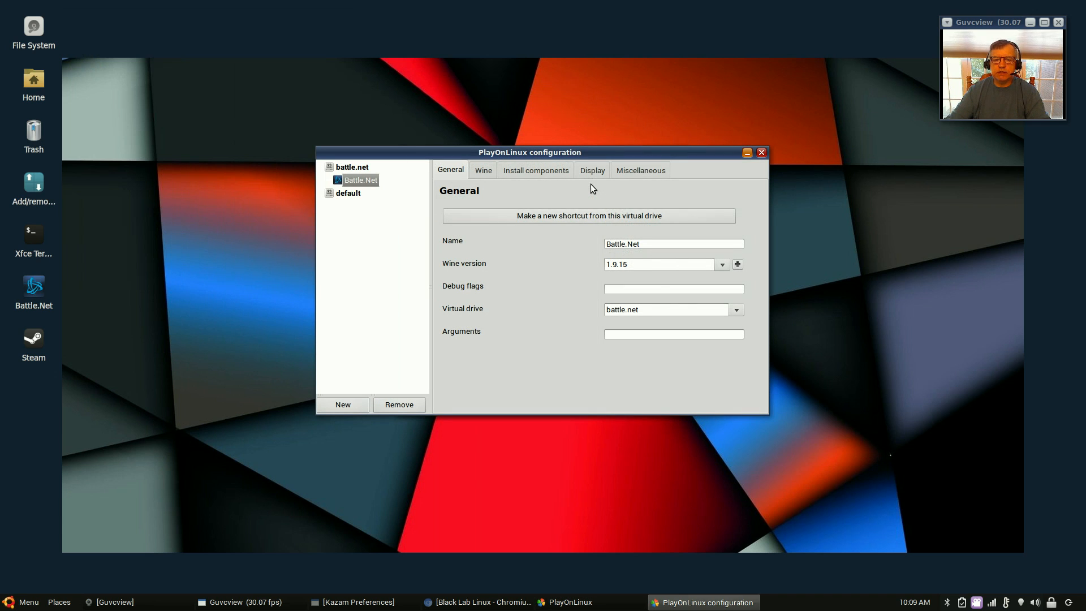
left_click(537, 170)
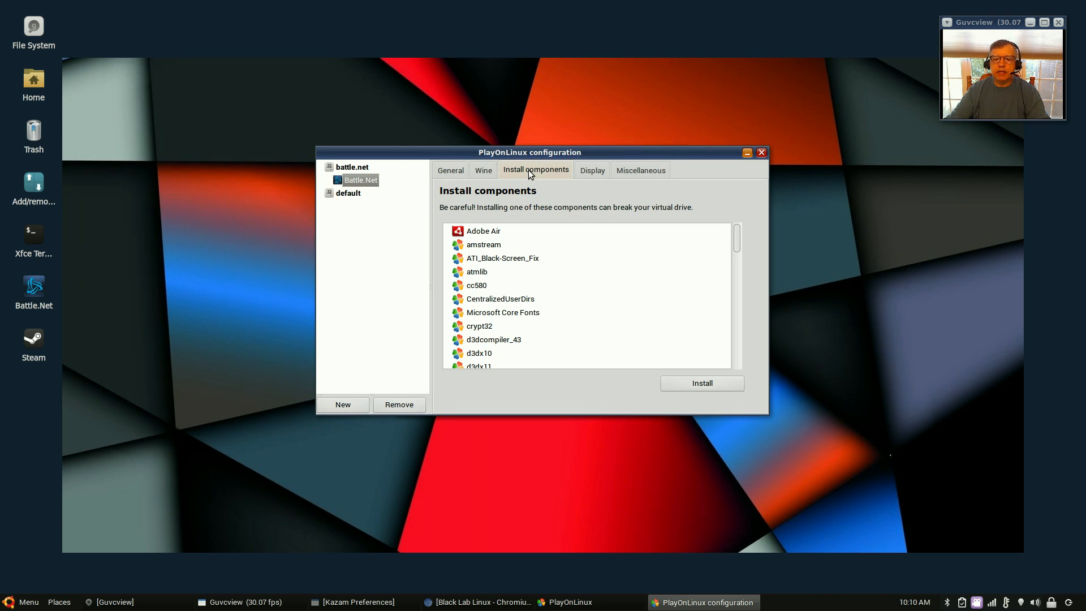
mouse_move(540, 274)
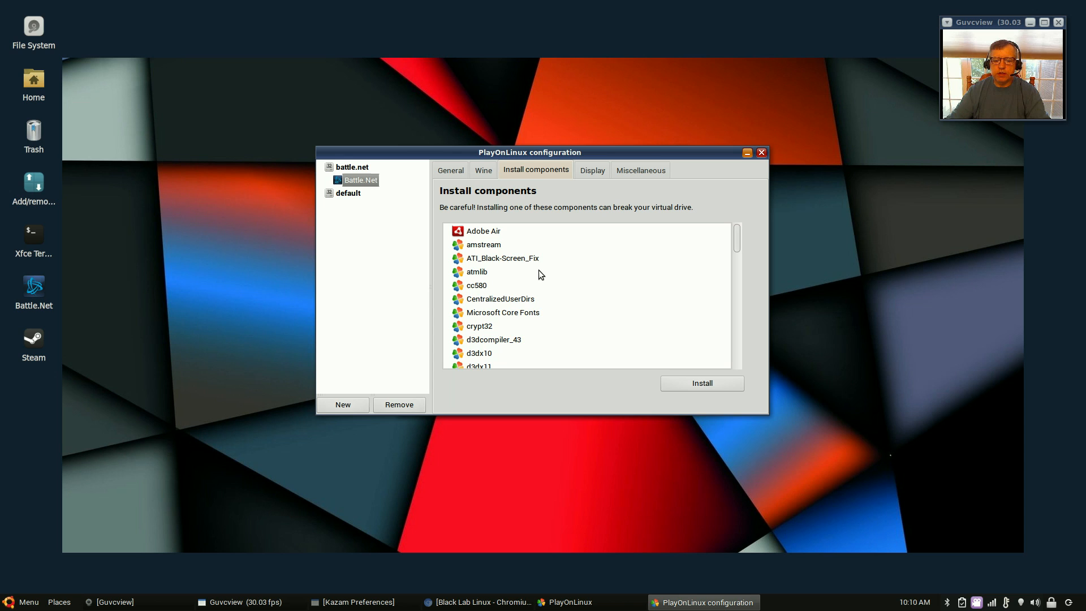
mouse_move(553, 337)
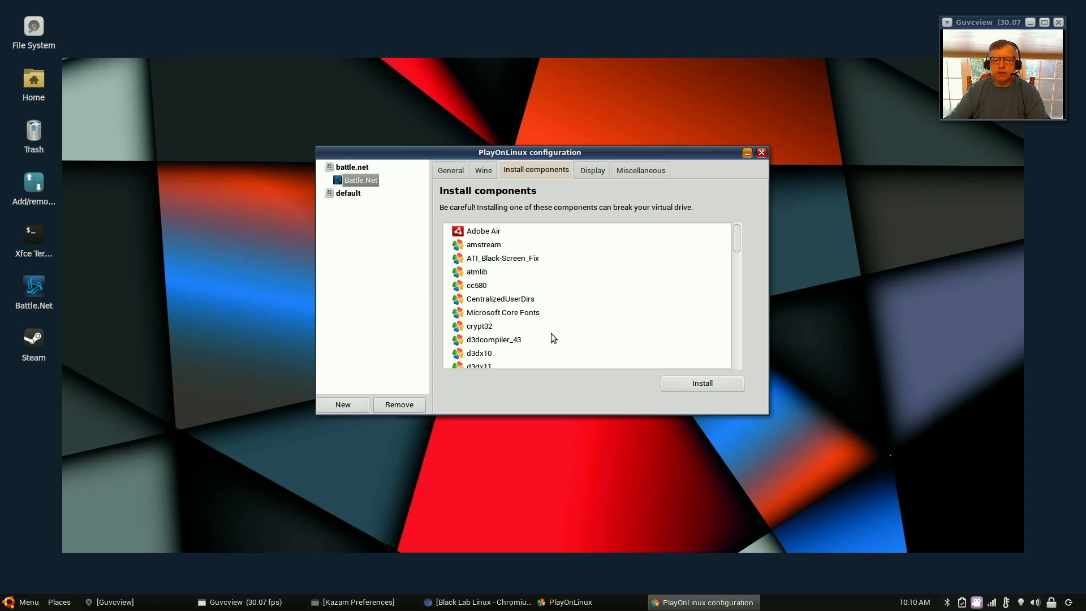
- Look through the installable components list, then switch to the Wine tools for the drive
scroll("down", 3)
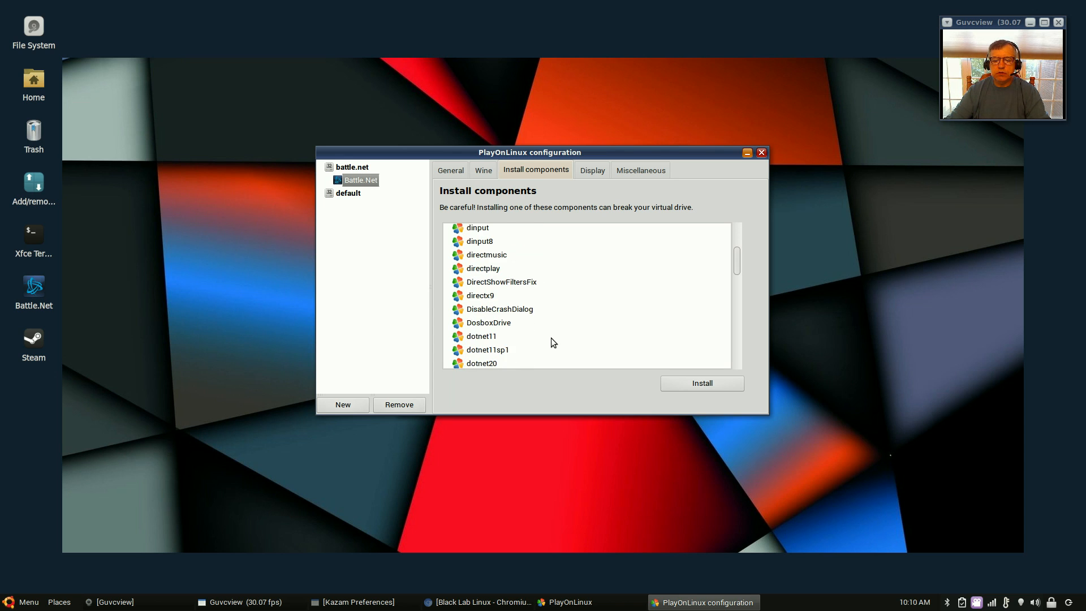
scroll("down", 3)
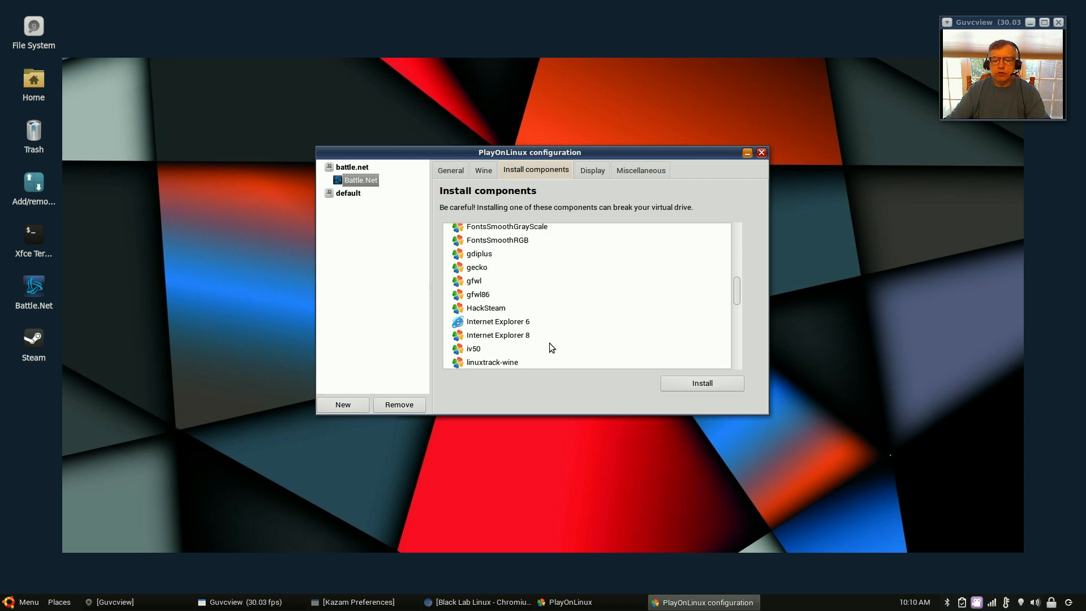
scroll("down", 3)
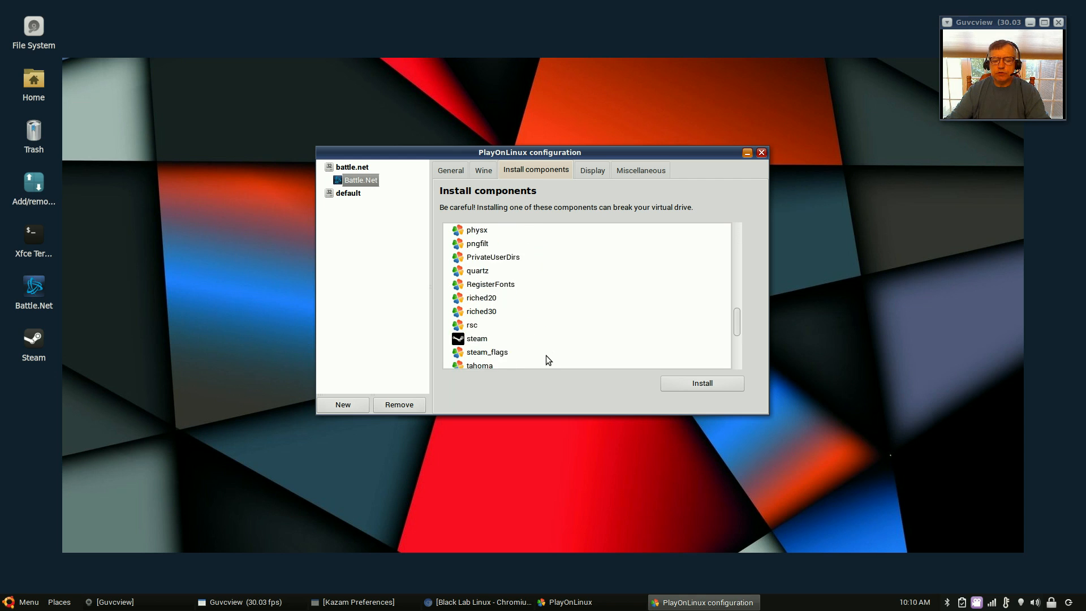
scroll("down", 3)
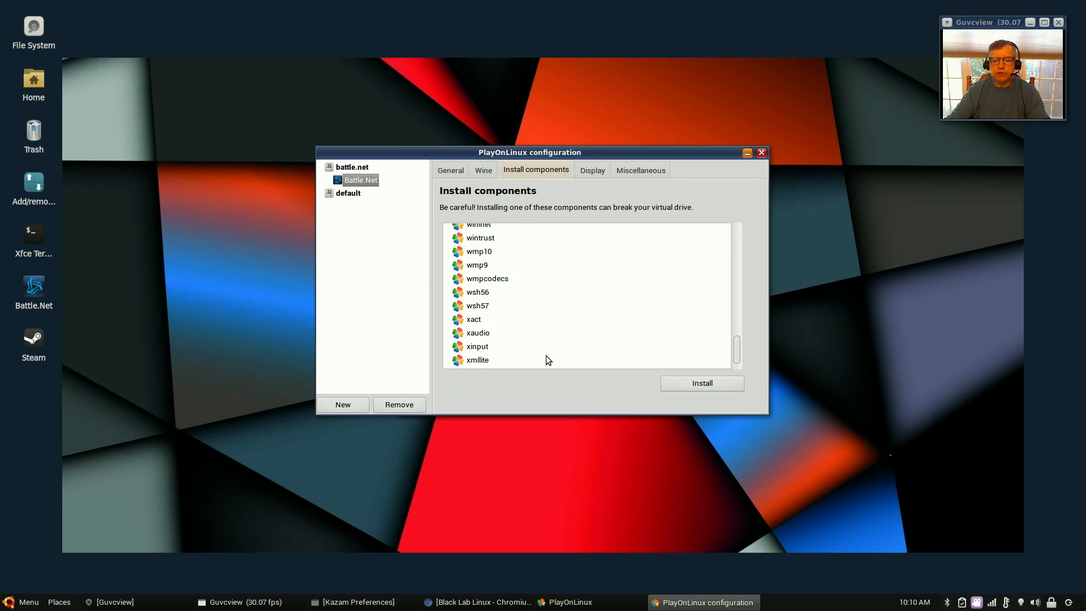
scroll("up", 3)
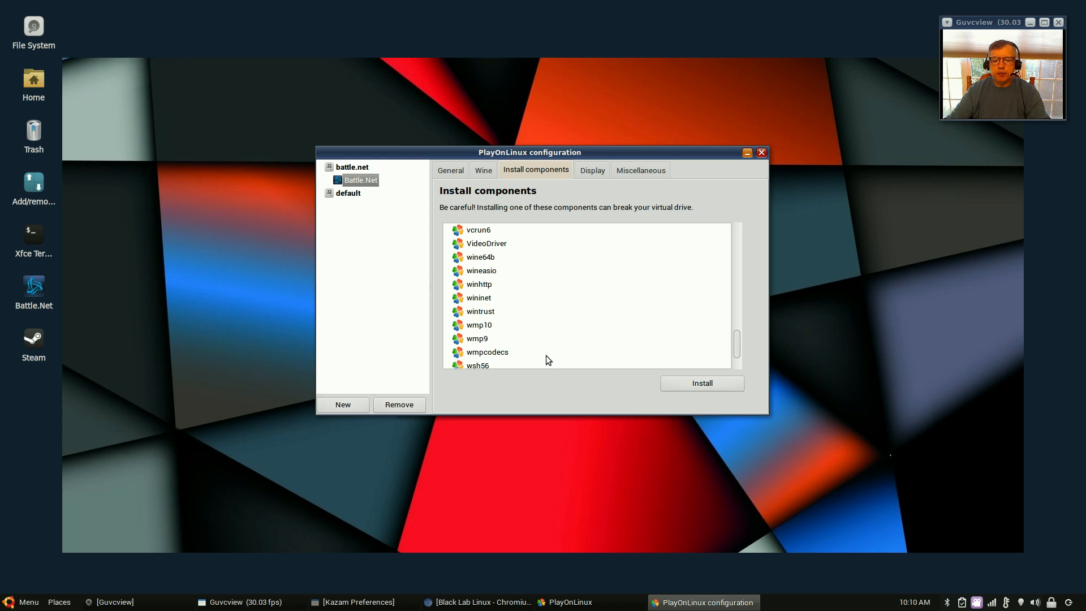
scroll("up", 3)
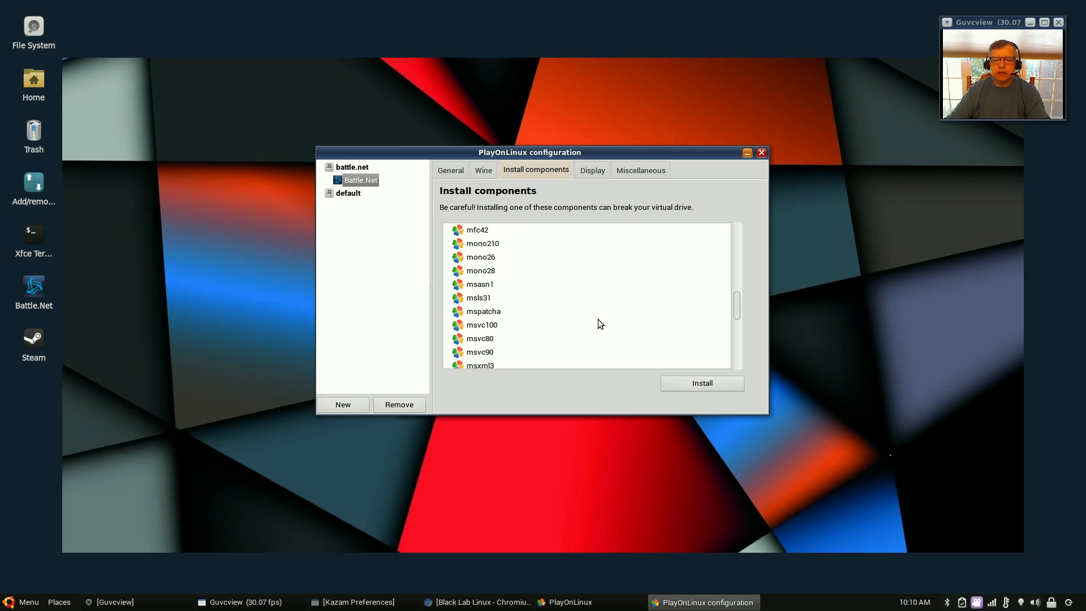
scroll("down", 3)
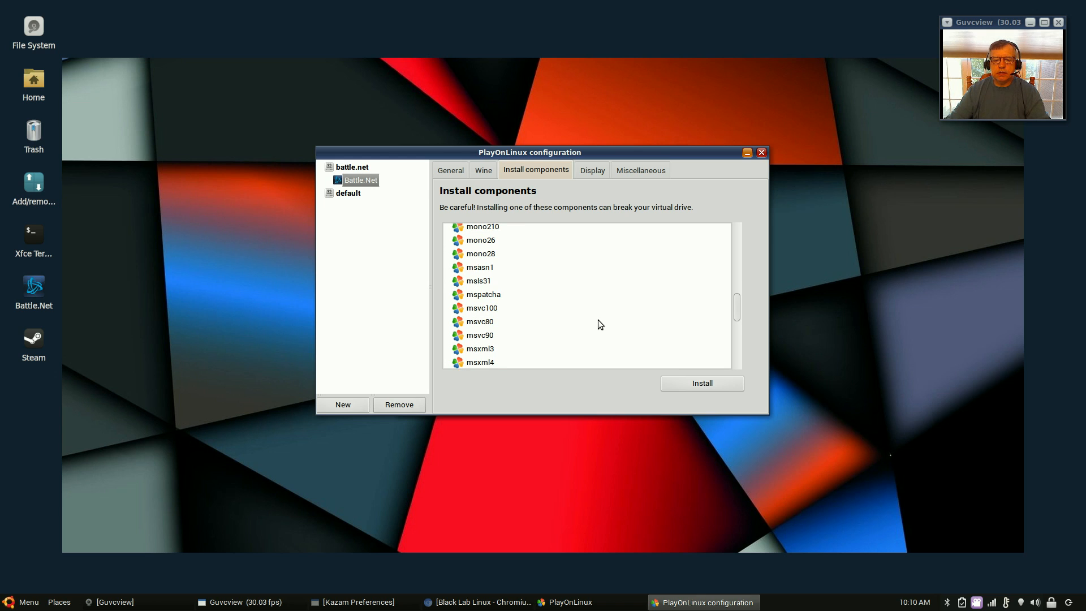
scroll("up", 3)
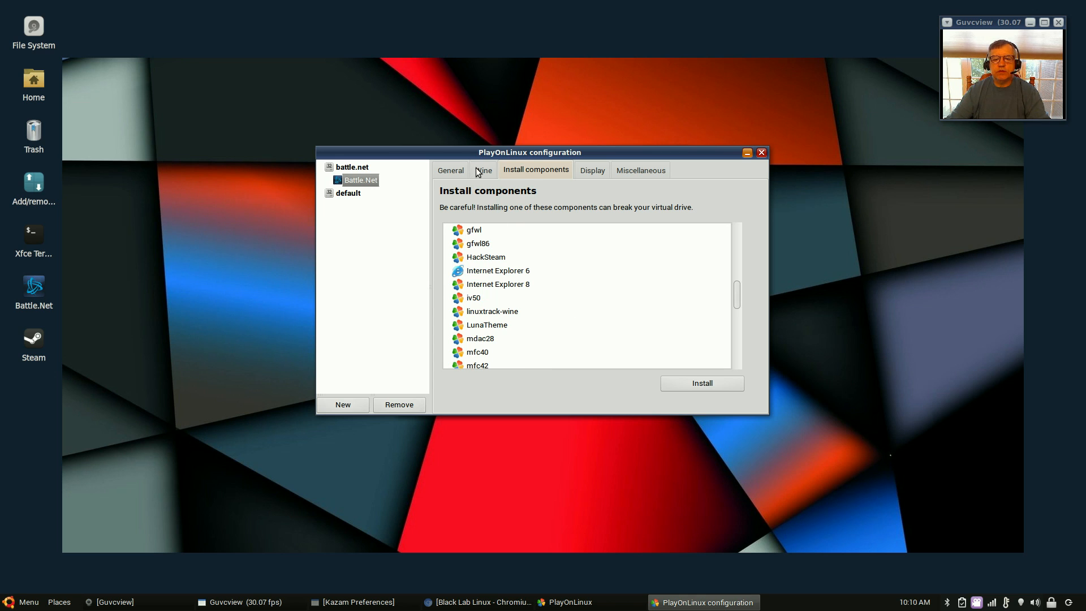
left_click(484, 169)
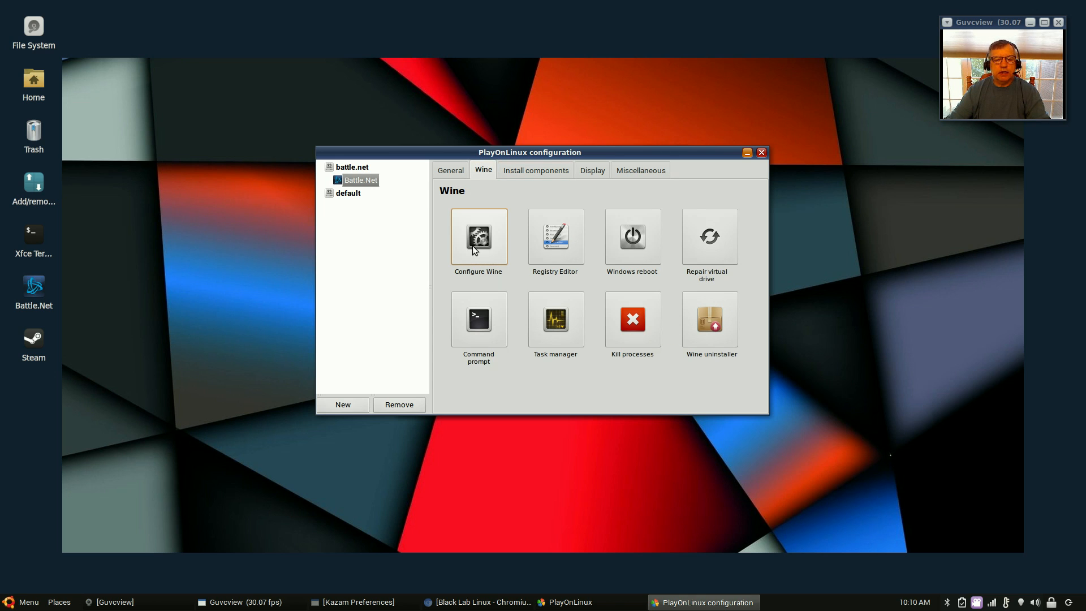
- View Battle.Net's Wine library overrides, then cancel the Wine configuration unchanged
left_click(479, 237)
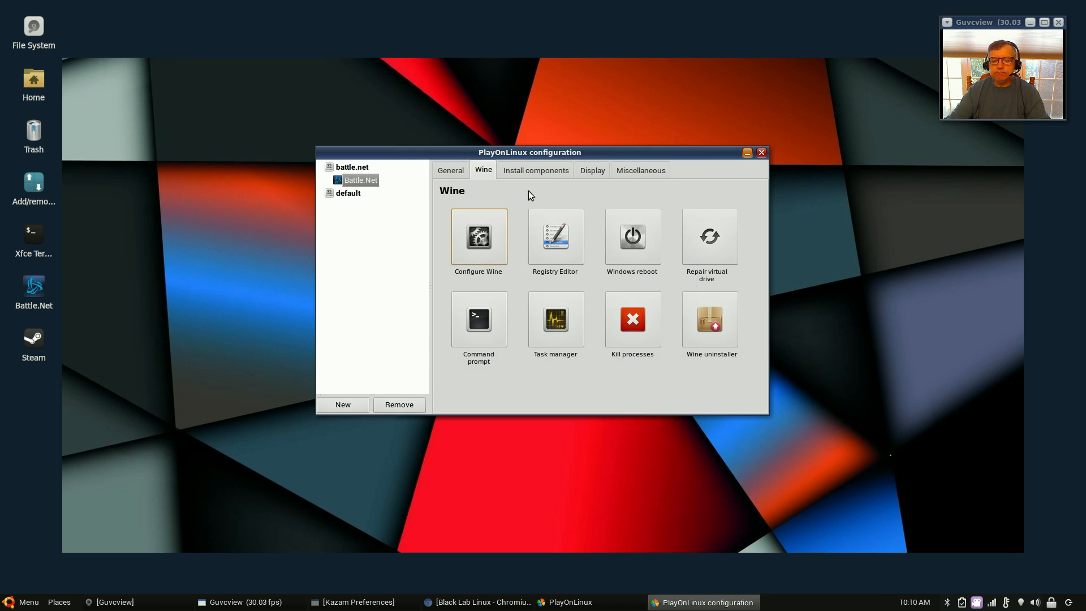
left_click(478, 237)
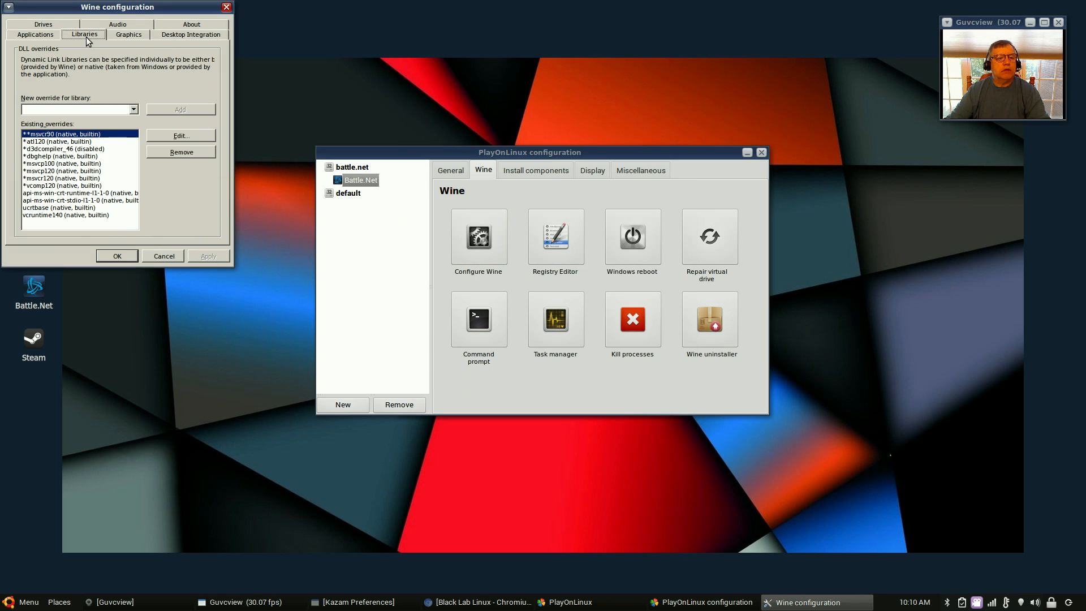
mouse_move(68, 165)
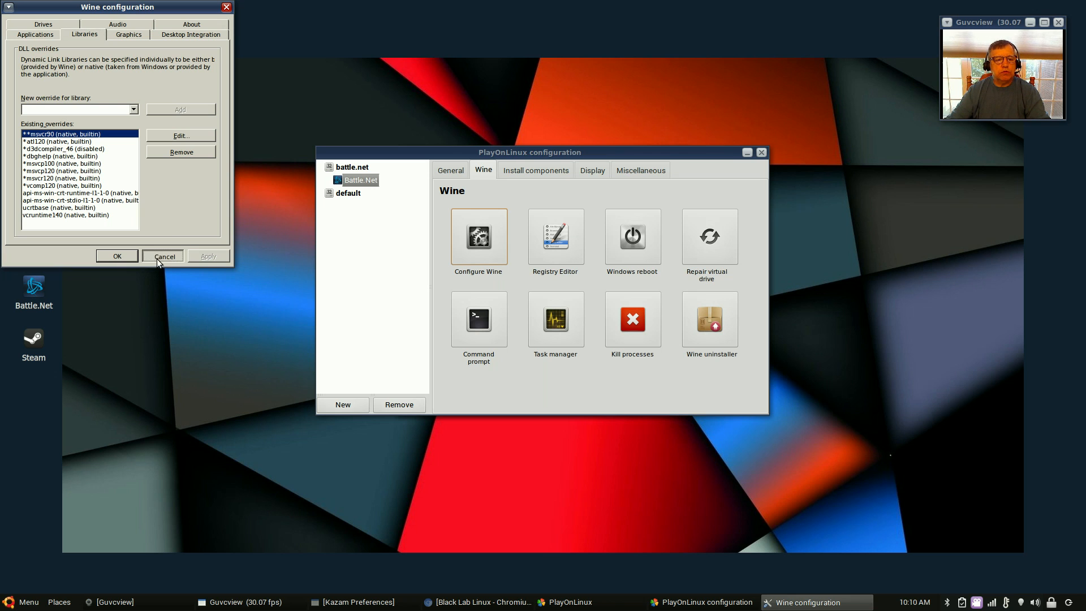
left_click(163, 255)
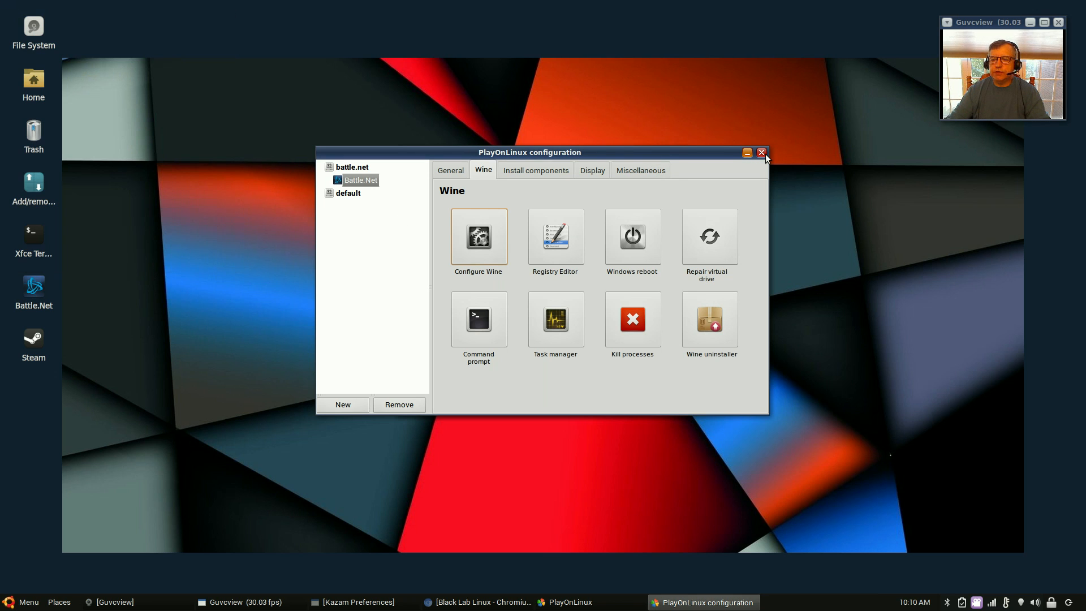
- Close the configuration window and quit PlayOnLinux, confirming the exit prompt with Yes
left_click(762, 152)
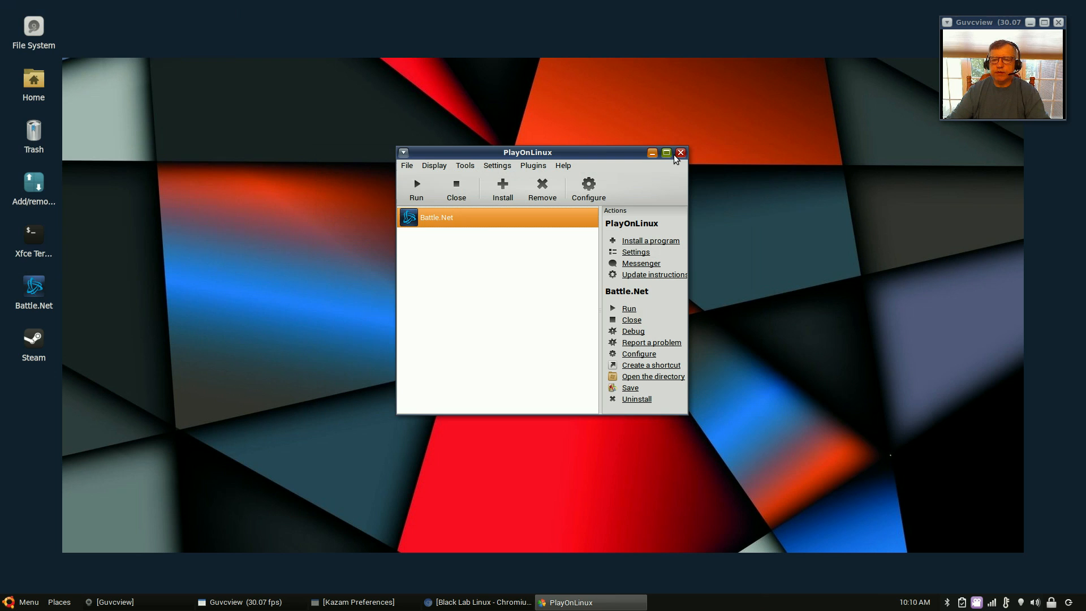
left_click(681, 153)
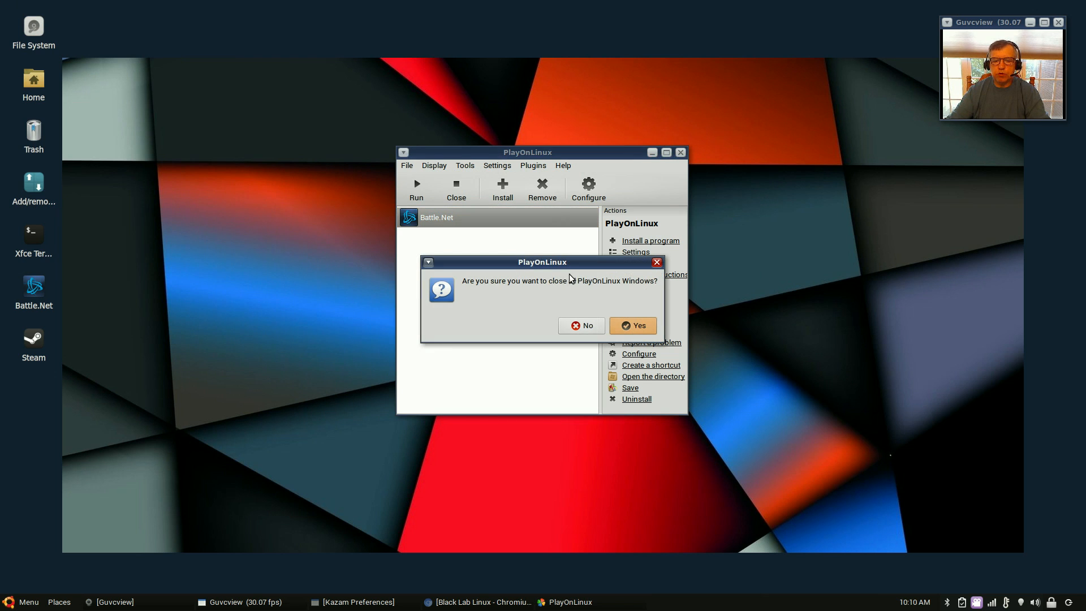
left_click(633, 326)
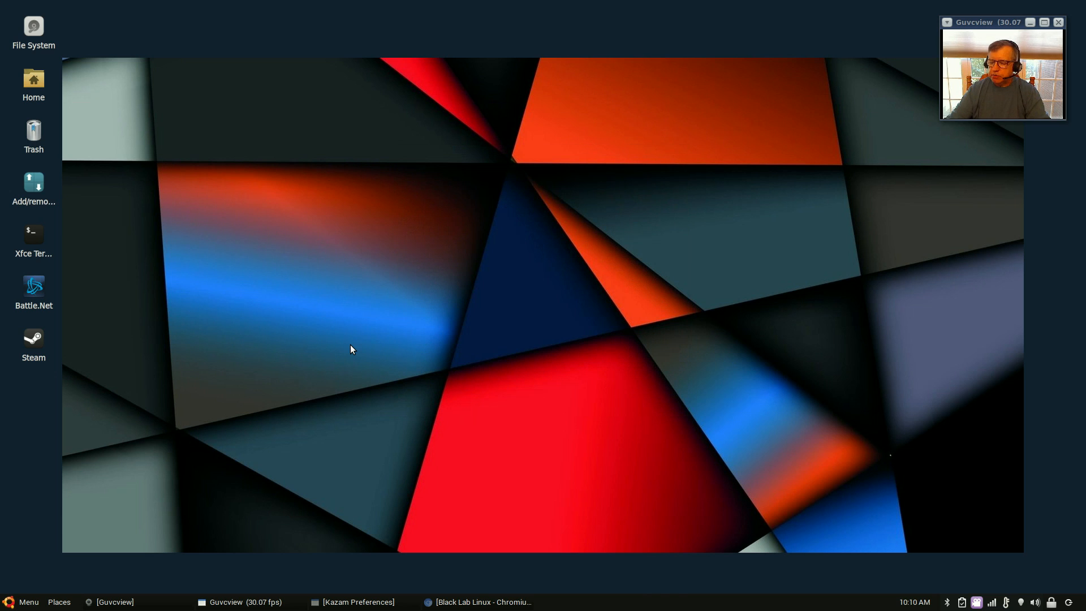
mouse_move(333, 420)
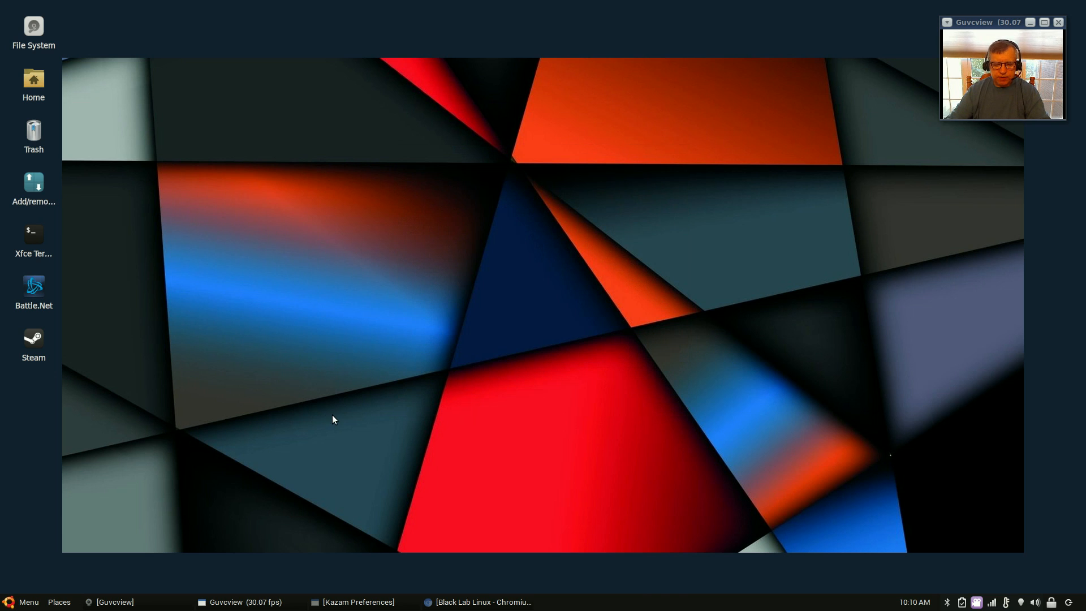
mouse_move(362, 423)
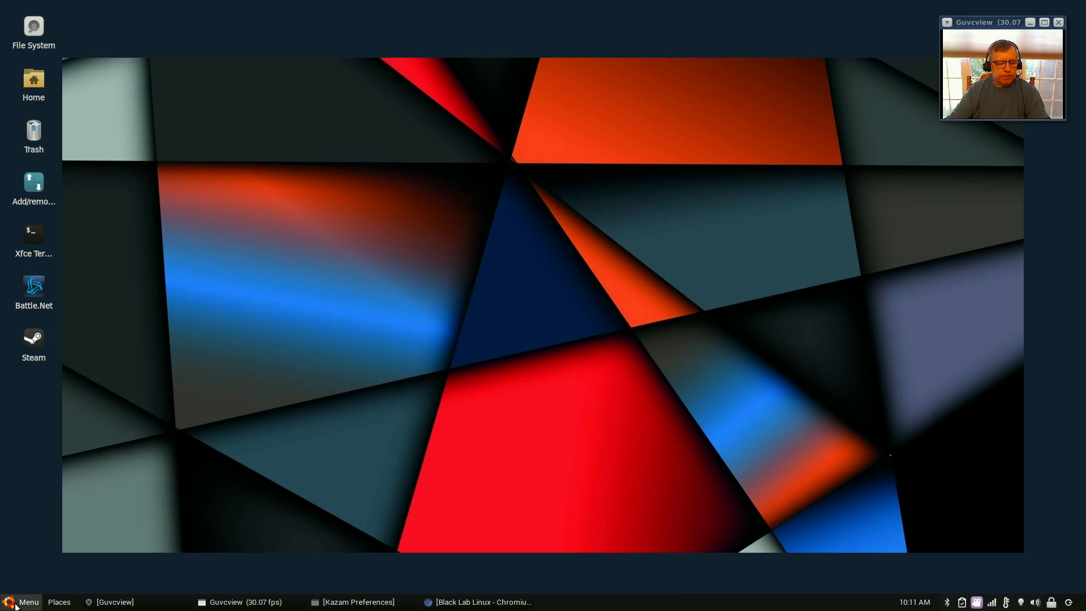
left_click(8, 602)
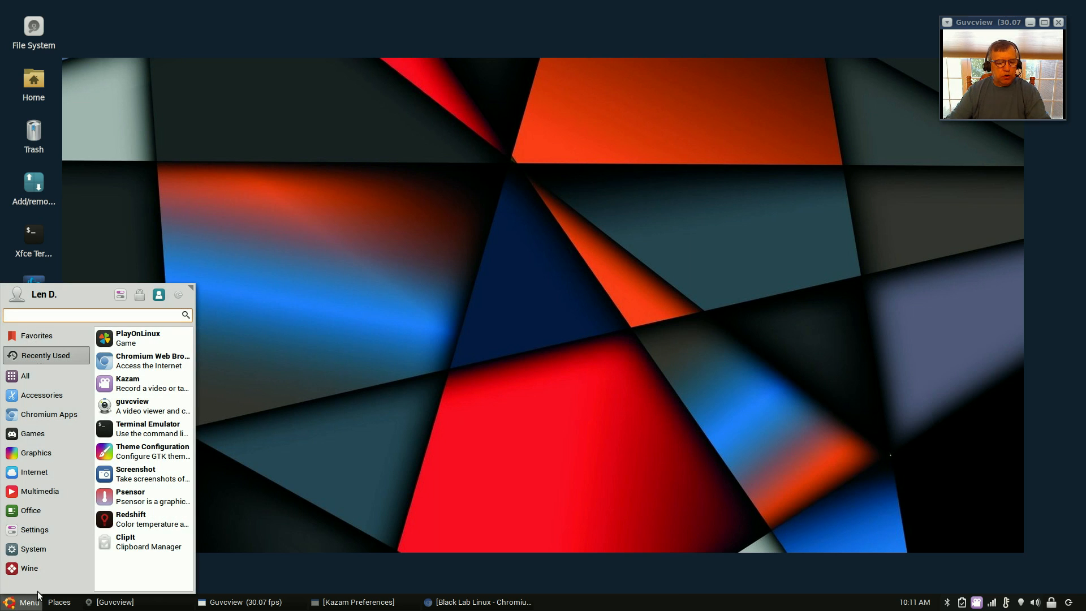
left_click(50, 414)
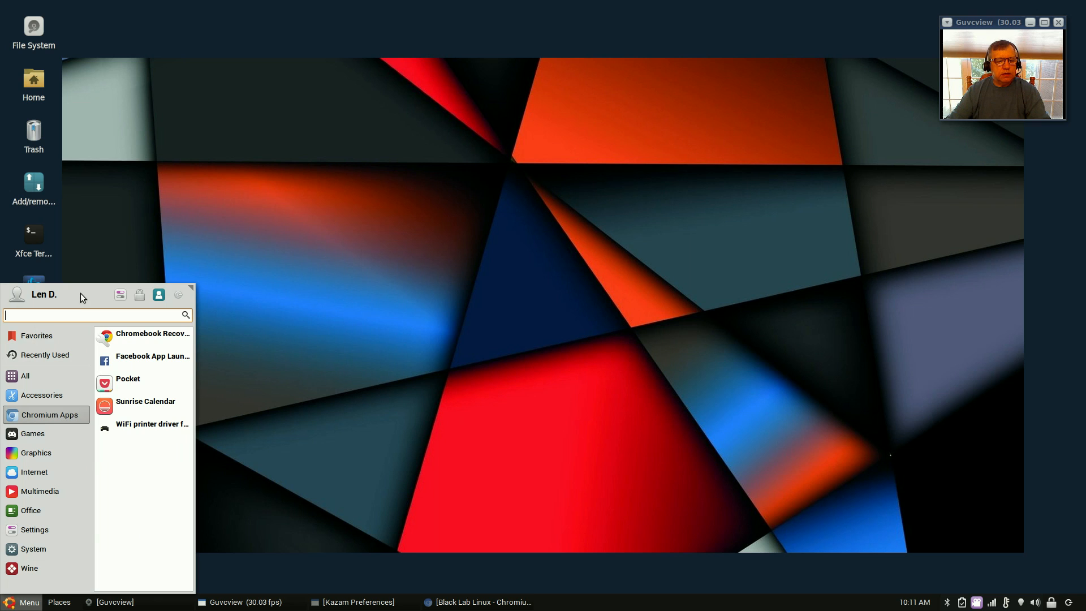
left_click(30, 568)
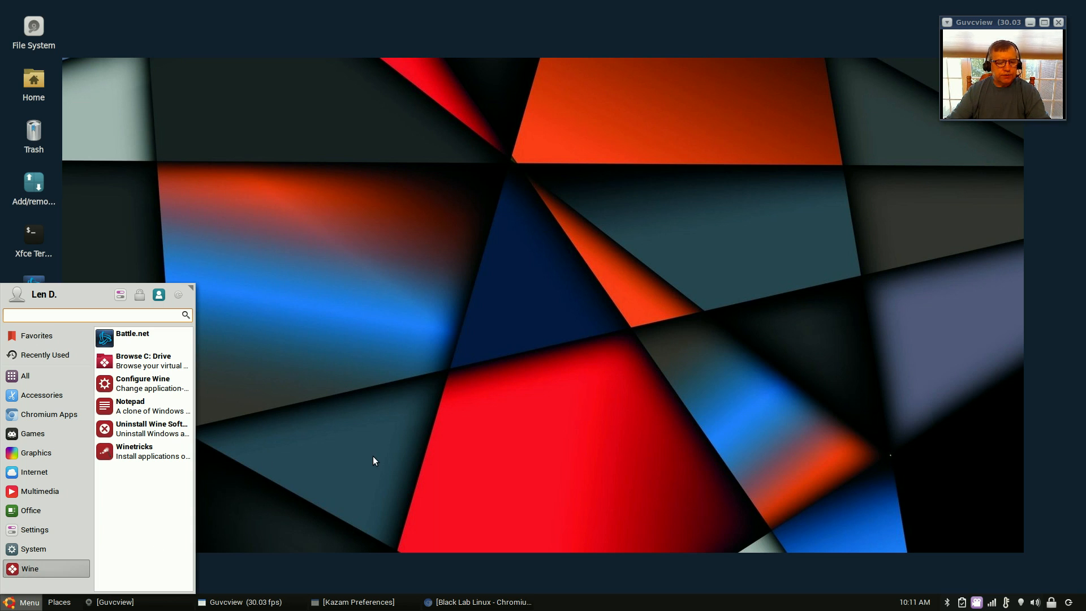
left_click(24, 376)
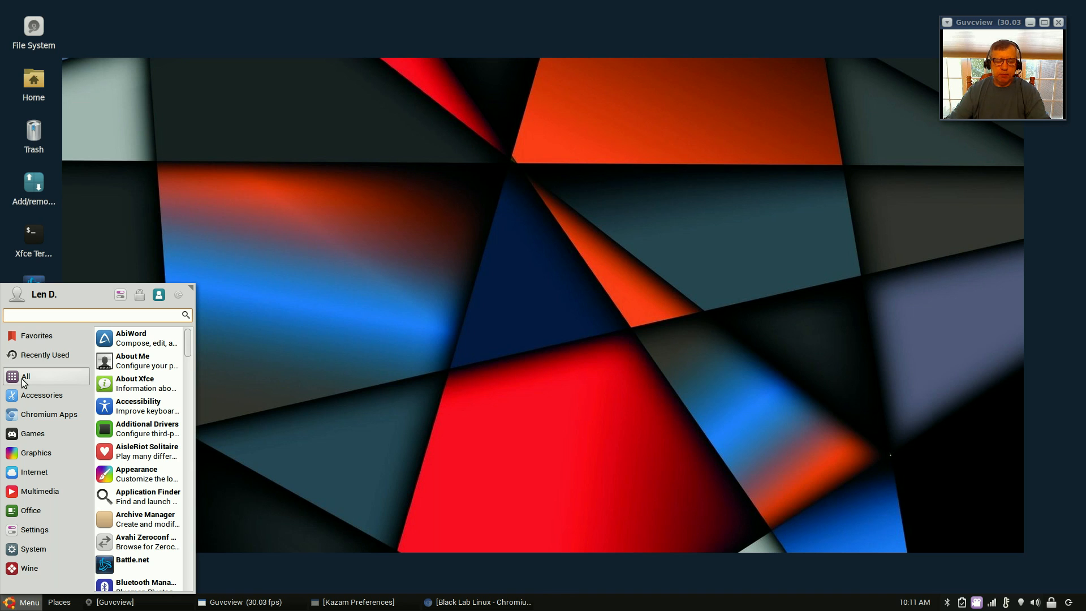
mouse_move(175, 375)
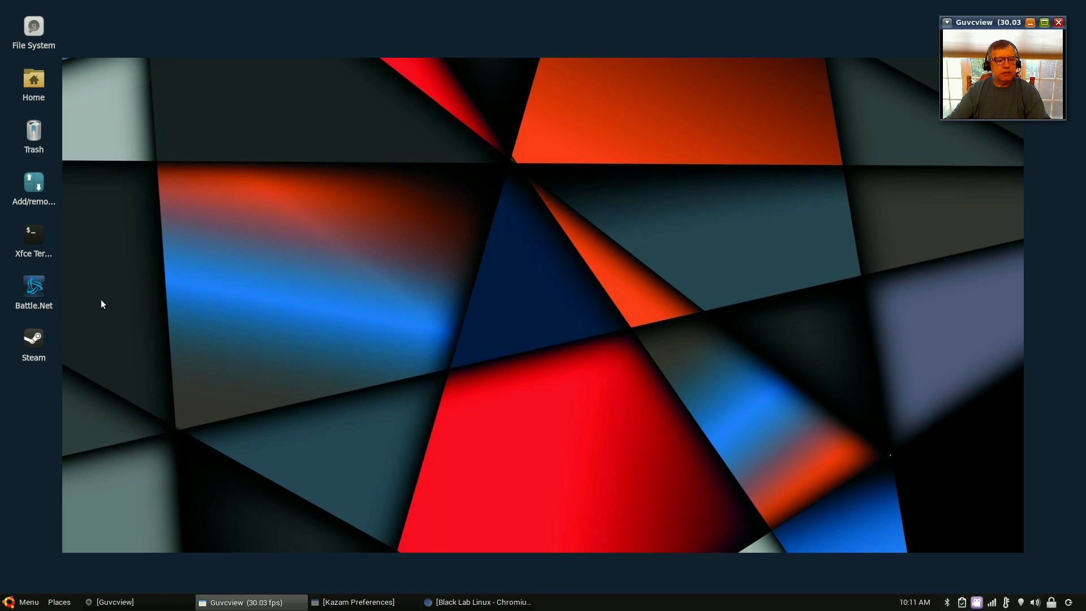
mouse_move(25, 542)
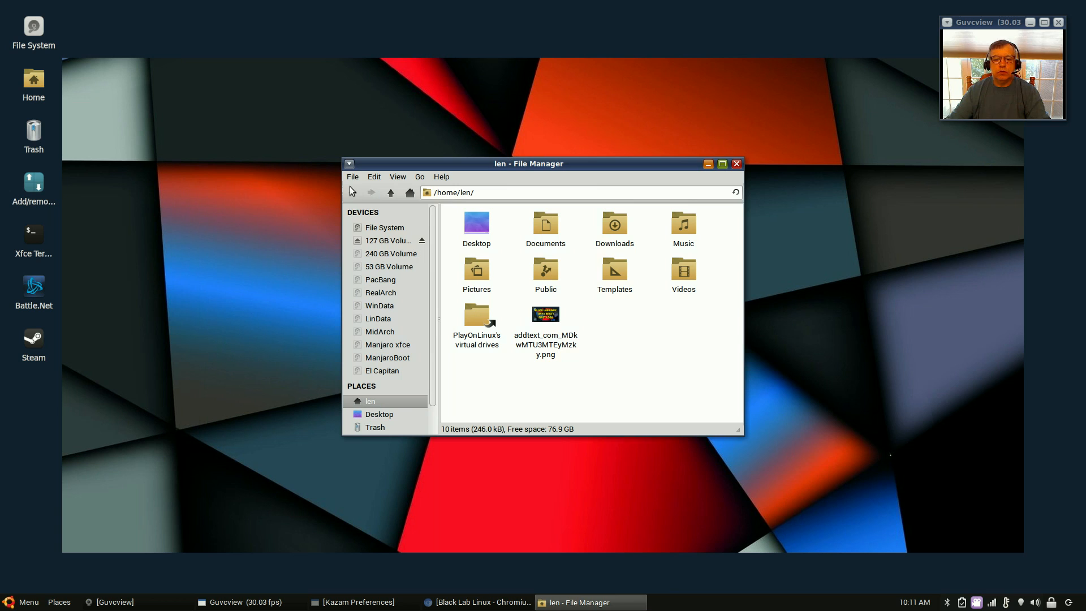
- Browse the launcher files in /usr/share/applications in Thunar
left_click(385, 227)
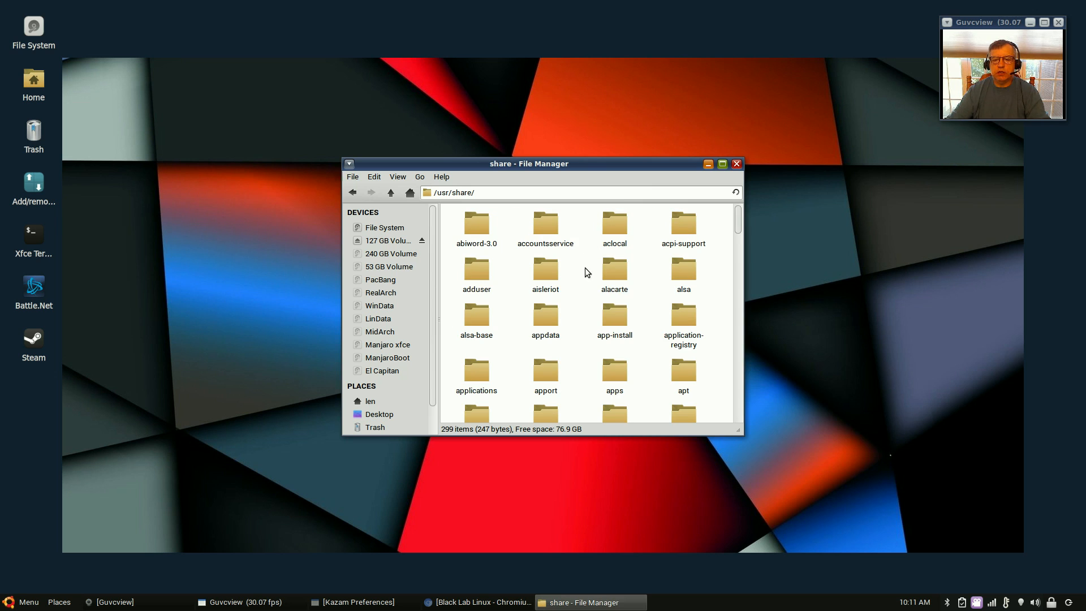
mouse_move(511, 367)
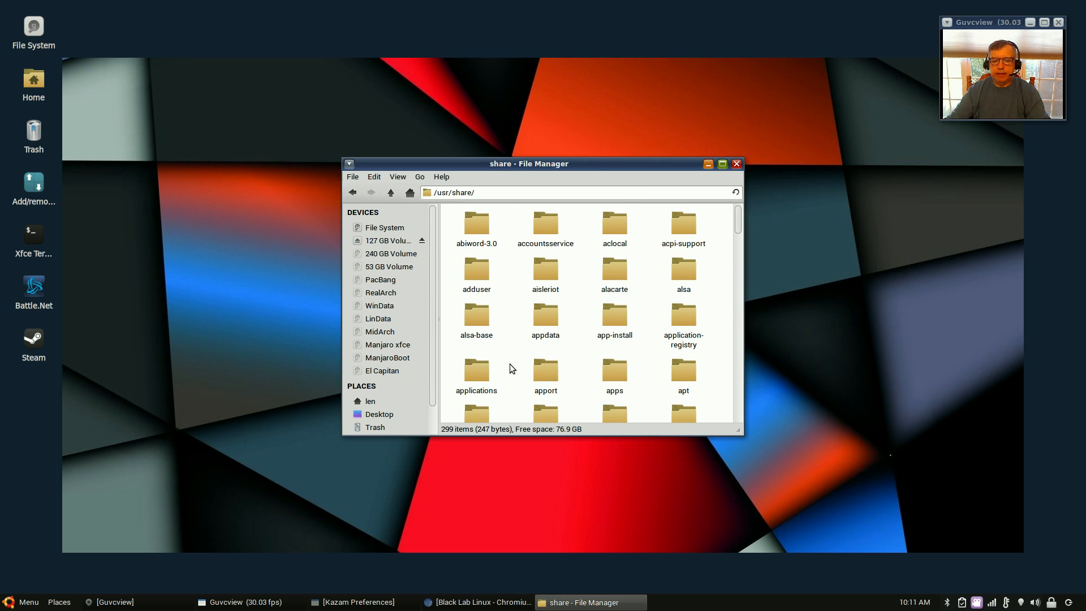
double_click(477, 366)
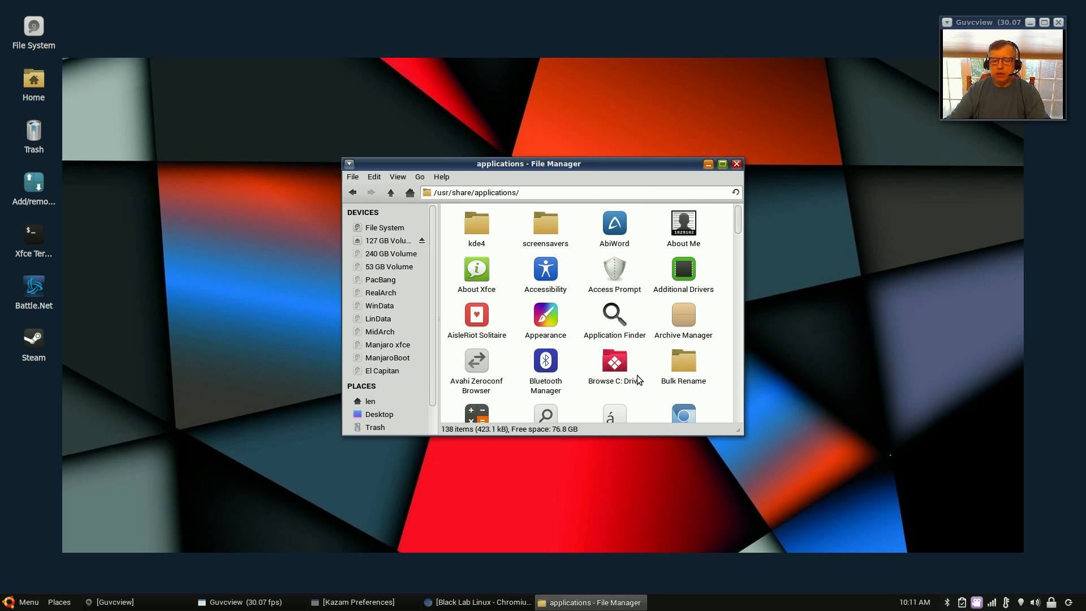
scroll("down", 3)
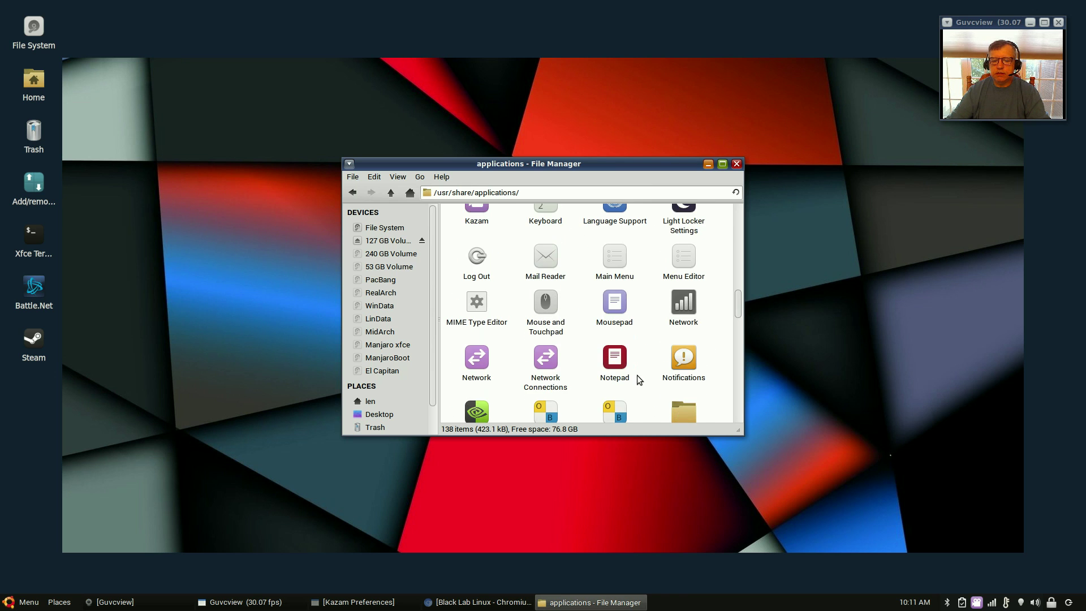
scroll("down", 3)
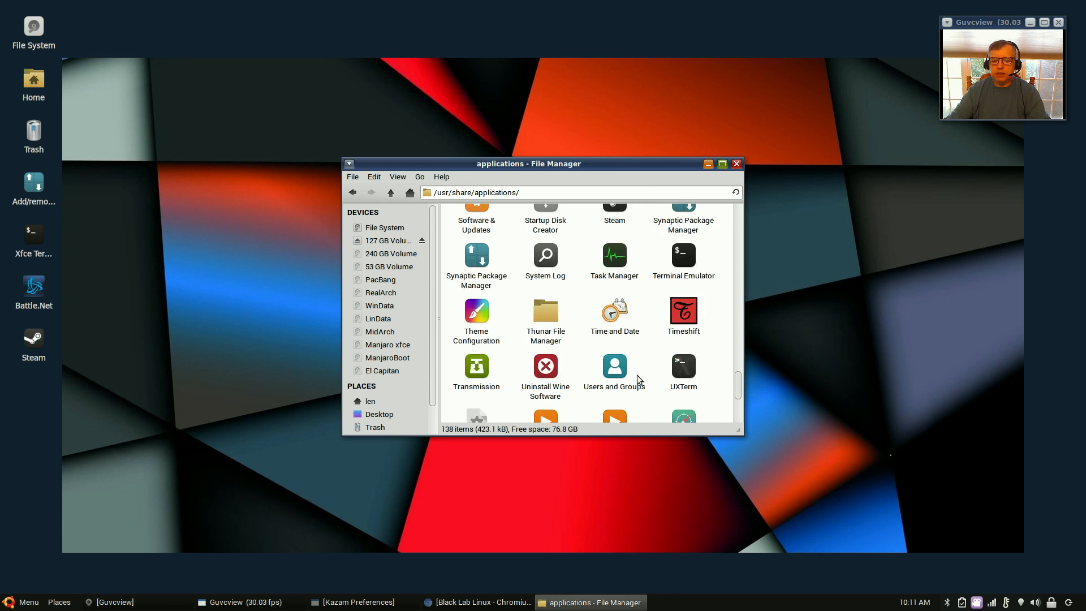
scroll("down", 3)
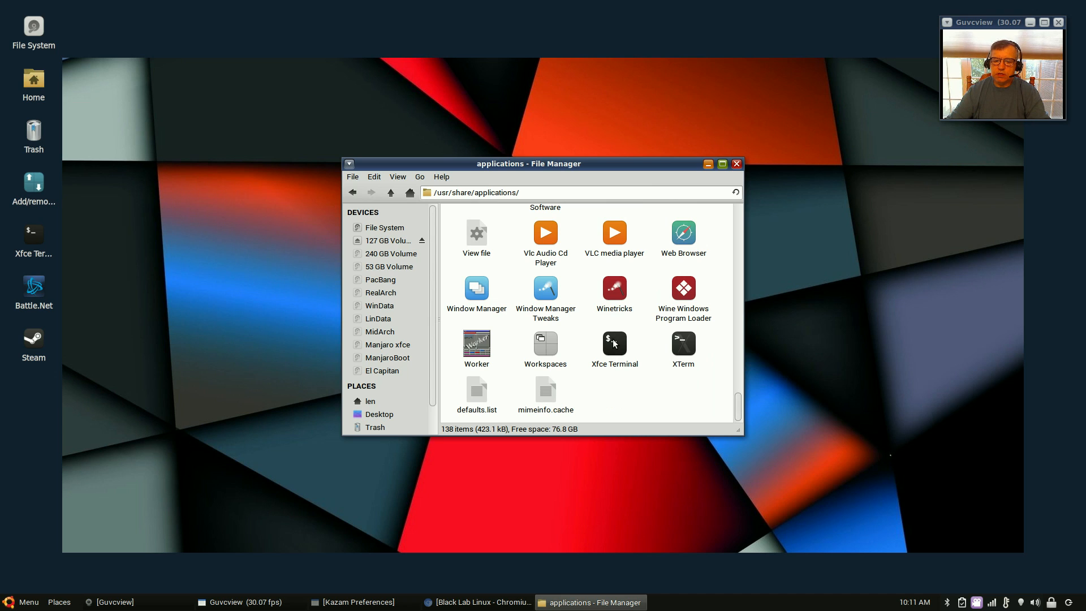
mouse_move(24, 234)
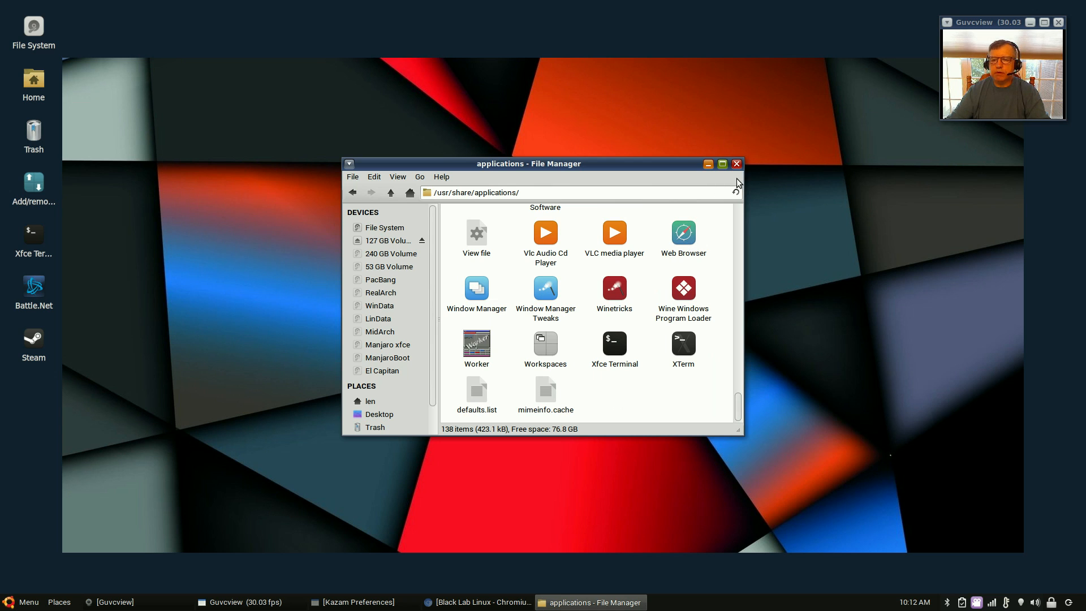
- Close Thunar and launch the Xfce Terminal from its desktop icon
left_click(736, 164)
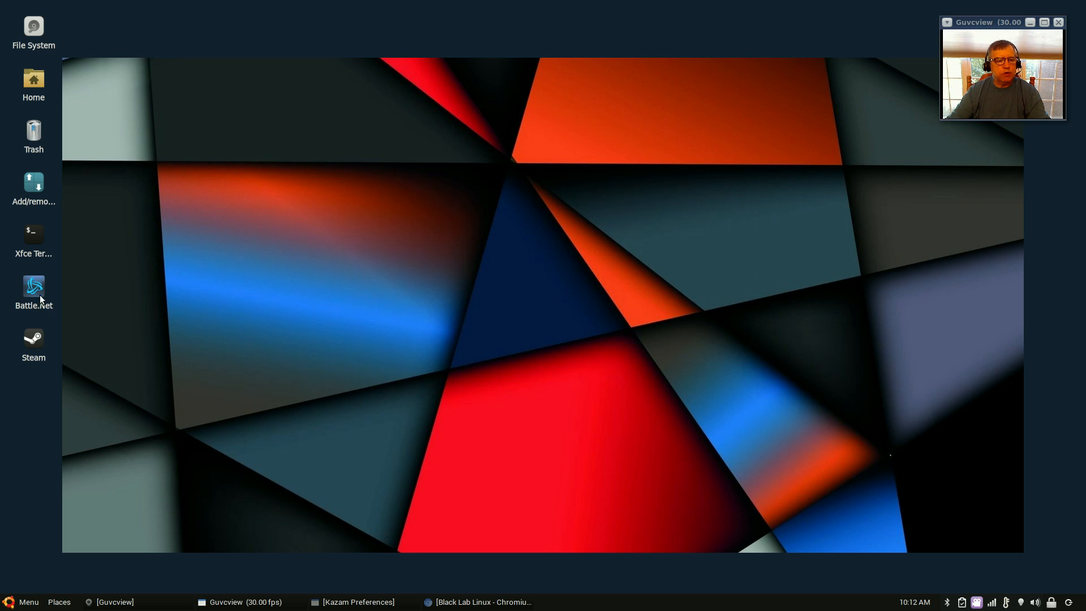
double_click(33, 235)
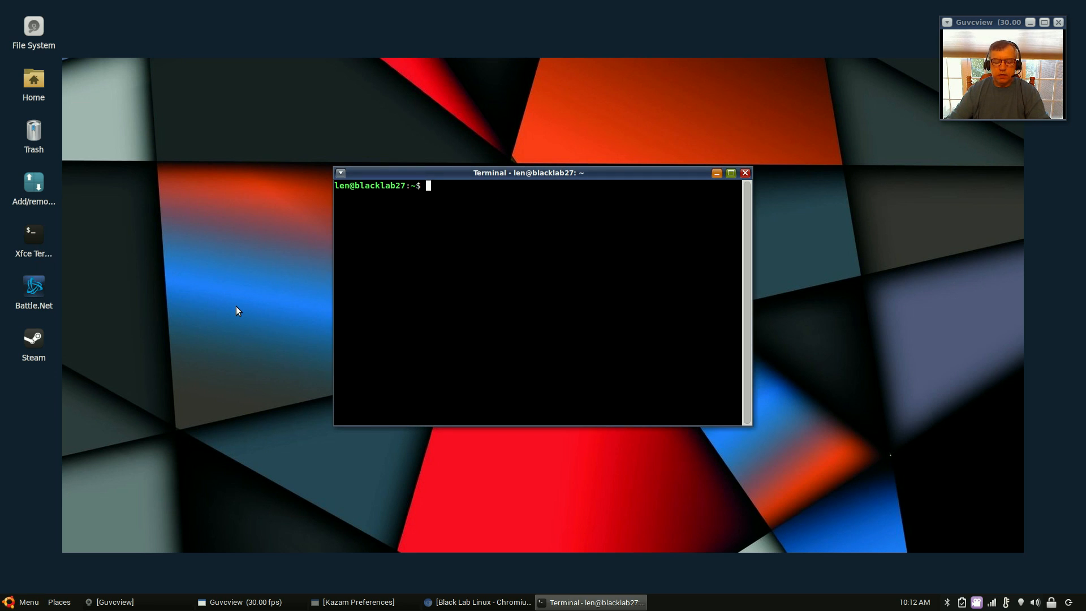
- Run alacarte from the terminal, review its Main Menu categories, then close the editor
type("al")
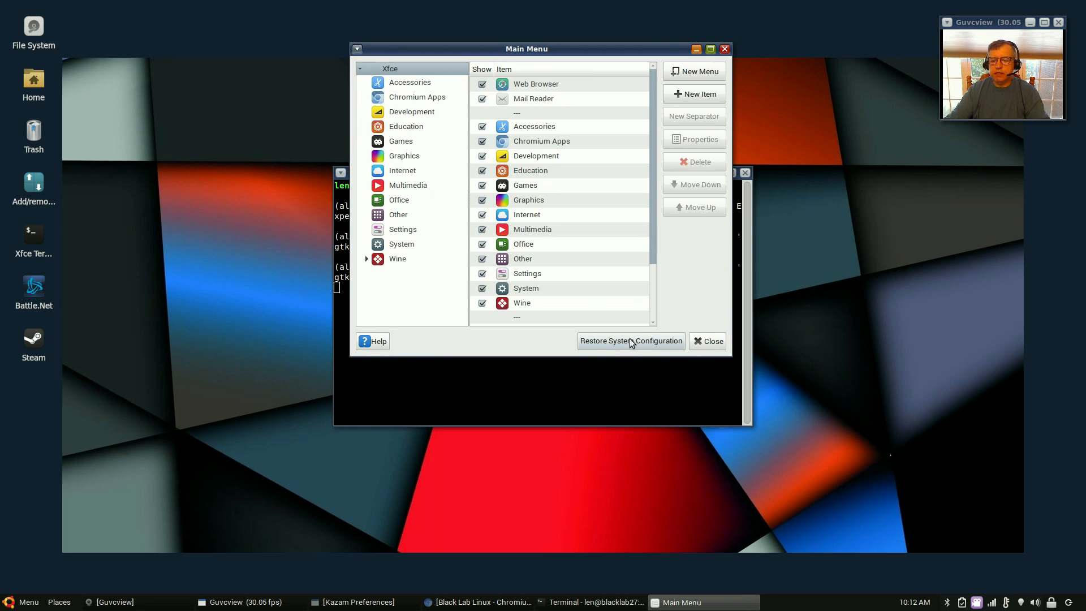
mouse_move(639, 346)
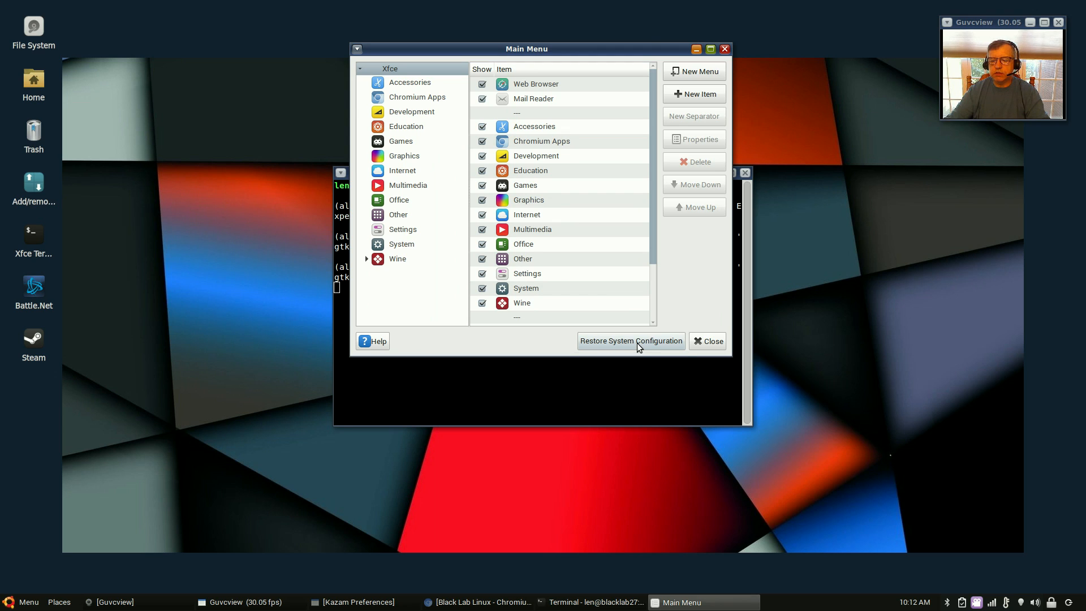
mouse_move(639, 344)
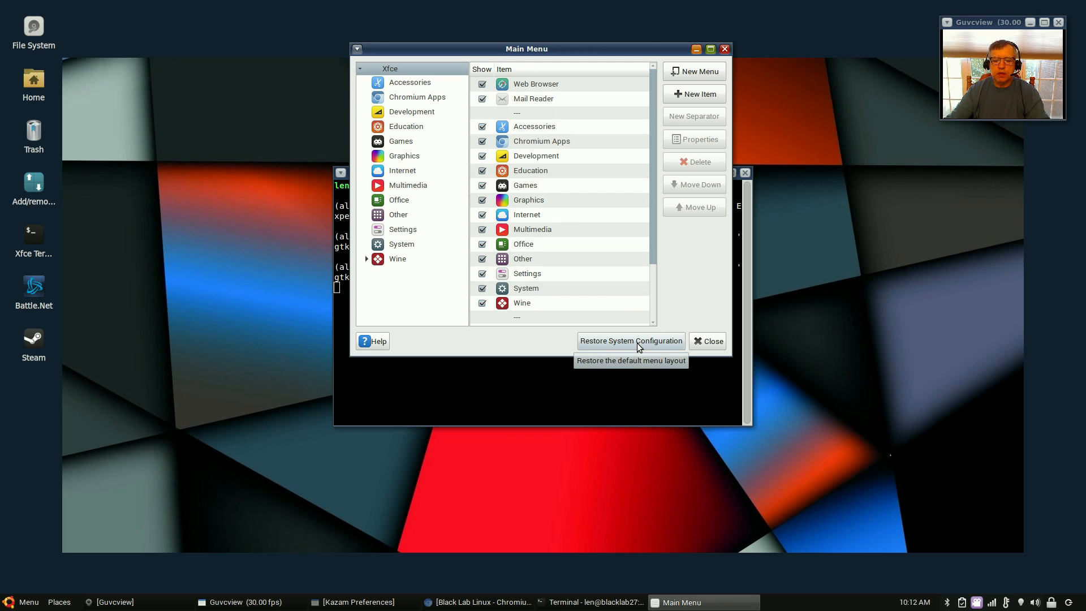
mouse_move(629, 351)
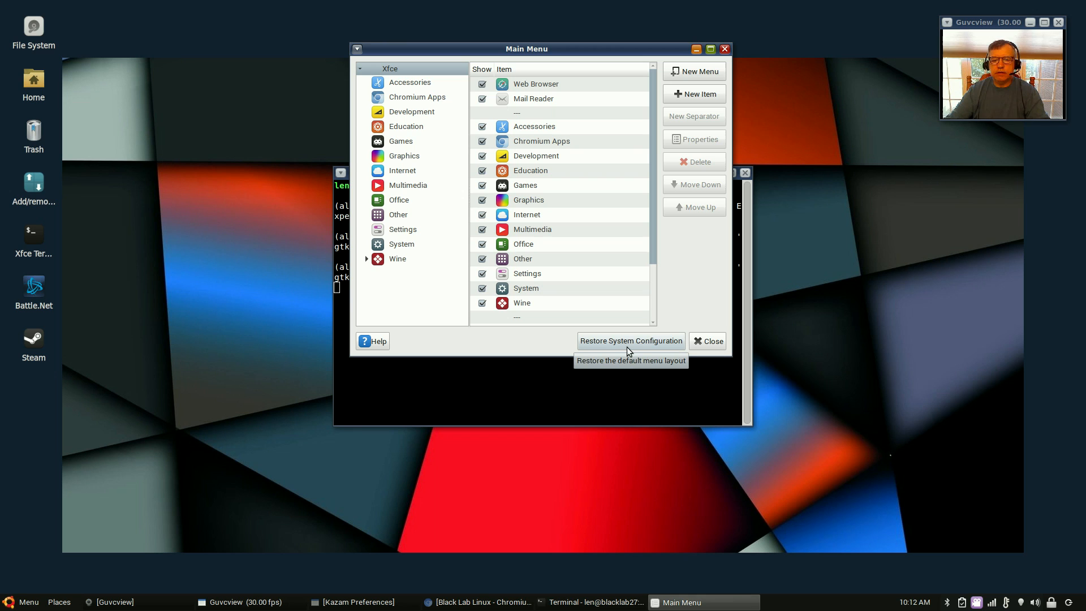
mouse_move(726, 64)
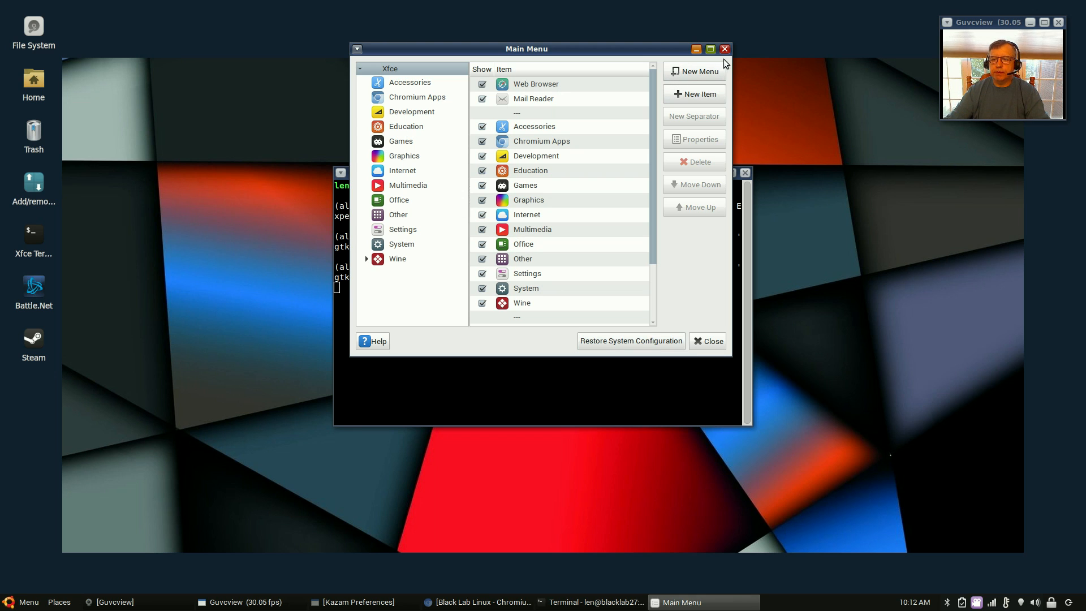
left_click(724, 49)
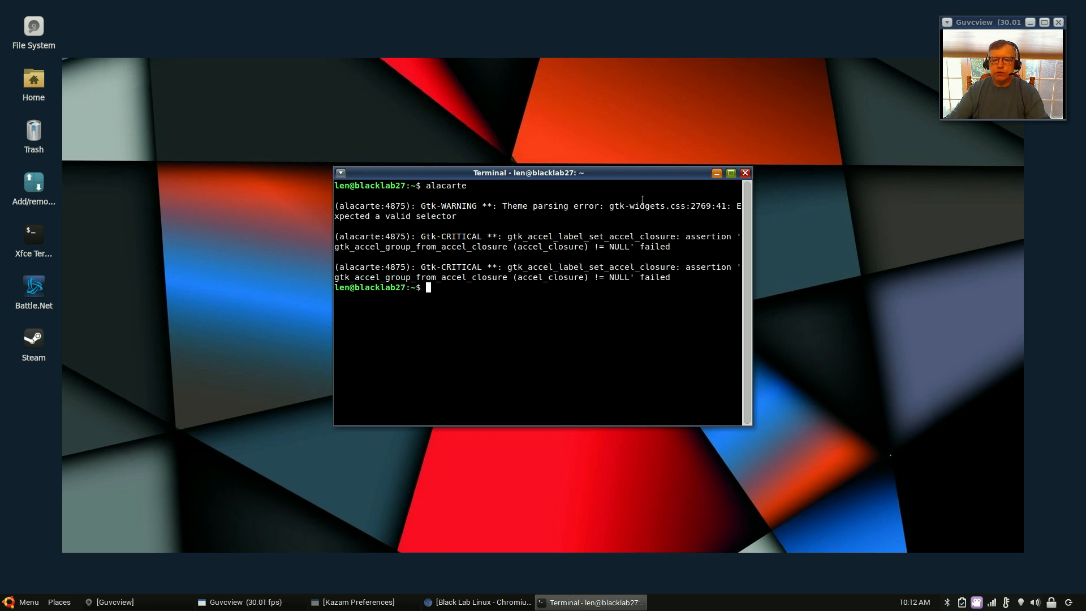
mouse_move(172, 466)
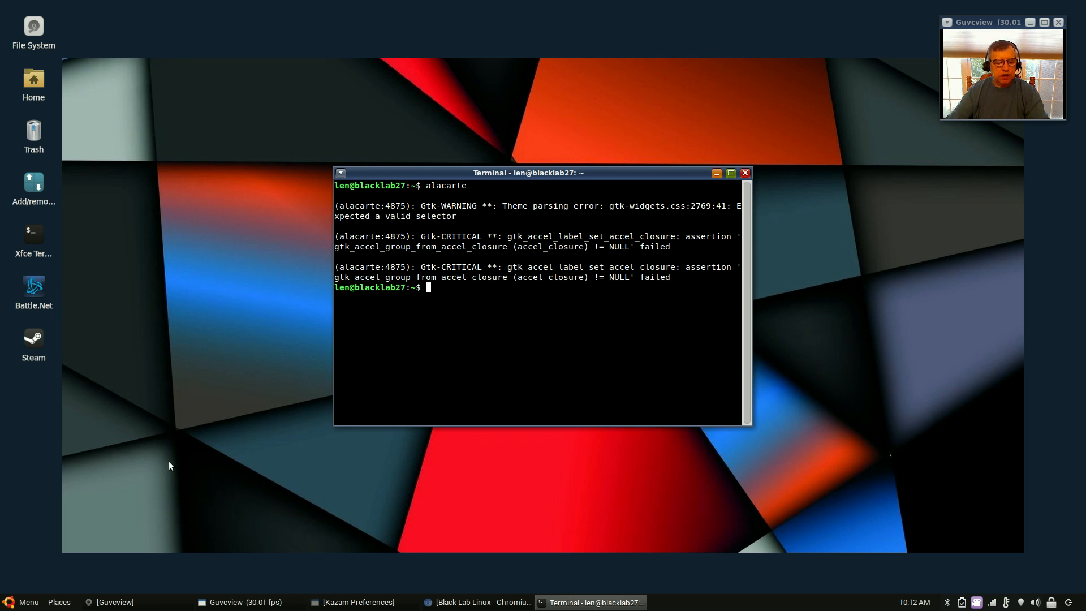
mouse_move(352, 337)
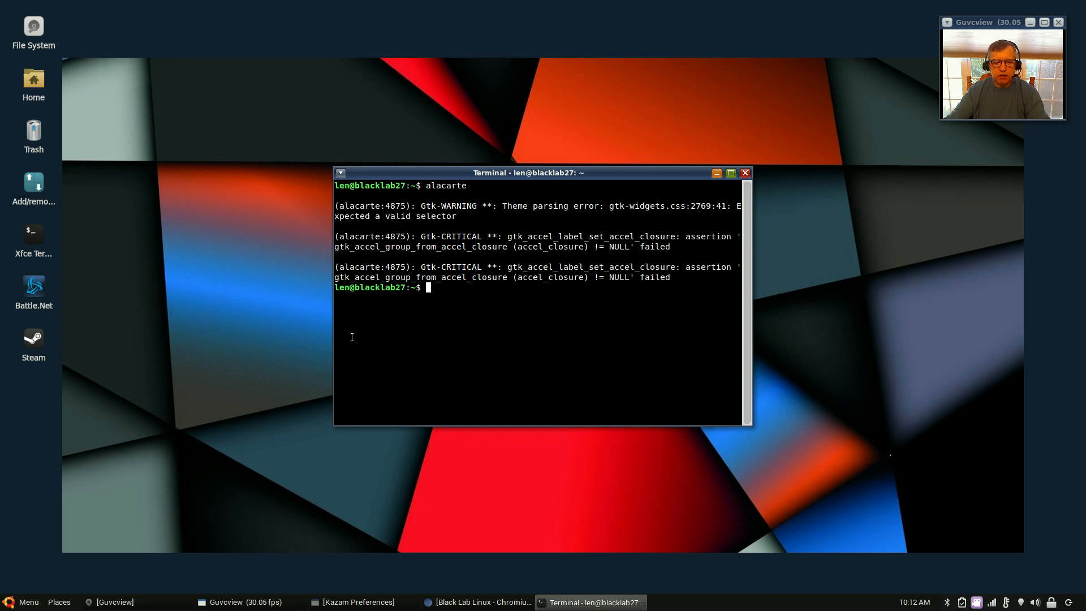
mouse_move(416, 356)
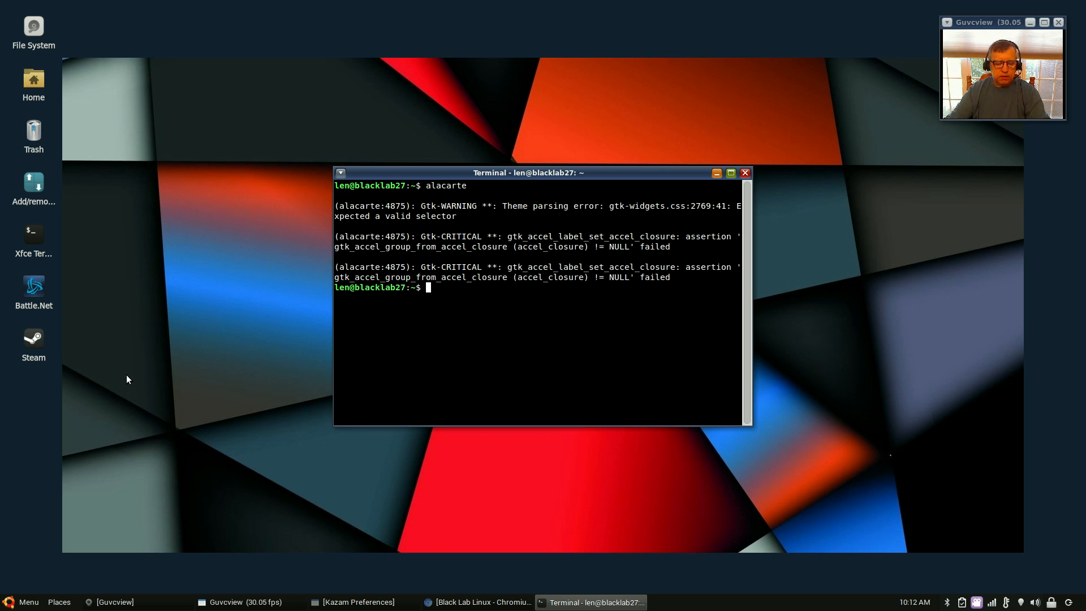
mouse_move(136, 360)
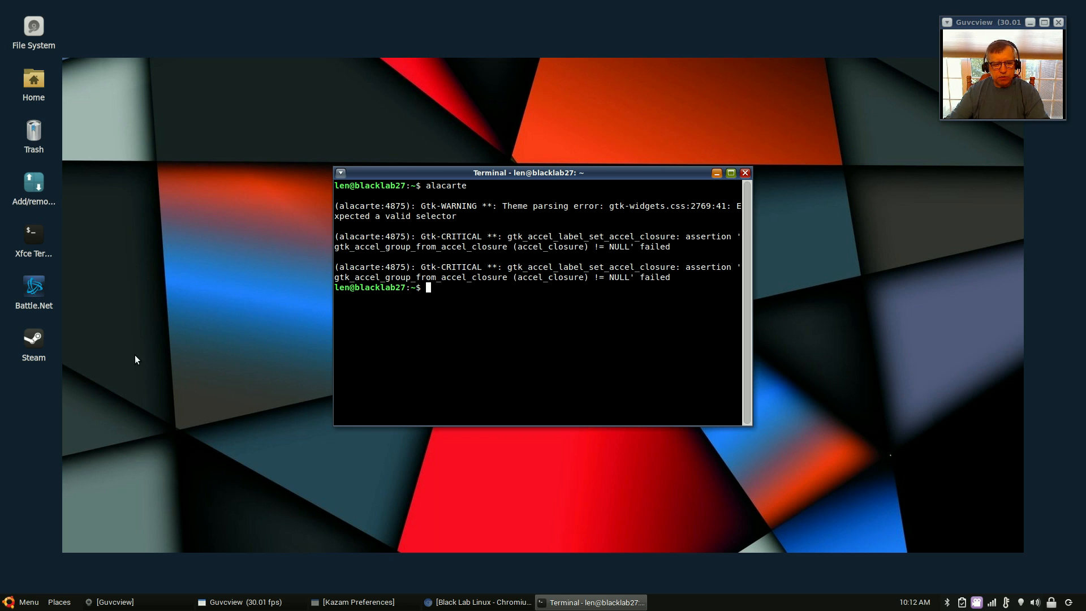
left_click(25, 602)
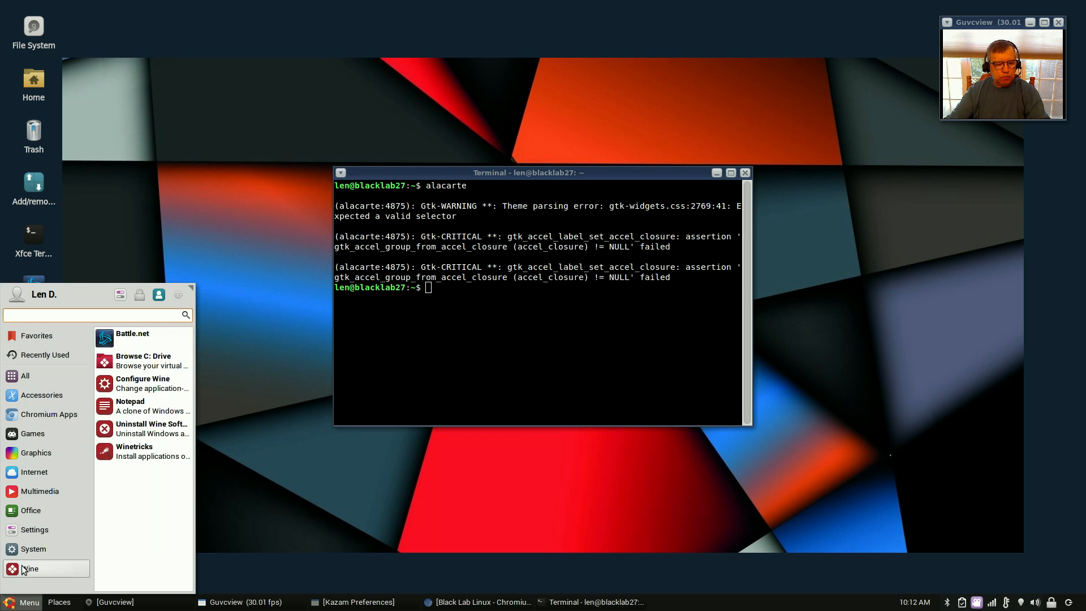
left_click(29, 550)
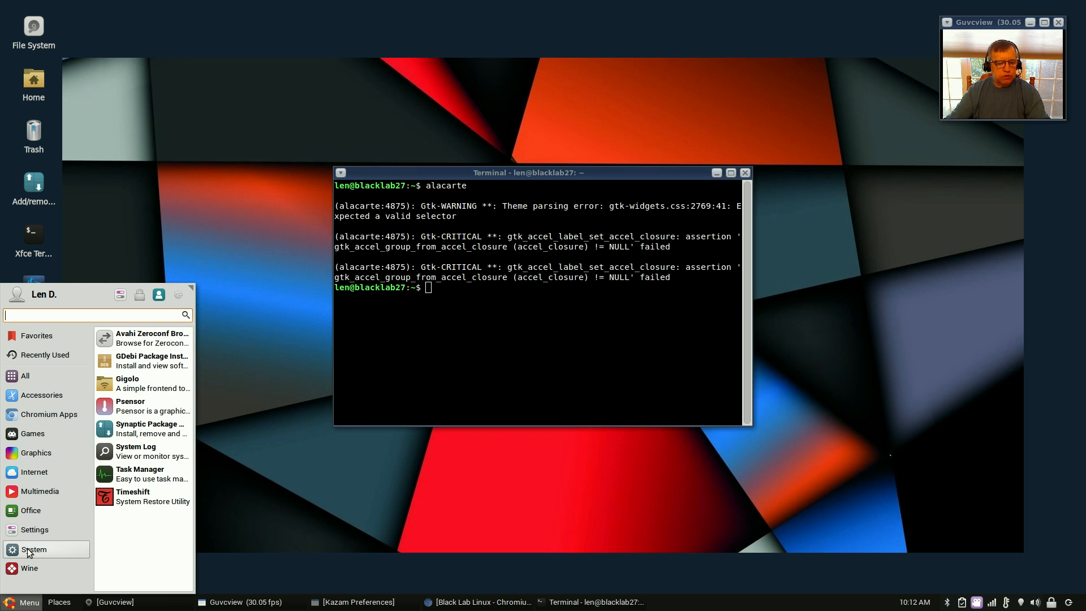
left_click(42, 395)
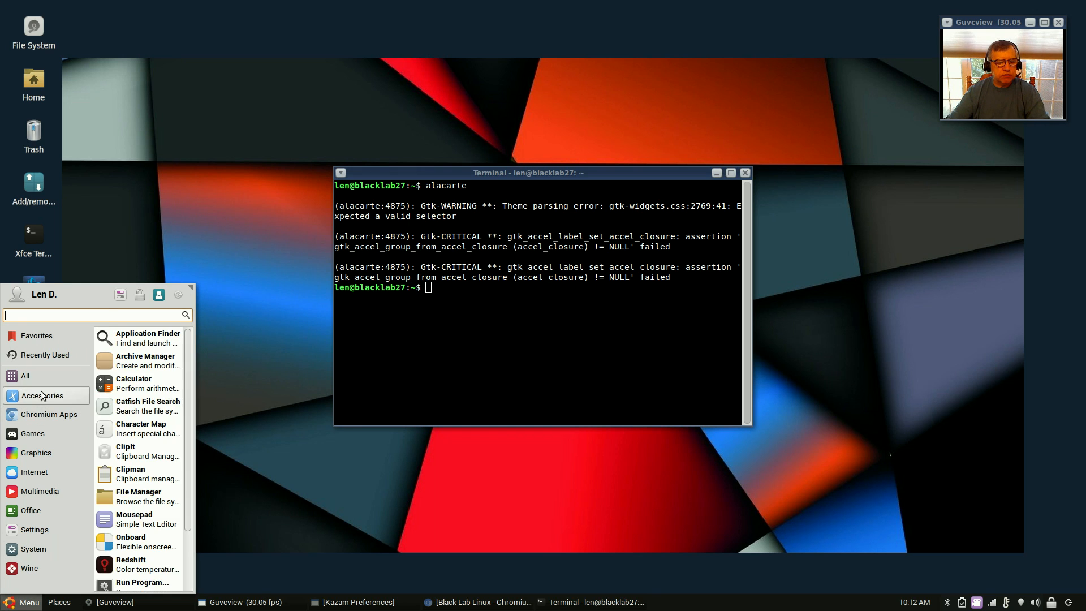
scroll("down", 3)
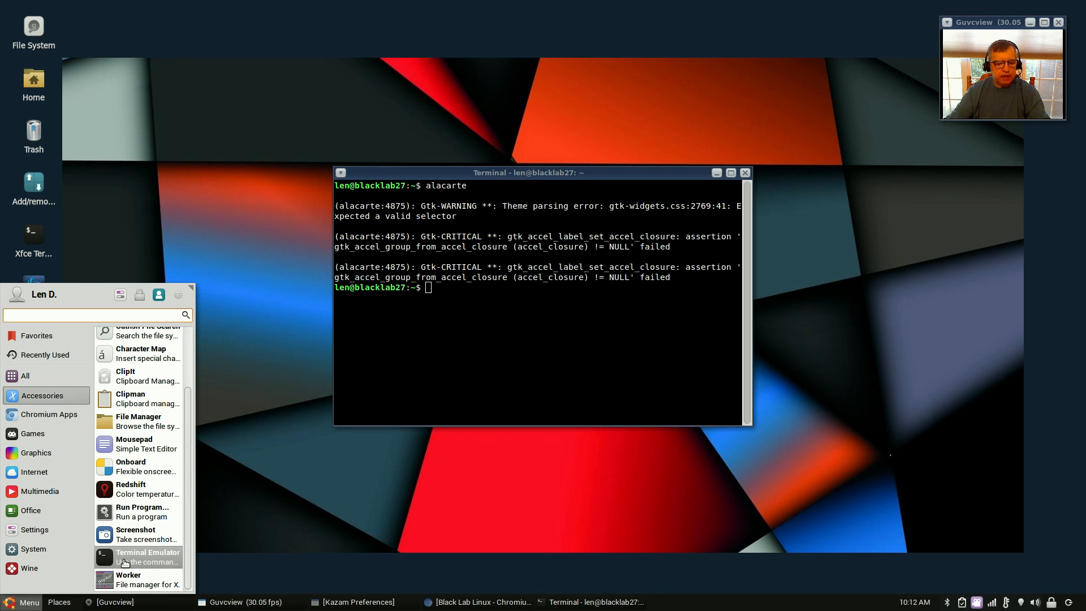
mouse_move(141, 563)
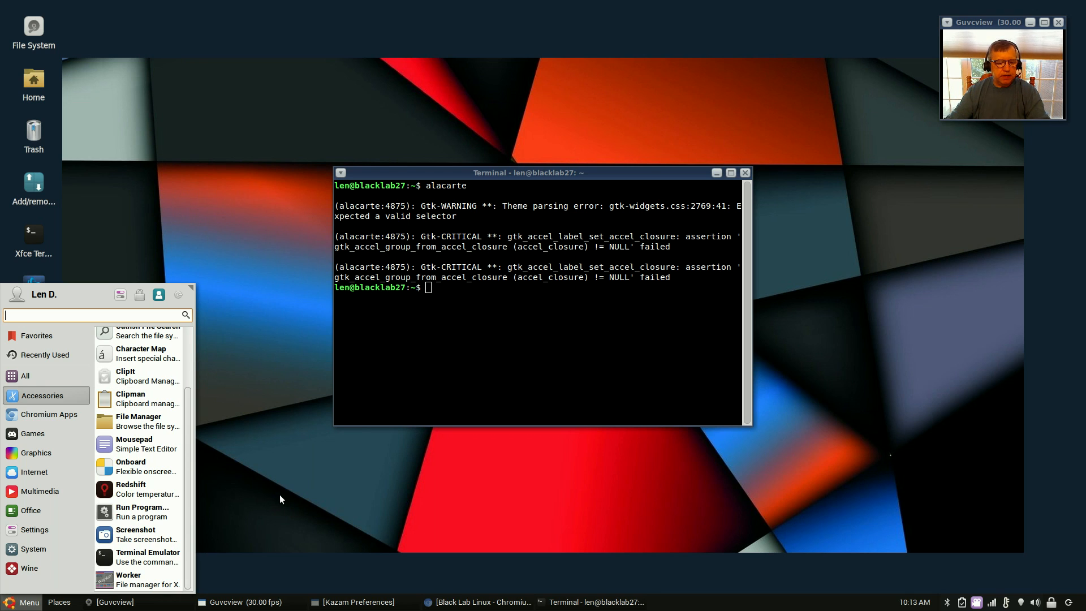
left_click(559, 173)
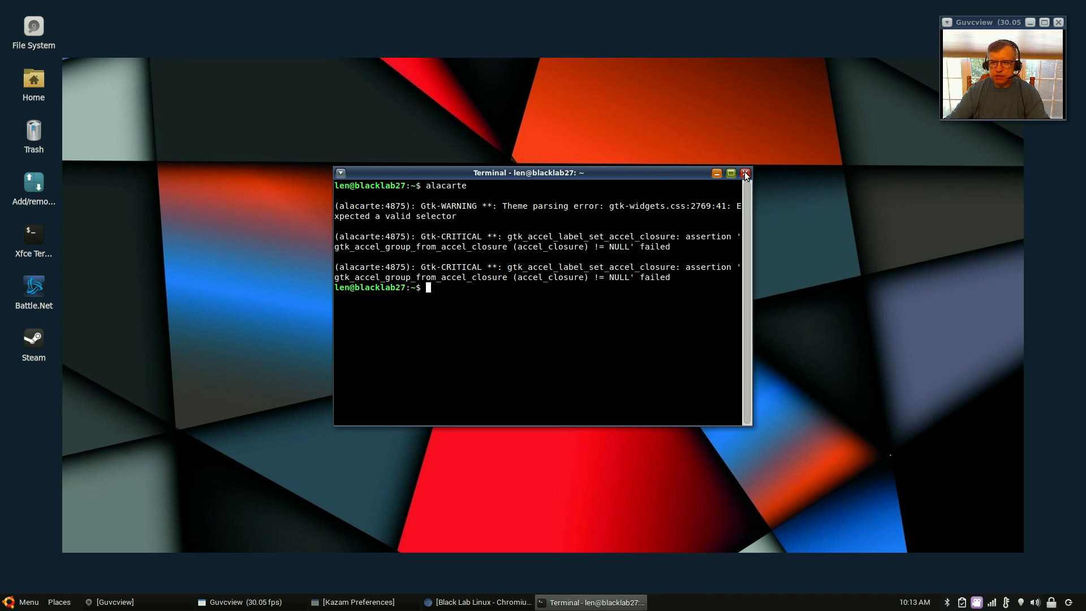
mouse_move(610, 183)
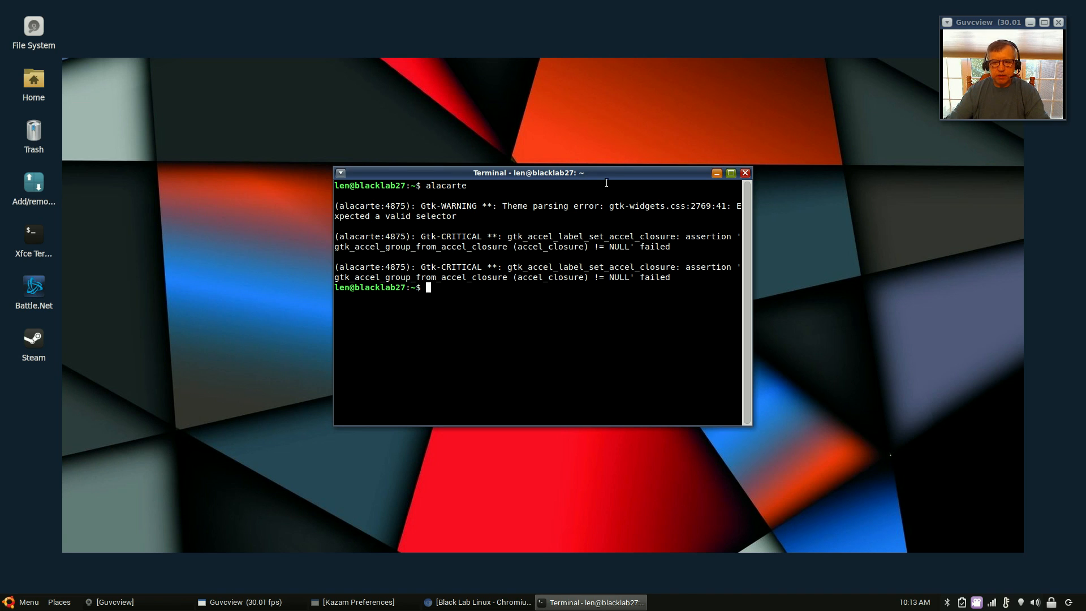
- Close the Terminal window, leaving the bare desktop with its shortcut icons
left_click(744, 172)
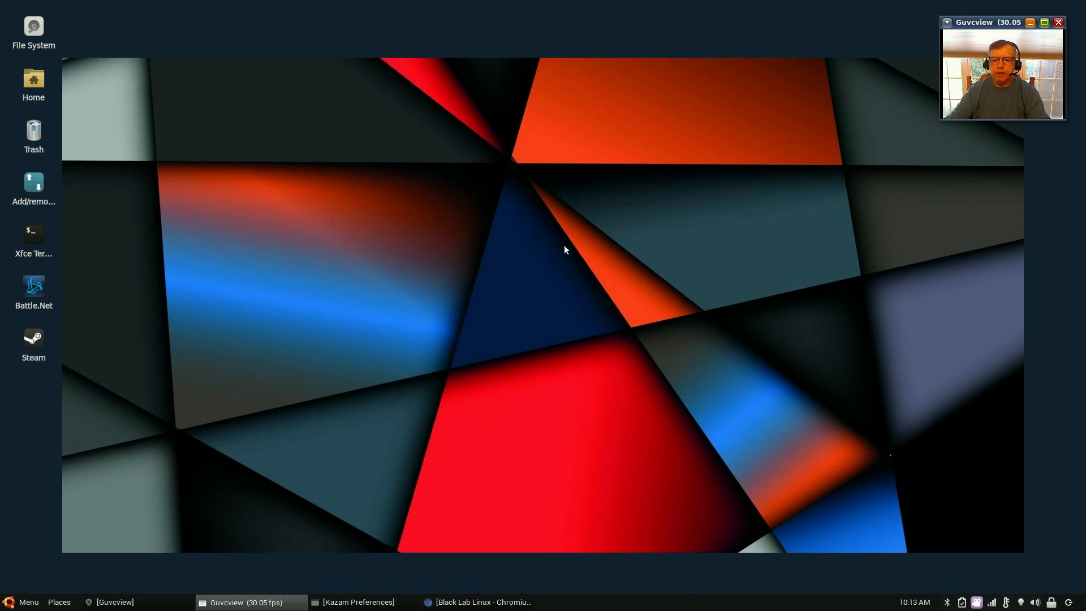
mouse_move(504, 435)
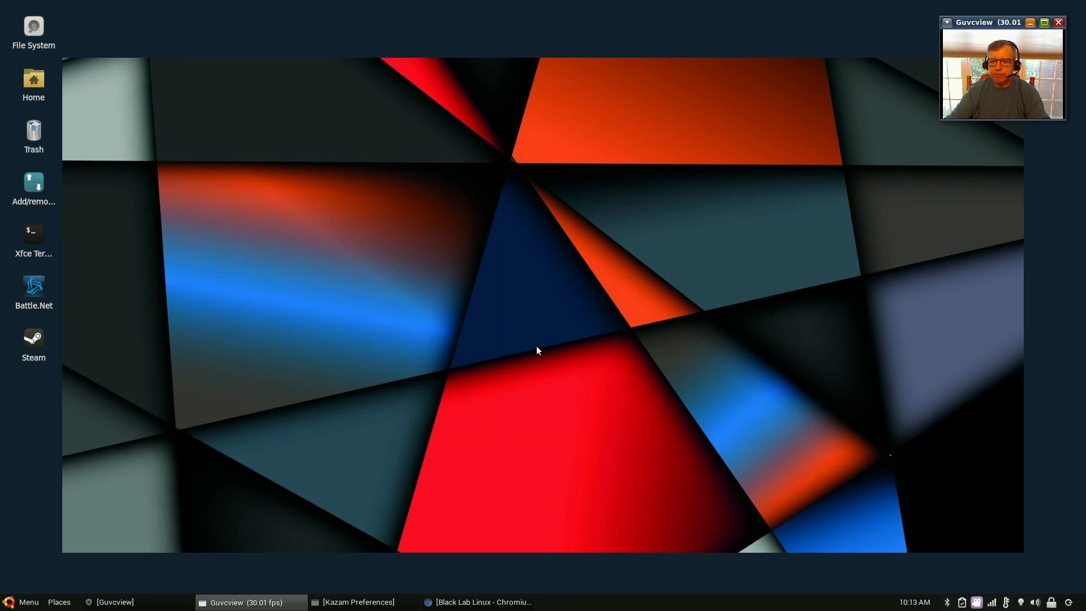
mouse_move(432, 287)
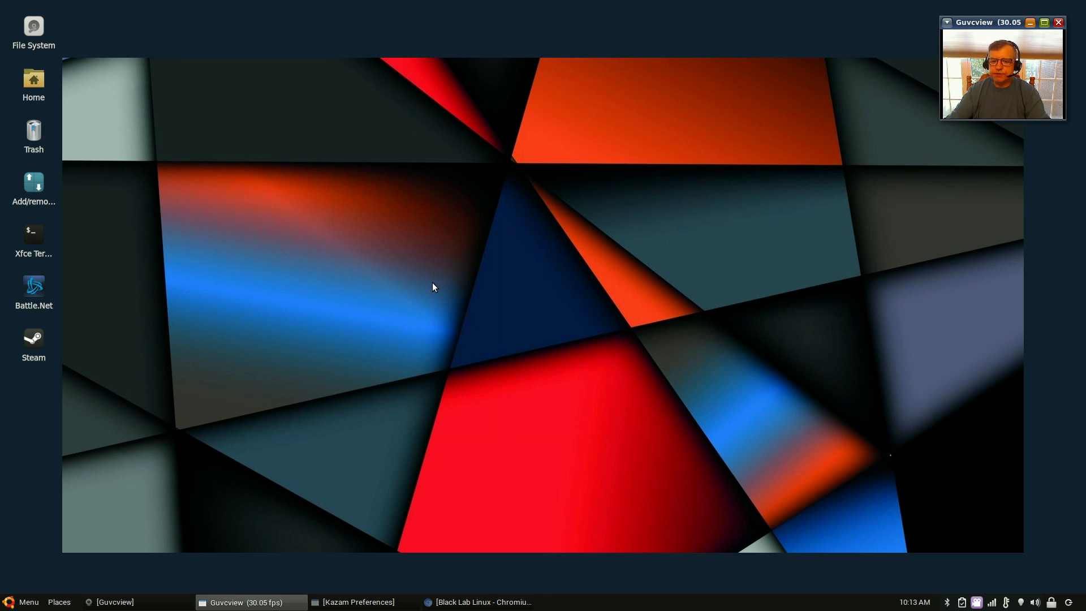
mouse_move(348, 386)
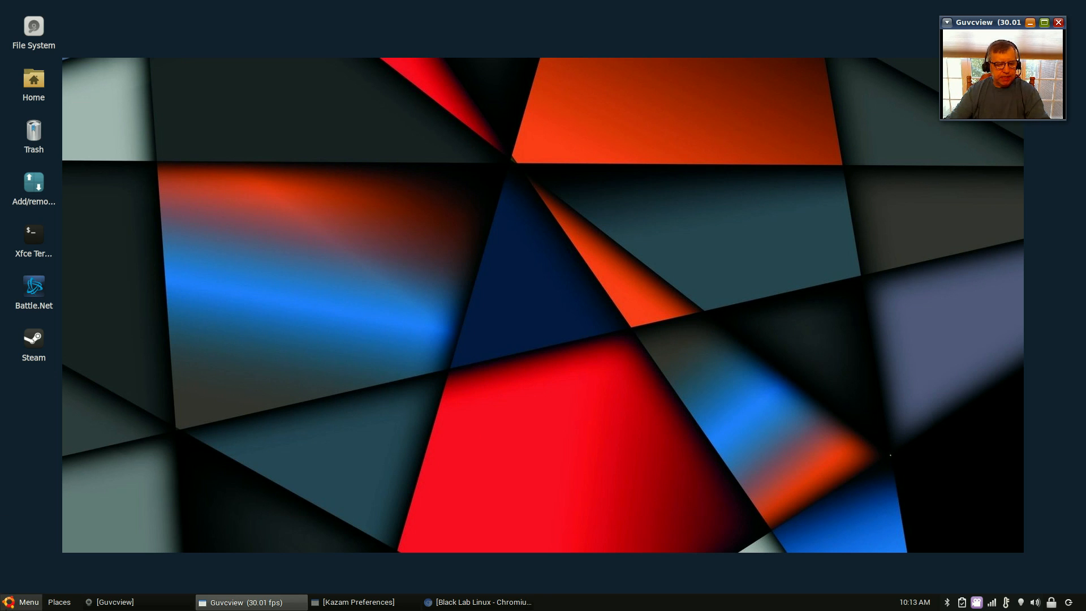
left_click(28, 601)
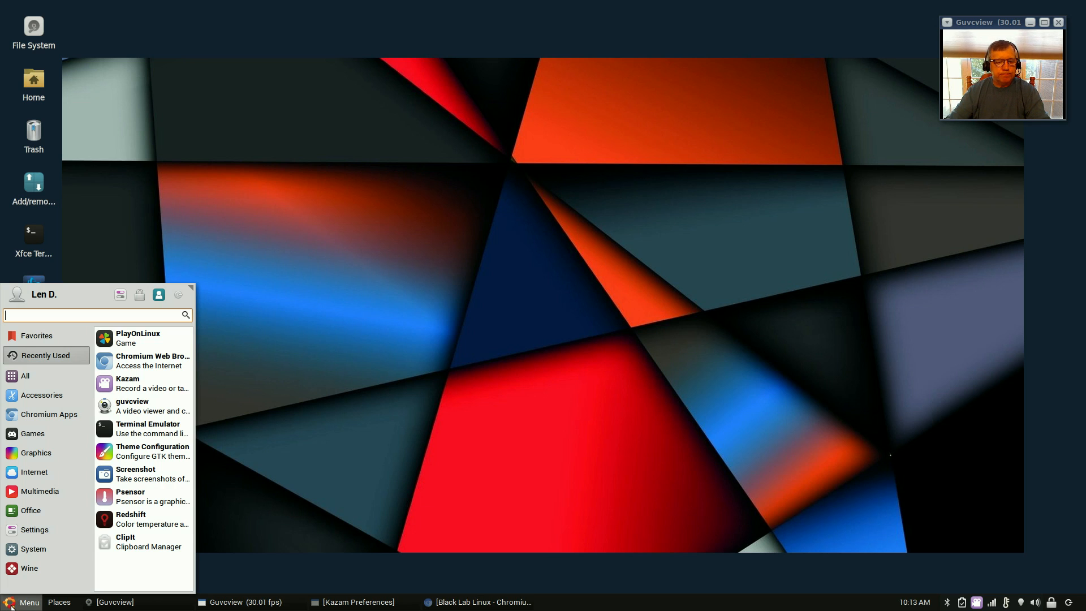
mouse_move(322, 439)
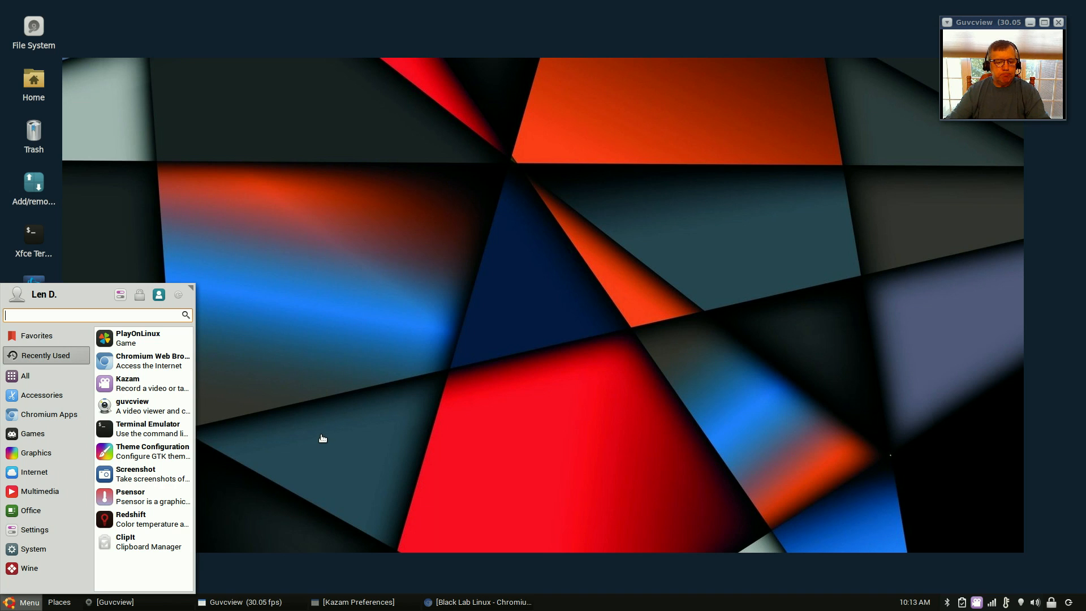
mouse_move(249, 387)
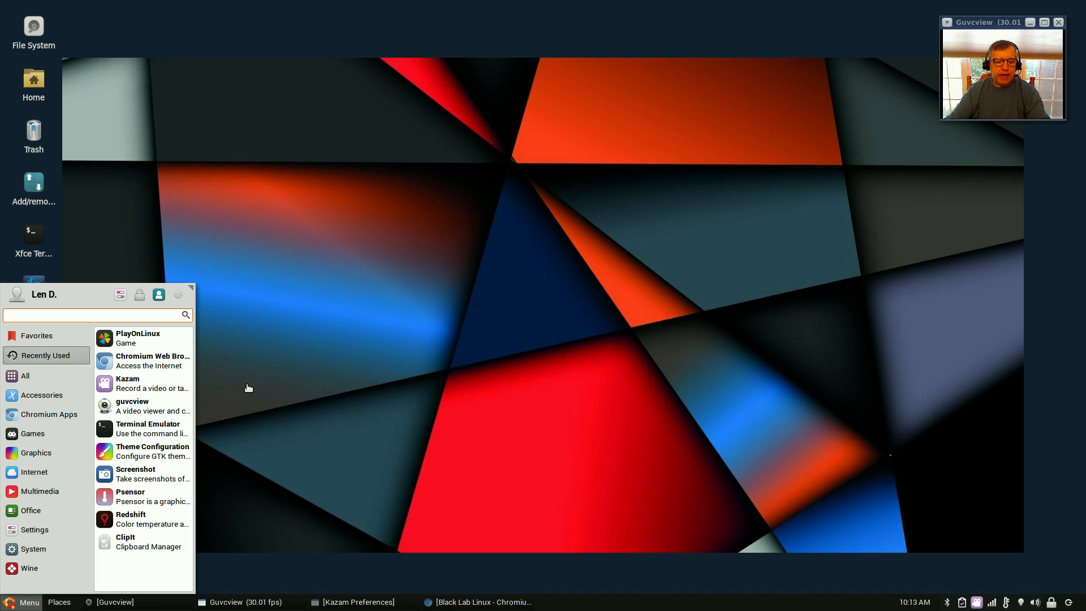
mouse_move(398, 374)
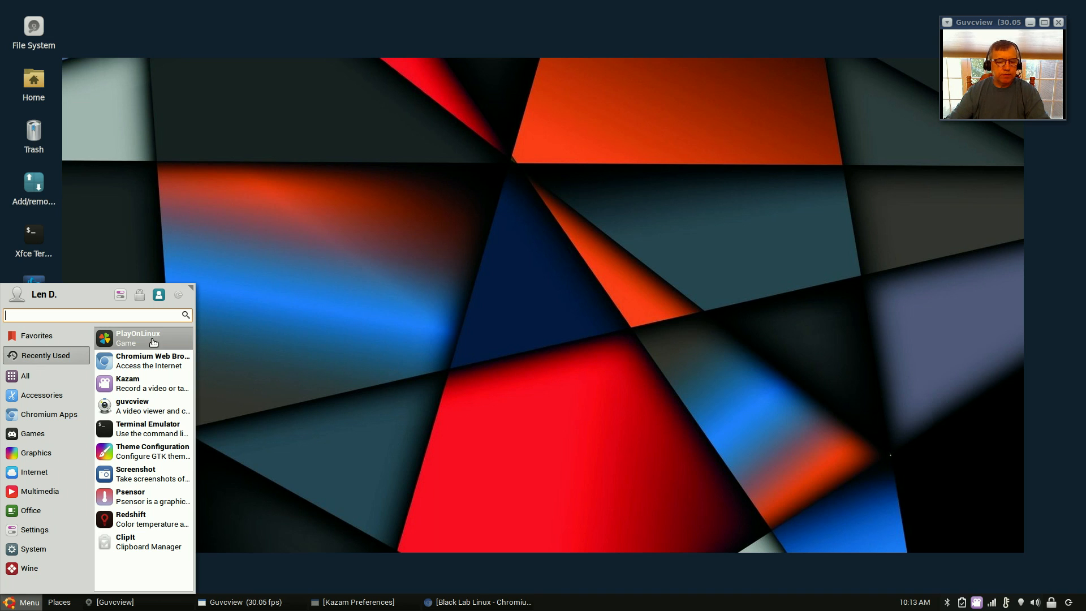
mouse_move(321, 448)
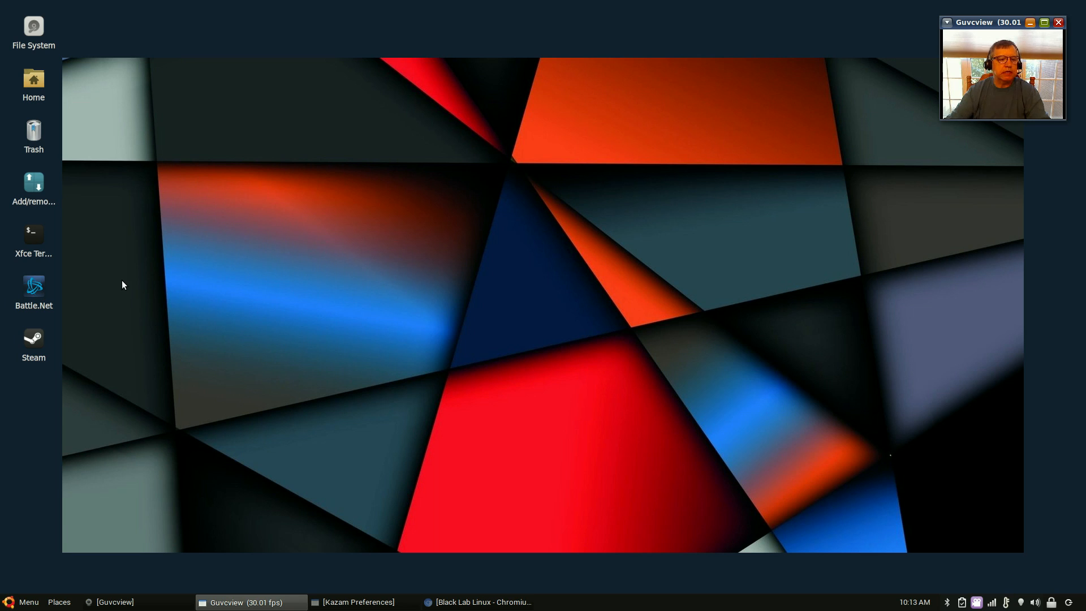
mouse_move(326, 346)
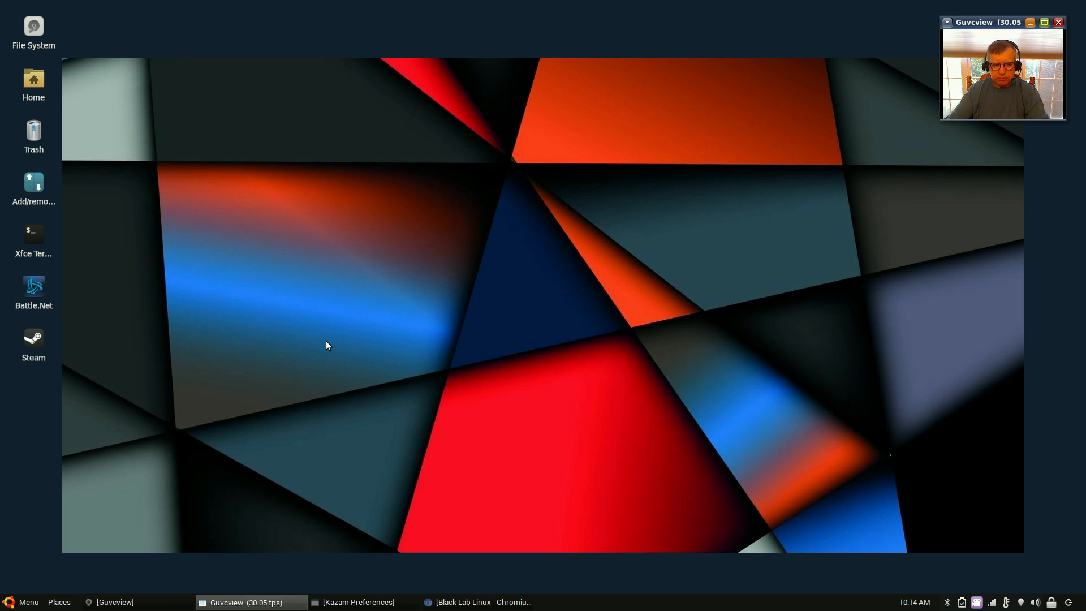
mouse_move(144, 271)
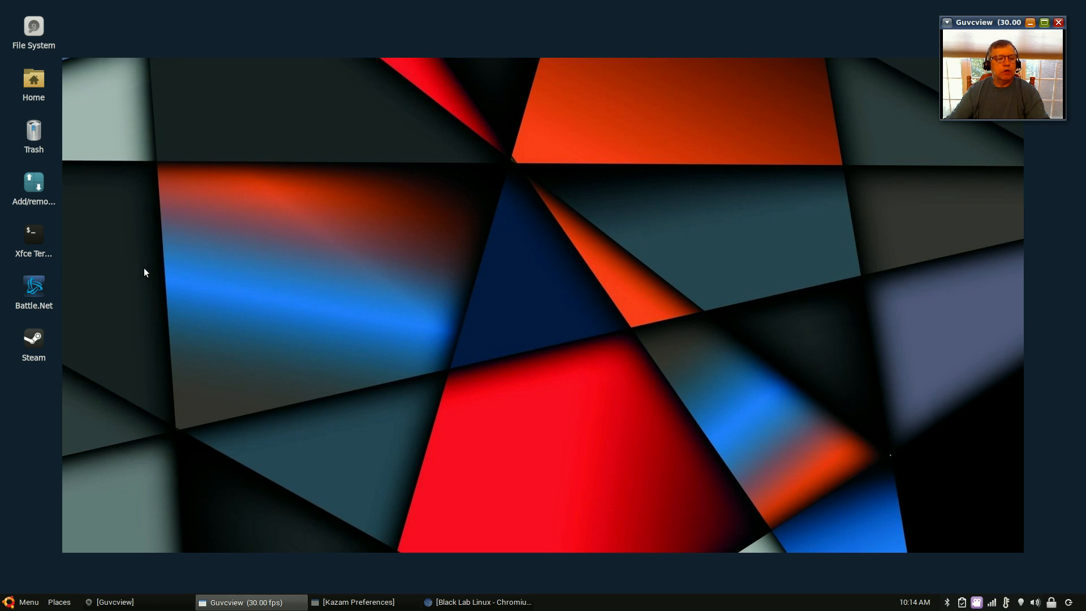
mouse_move(34, 132)
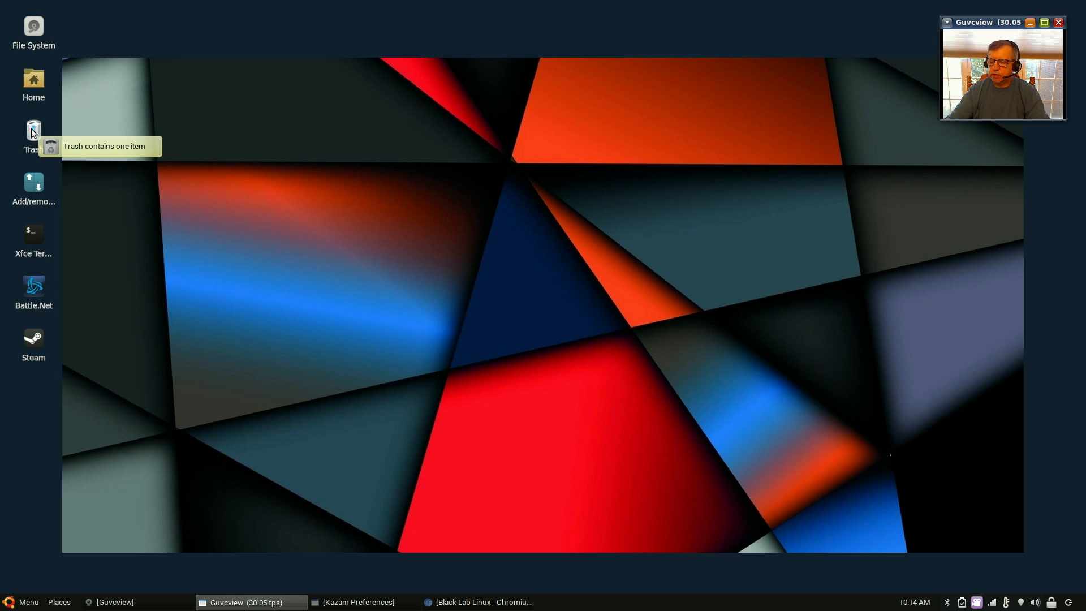
mouse_move(394, 314)
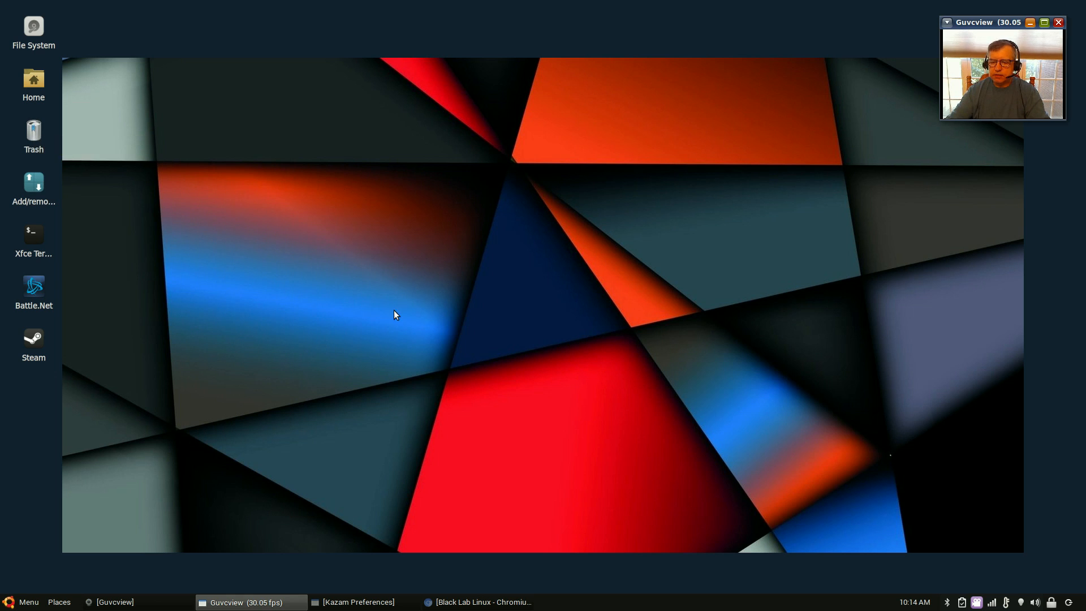
mouse_move(593, 228)
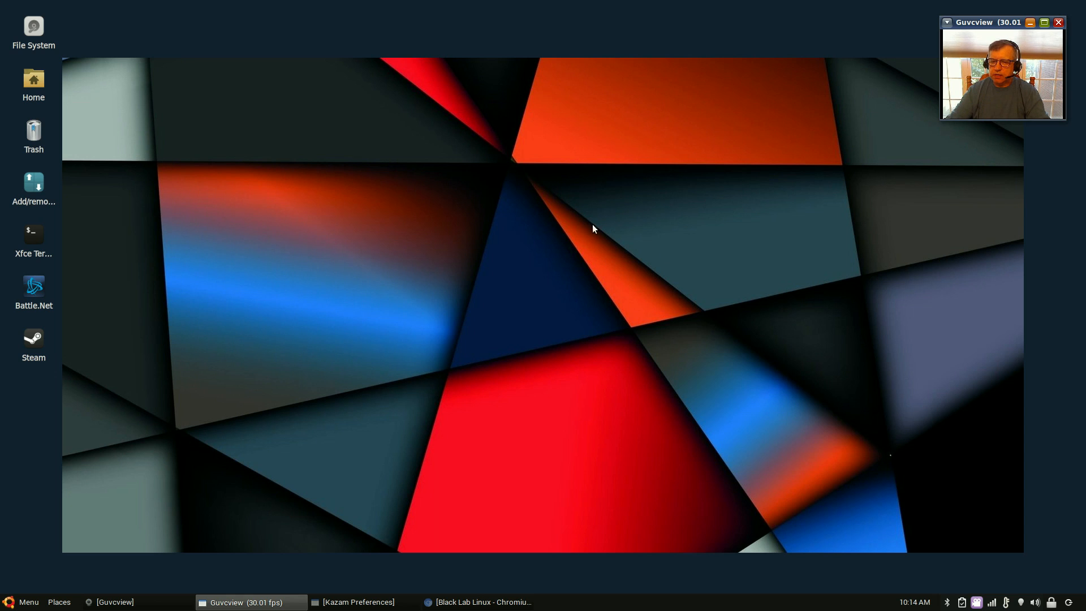
mouse_move(563, 285)
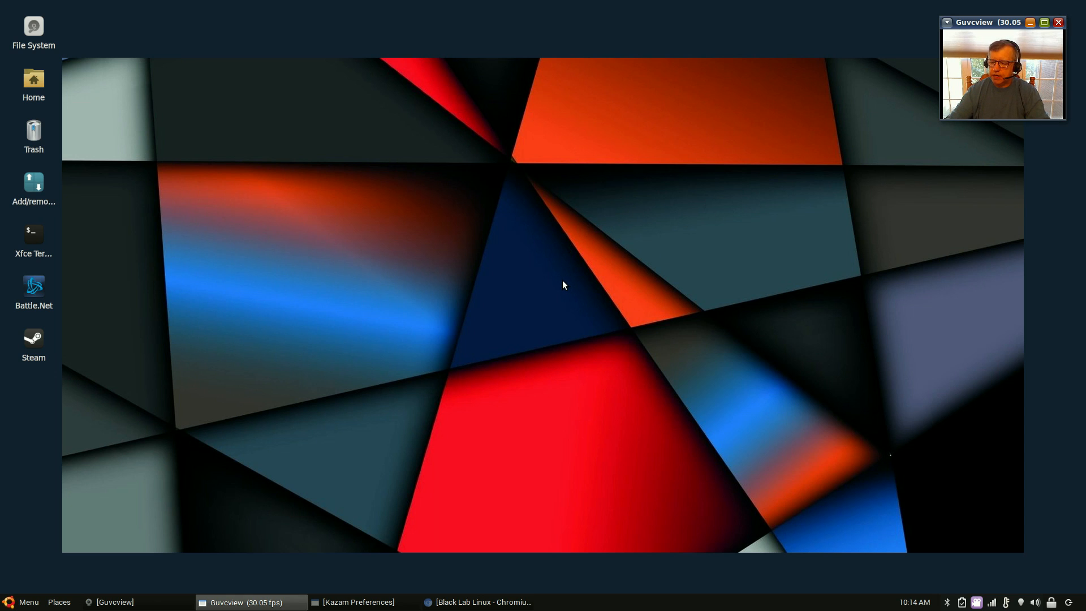